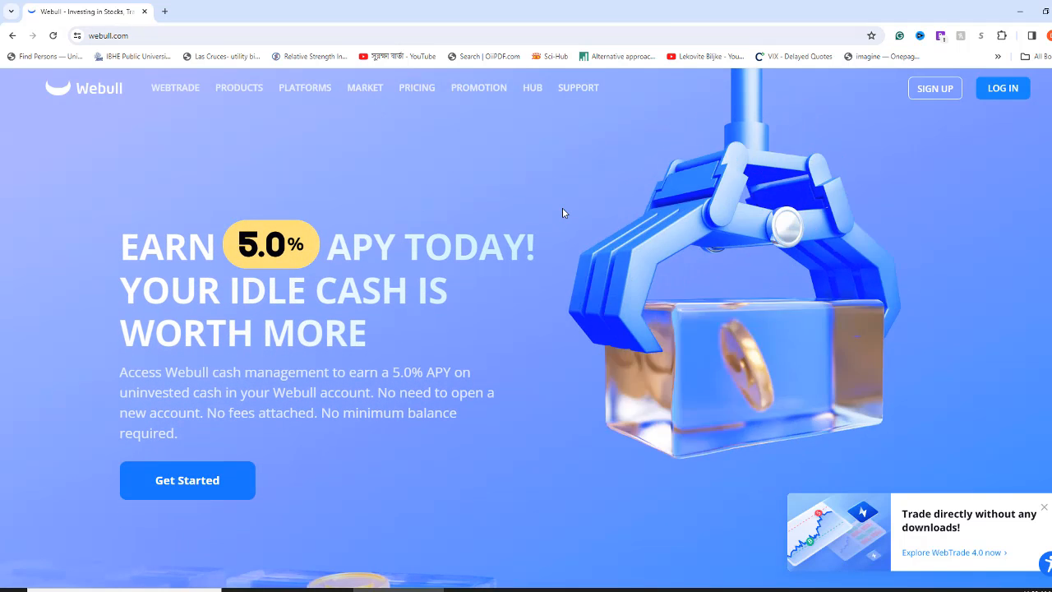
mouse_move(865, 192)
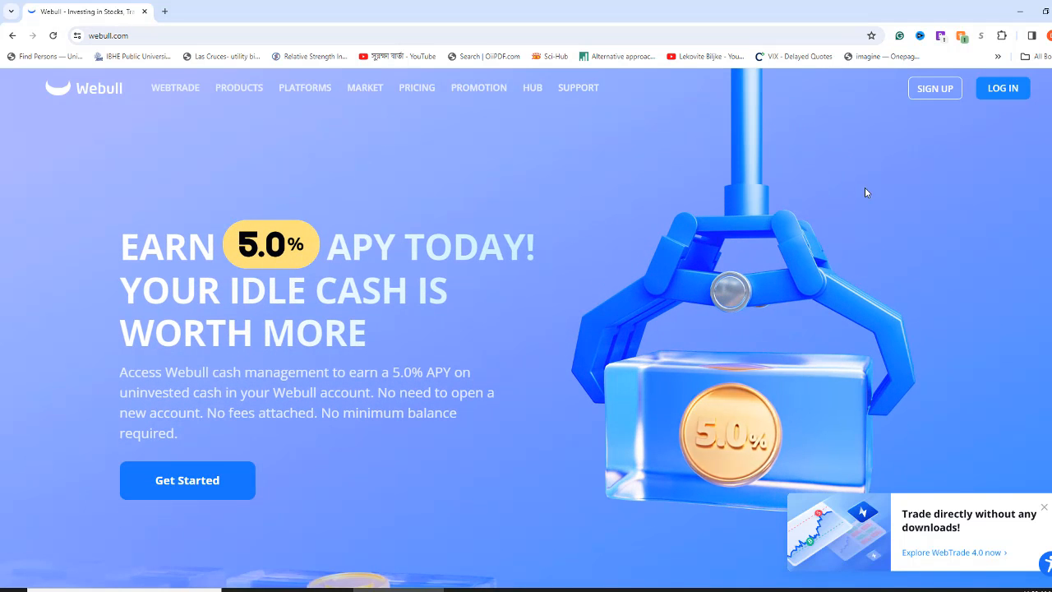
mouse_move(934, 88)
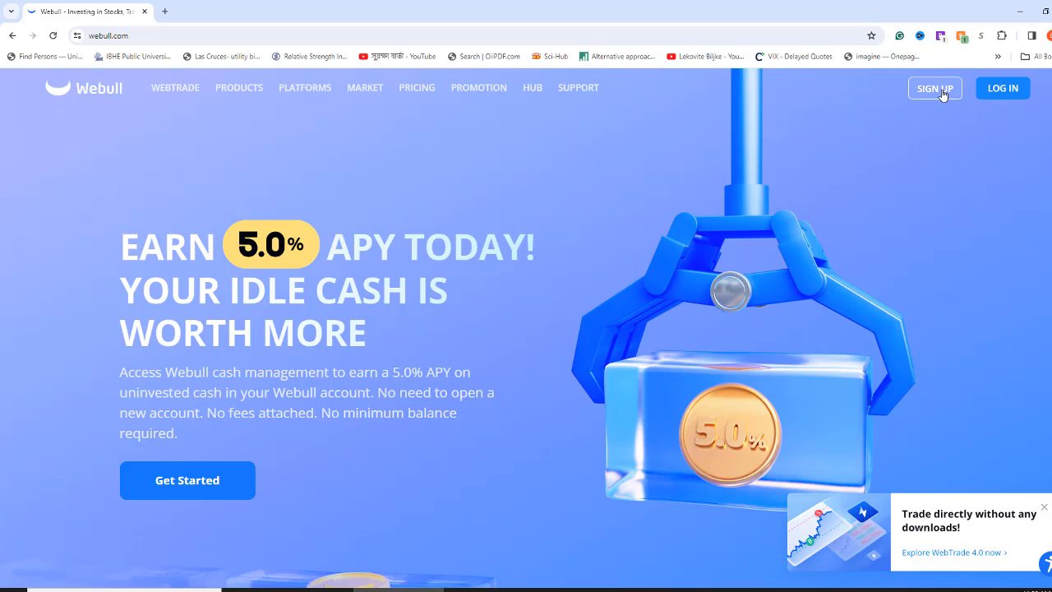
Enter phone number 915 on the sign-up form and request a verification code.
left_click(934, 87)
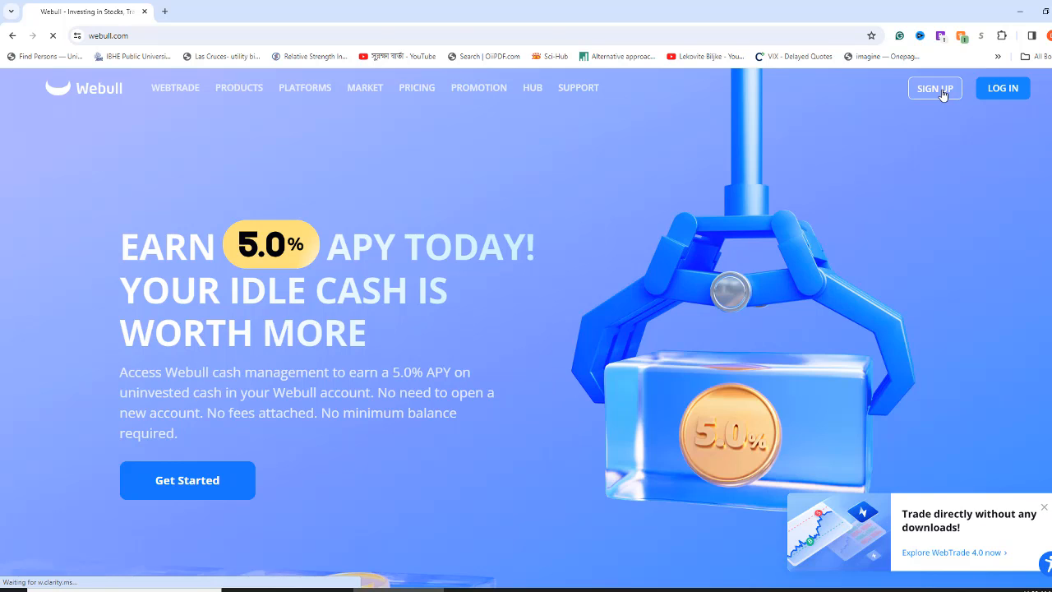
left_click(934, 88)
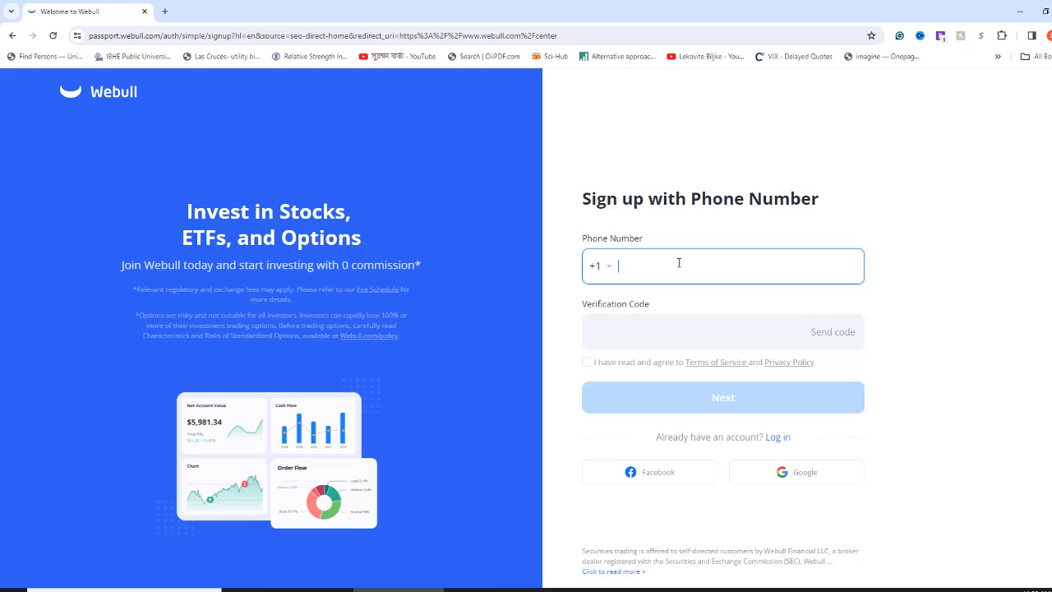
type("9158")
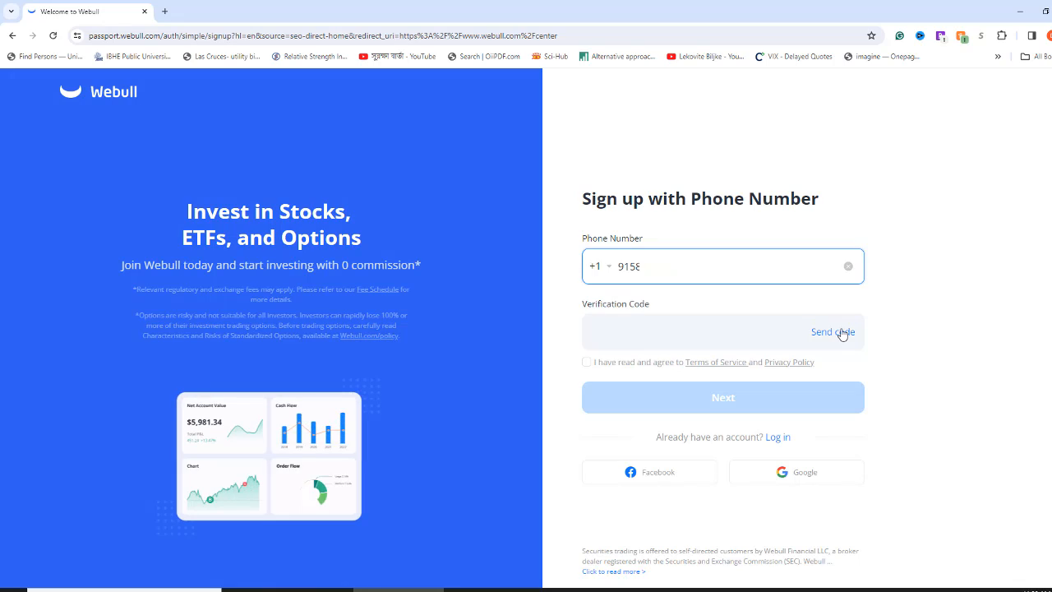
left_click(832, 331)
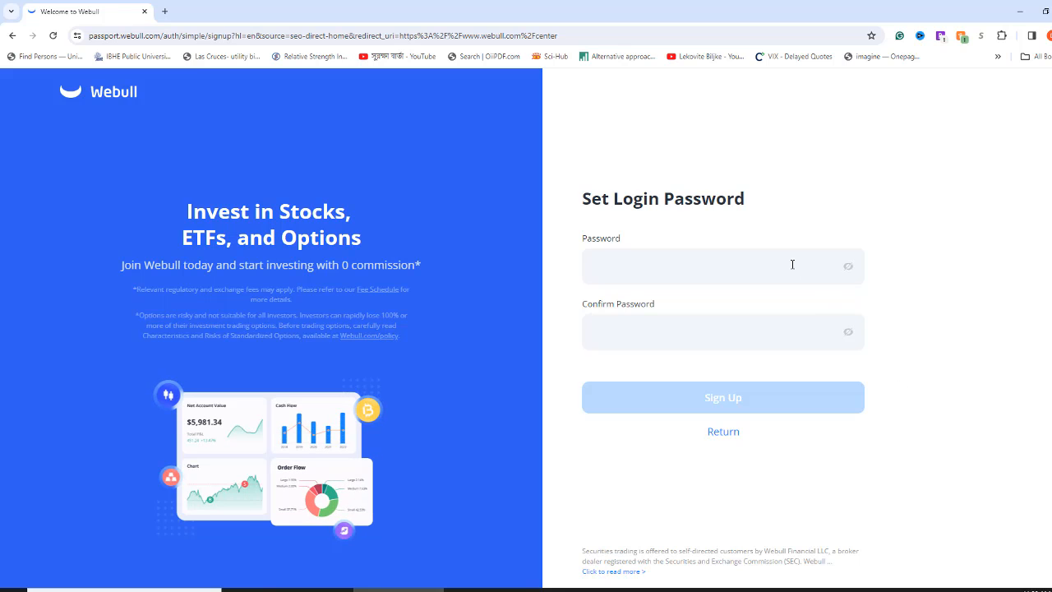
Enter the login password in both password fields and submit the sign-up.
left_click(721, 265)
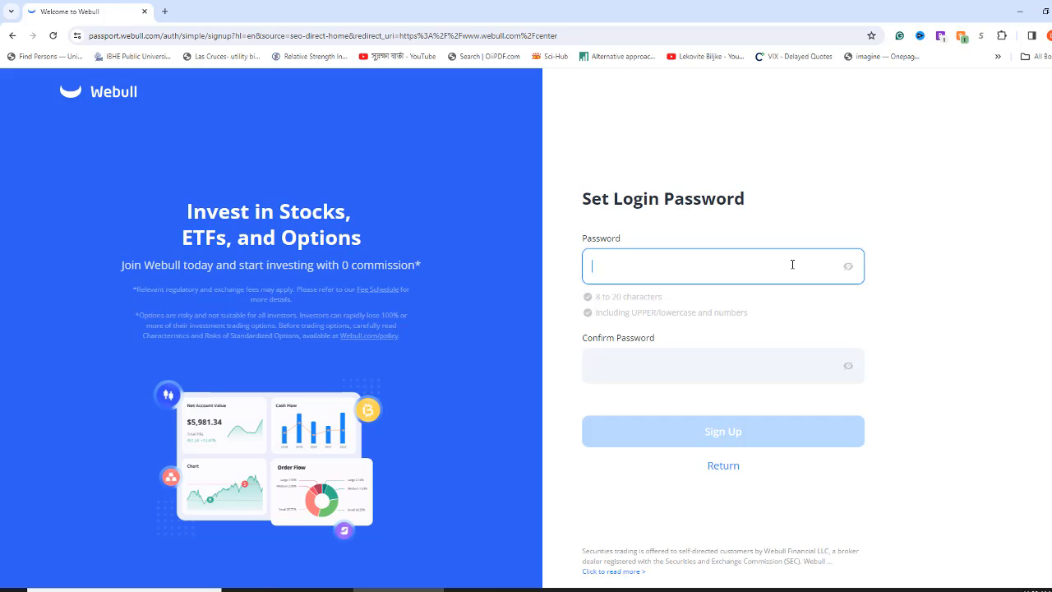
type("••")
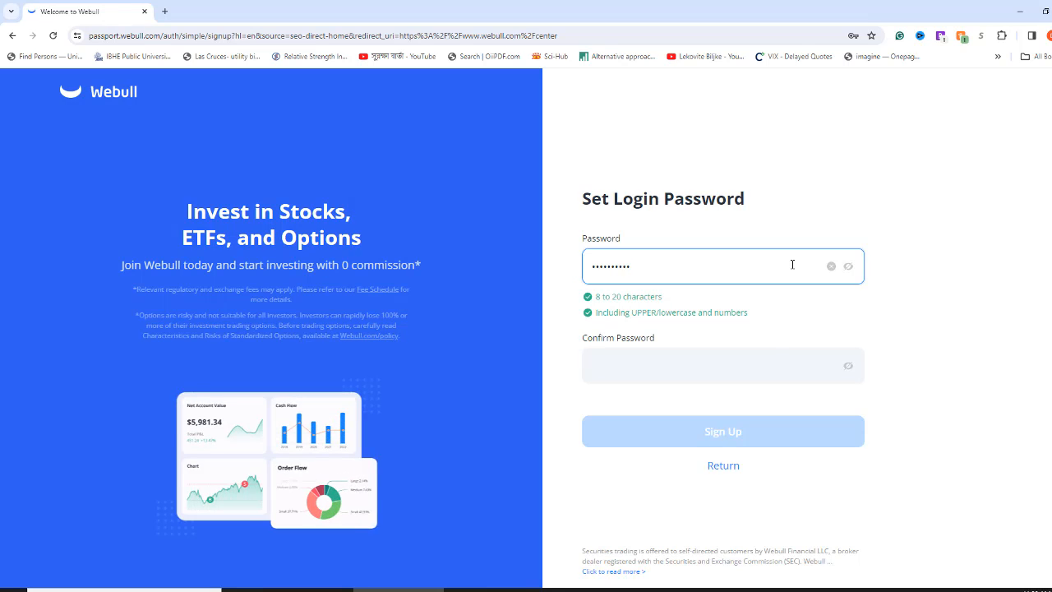
left_click(722, 365)
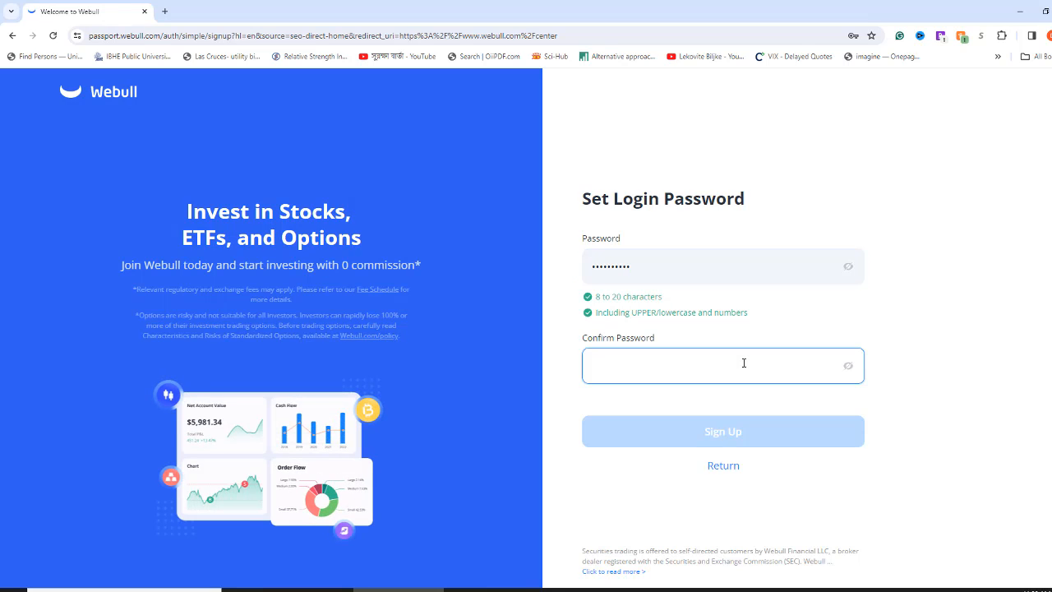
type("••••")
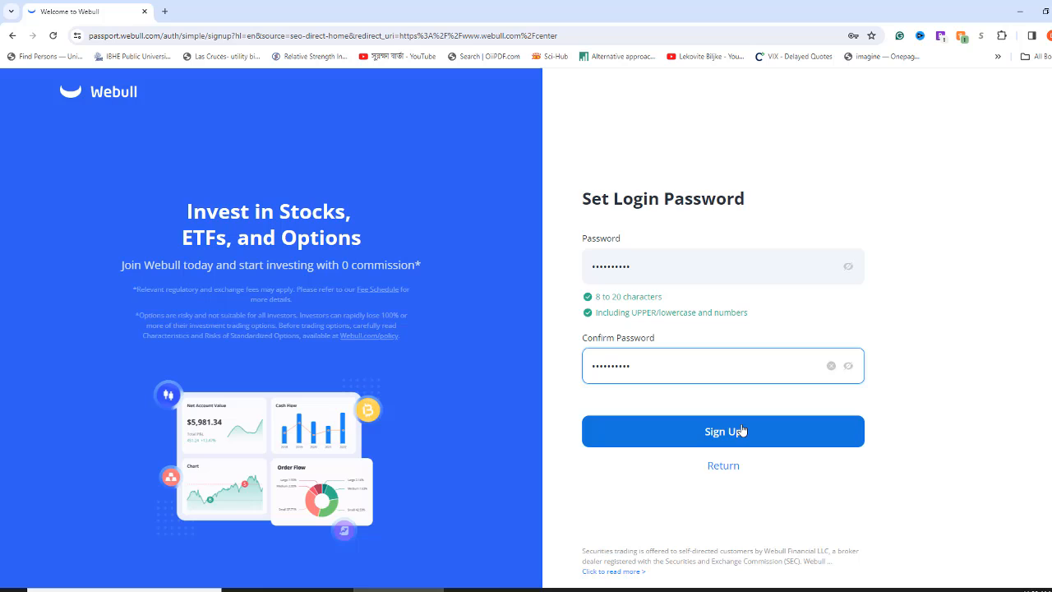
left_click(722, 430)
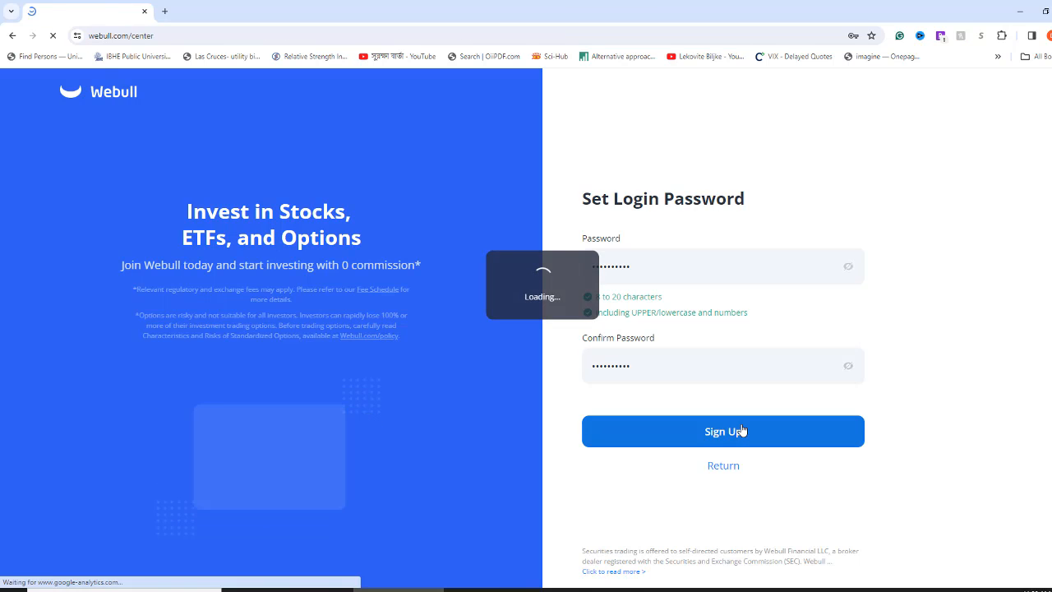
left_click(722, 431)
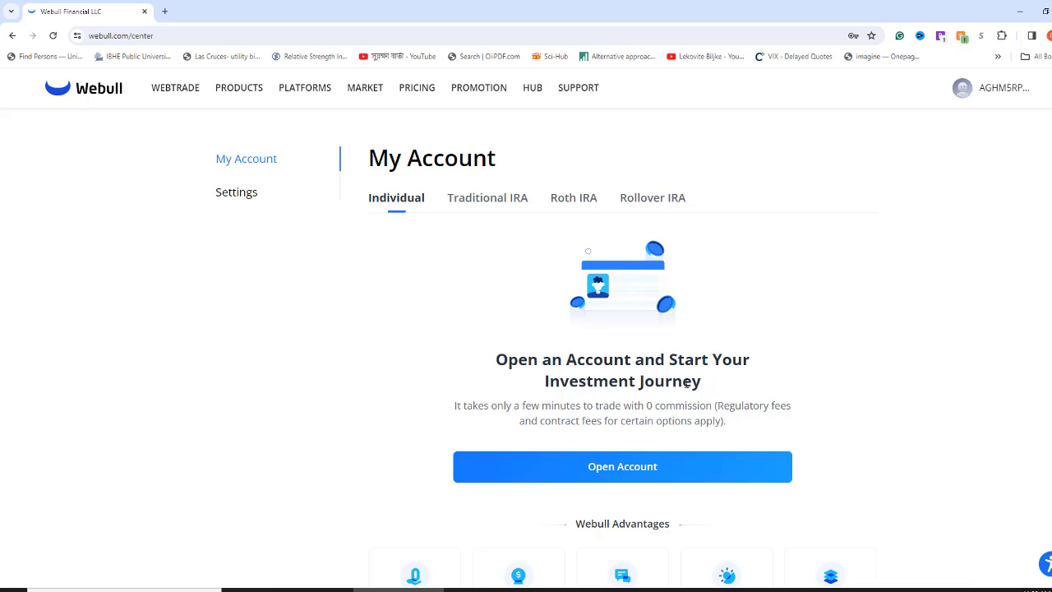
Start an Individual brokerage account application from the My Account page.
scroll("down", 3)
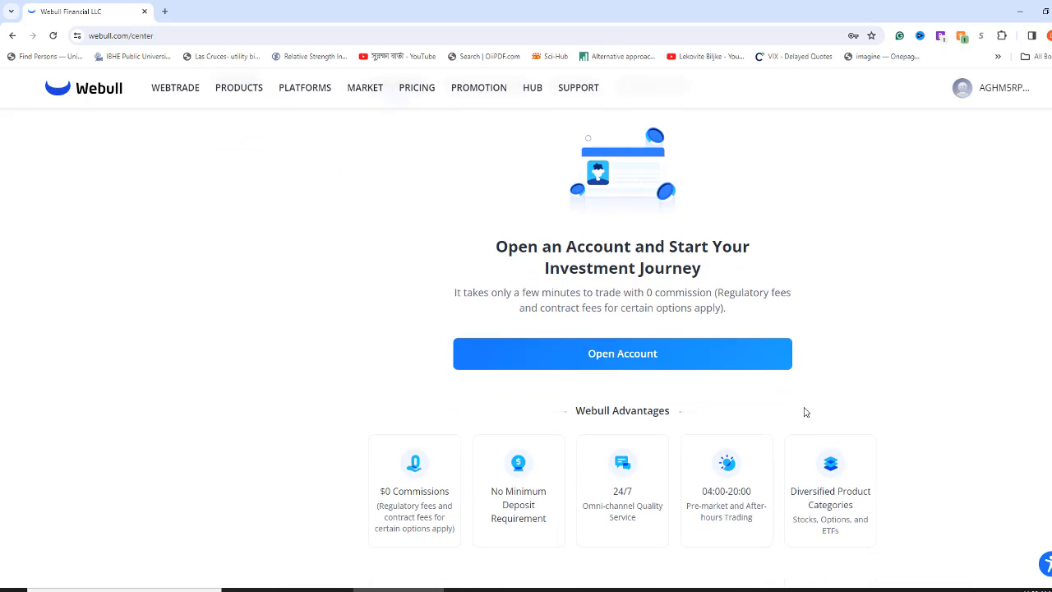
left_click(622, 352)
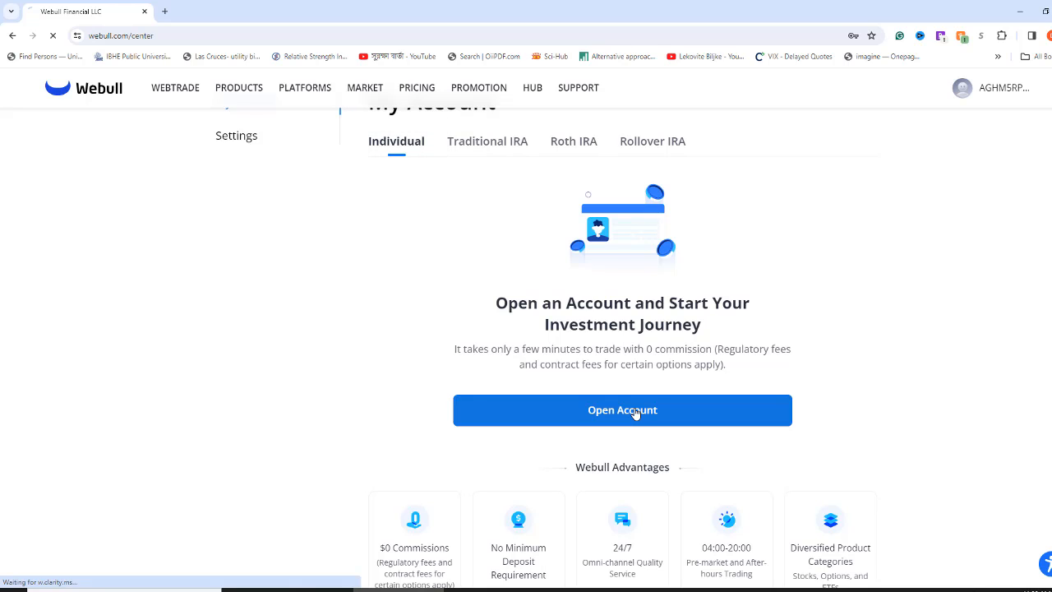
left_click(622, 409)
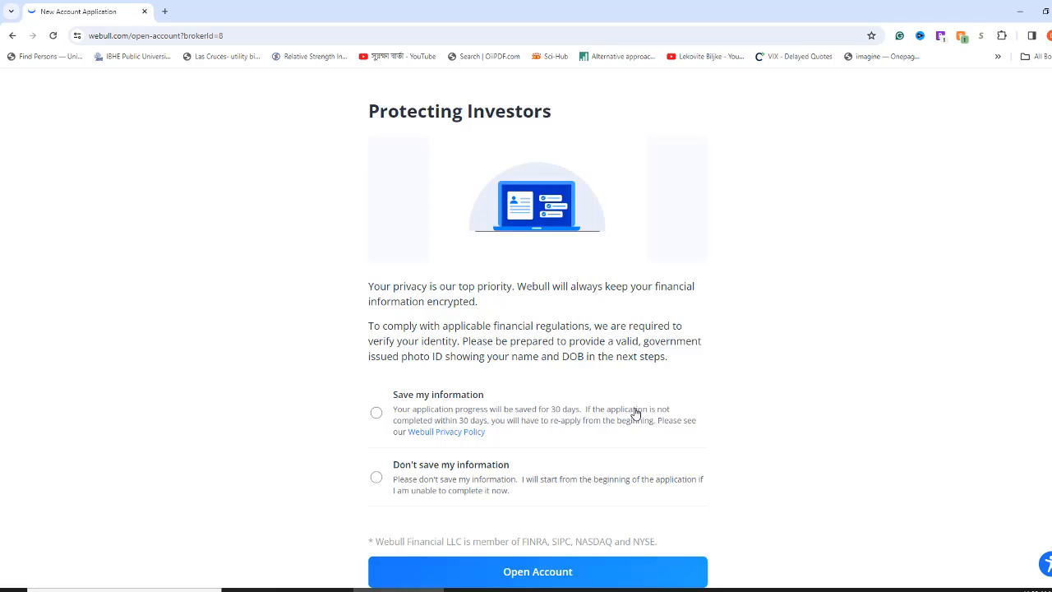
Choose to save application progress for 30 days and continue the application.
left_click(376, 412)
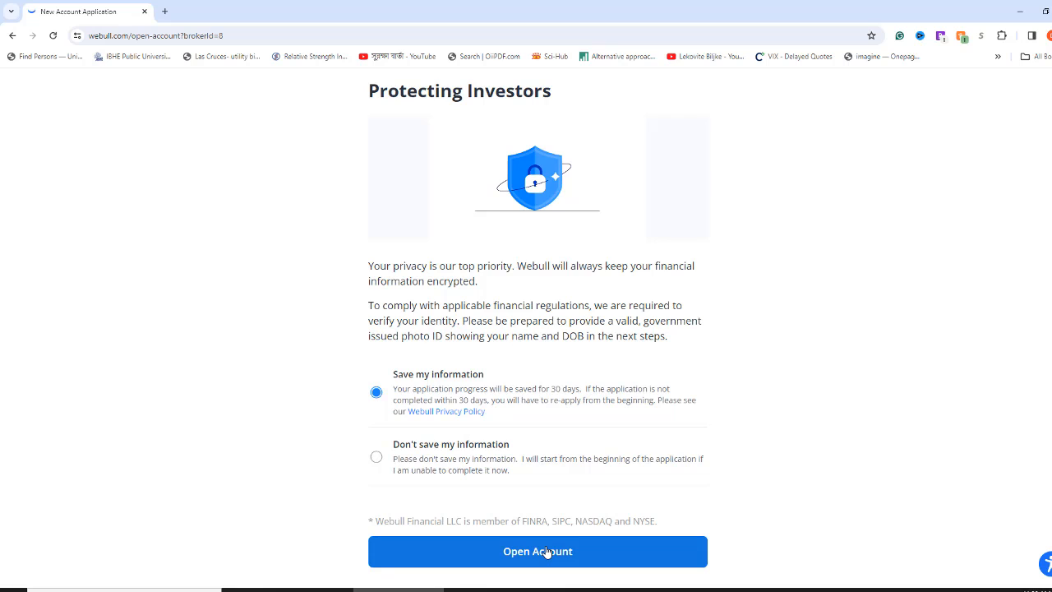
left_click(537, 550)
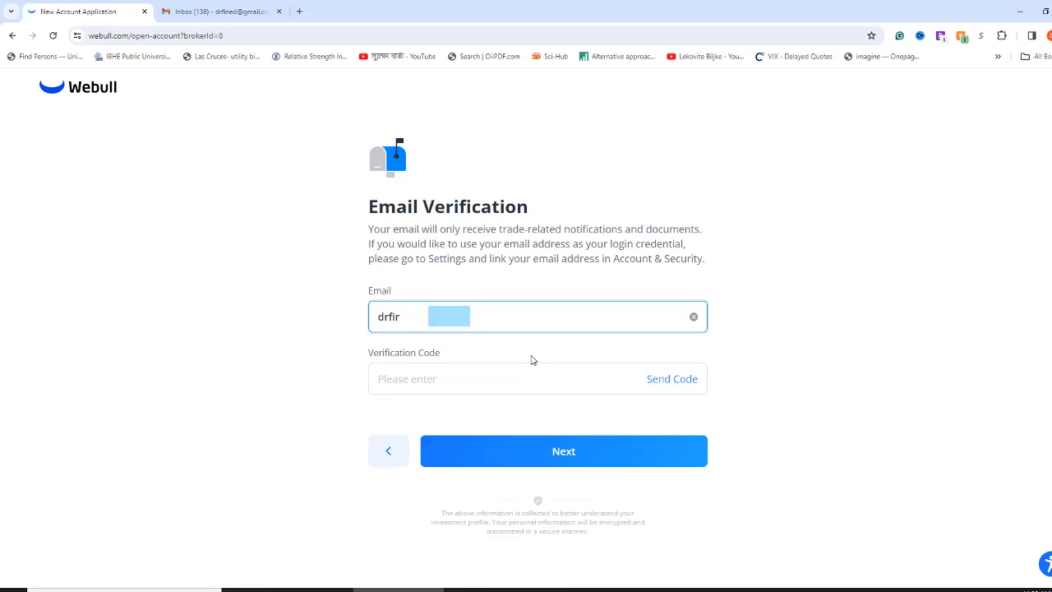
Send the email code, copy it from Gmail, and enter it in the application.
left_click(671, 379)
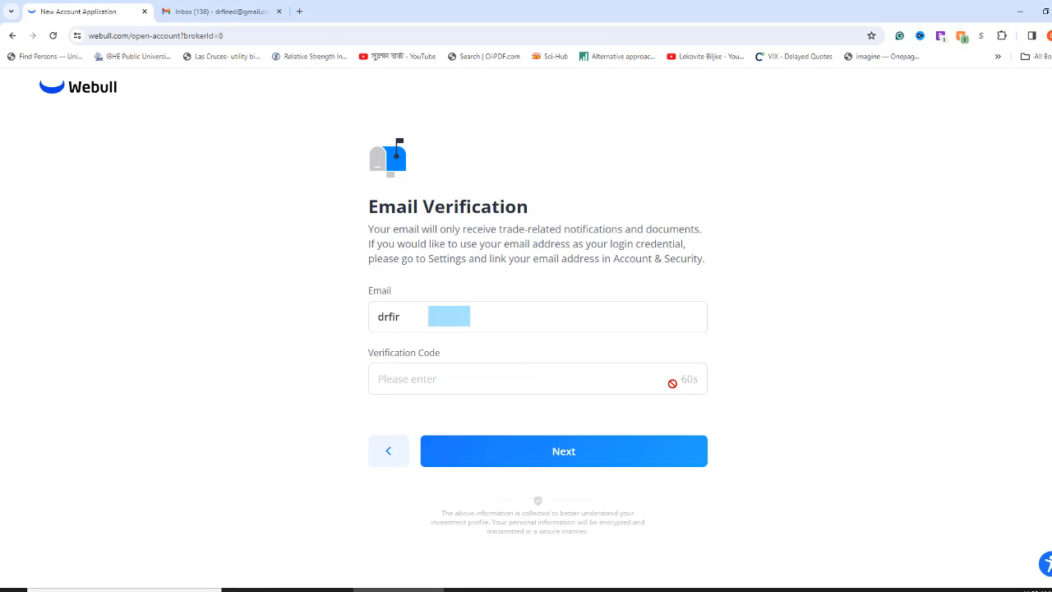
mouse_move(204, 249)
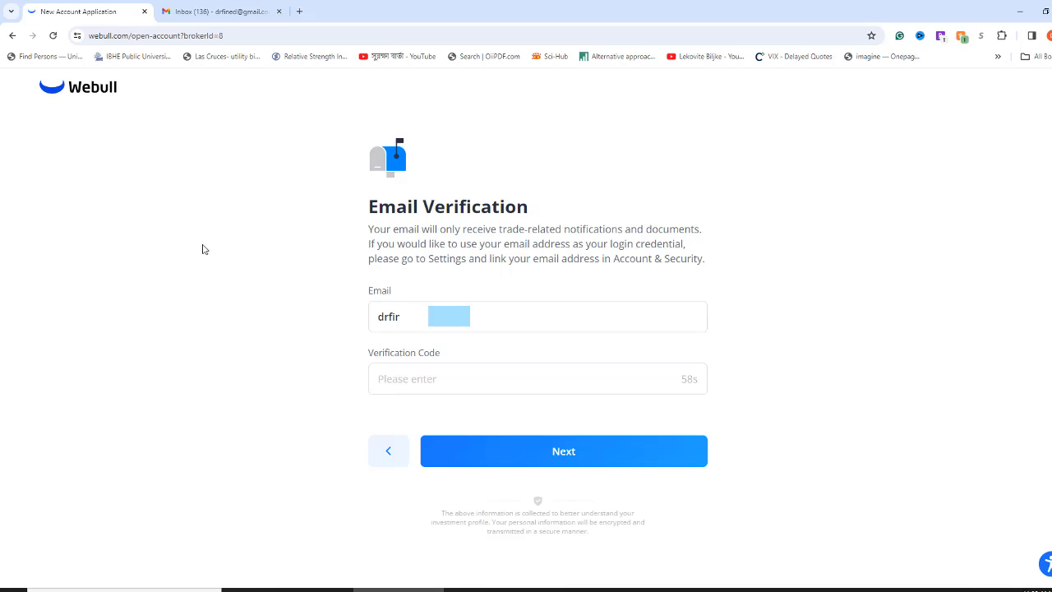
left_click(222, 11)
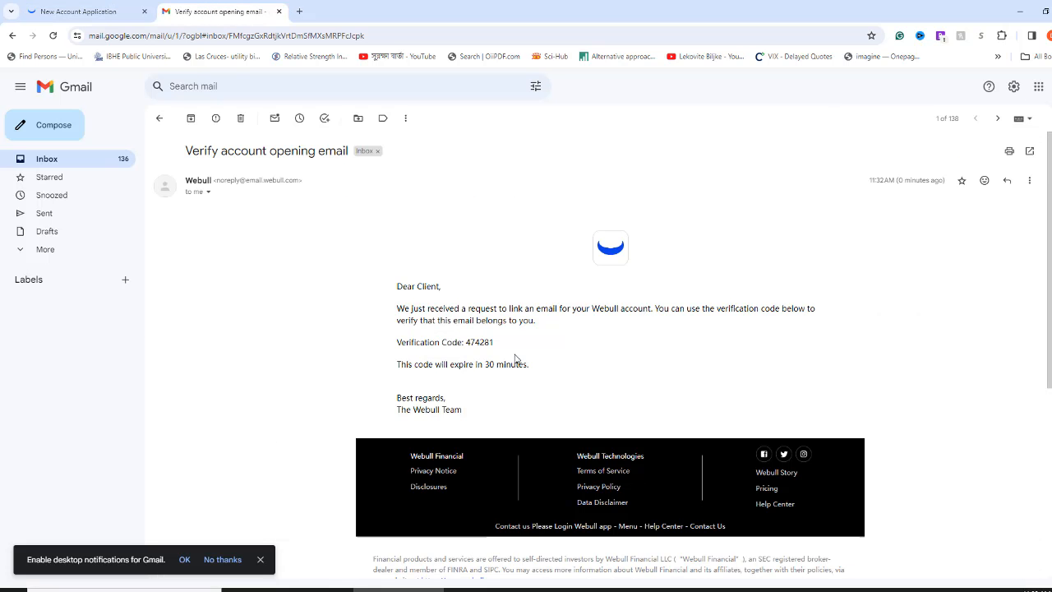
double_click(479, 342)
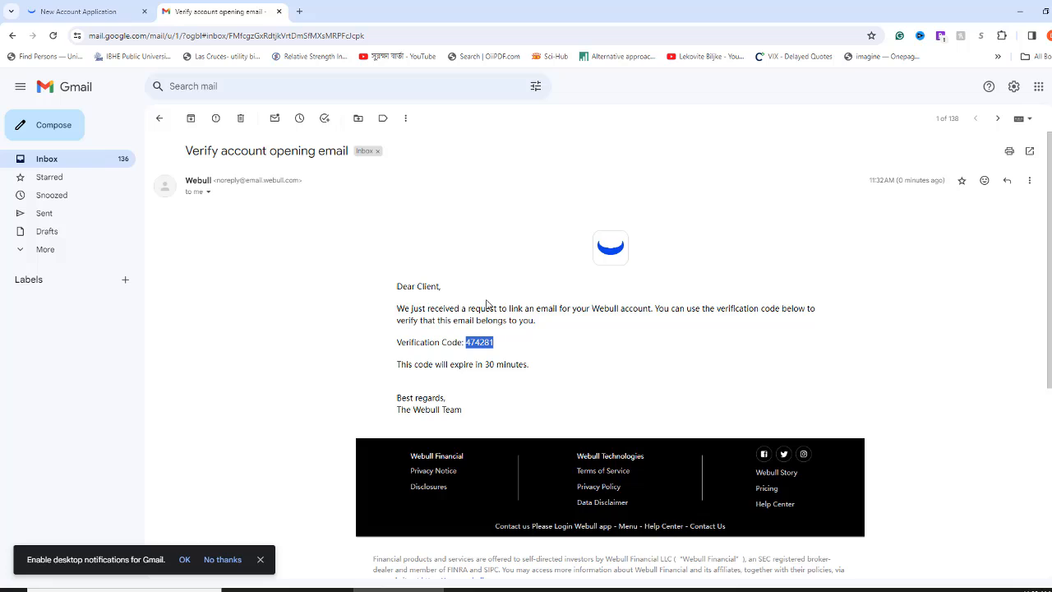
left_click(82, 11)
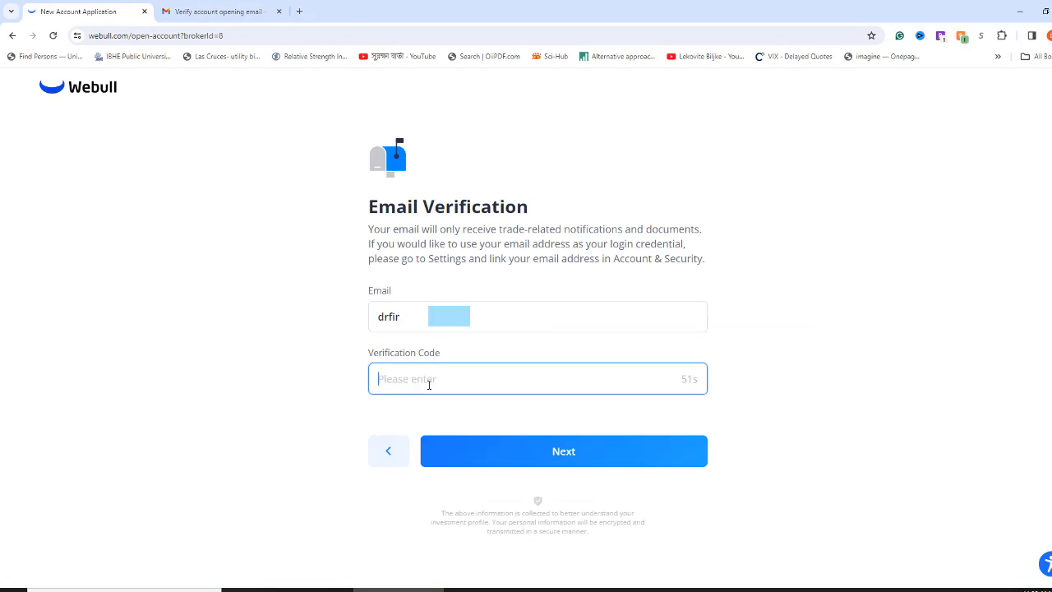
left_click(563, 450)
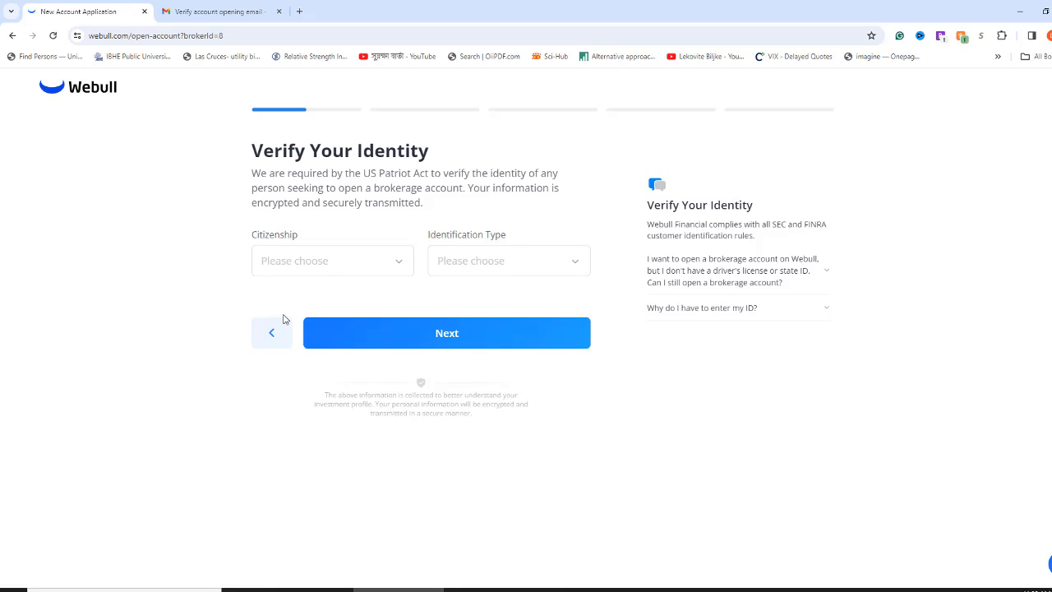
Set citizenship to United States and ID type to US Driver's License, then continue.
left_click(332, 260)
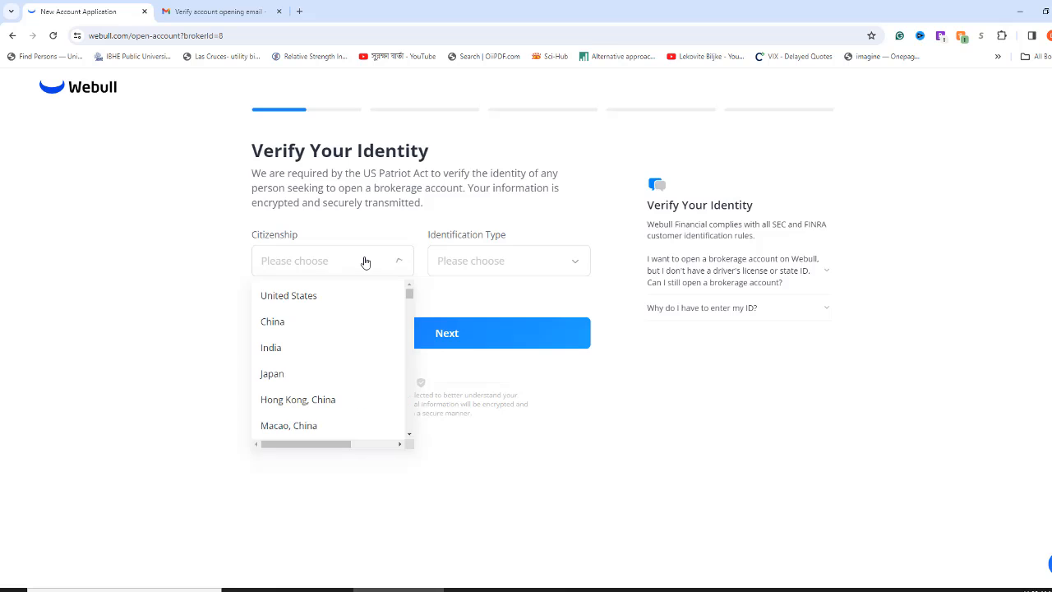
left_click(289, 295)
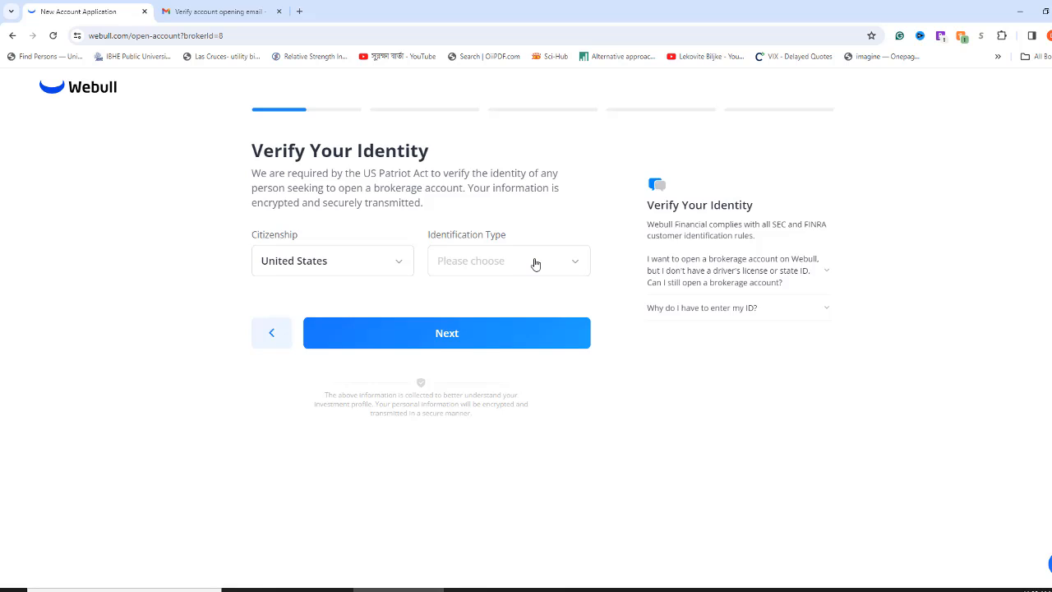
left_click(508, 260)
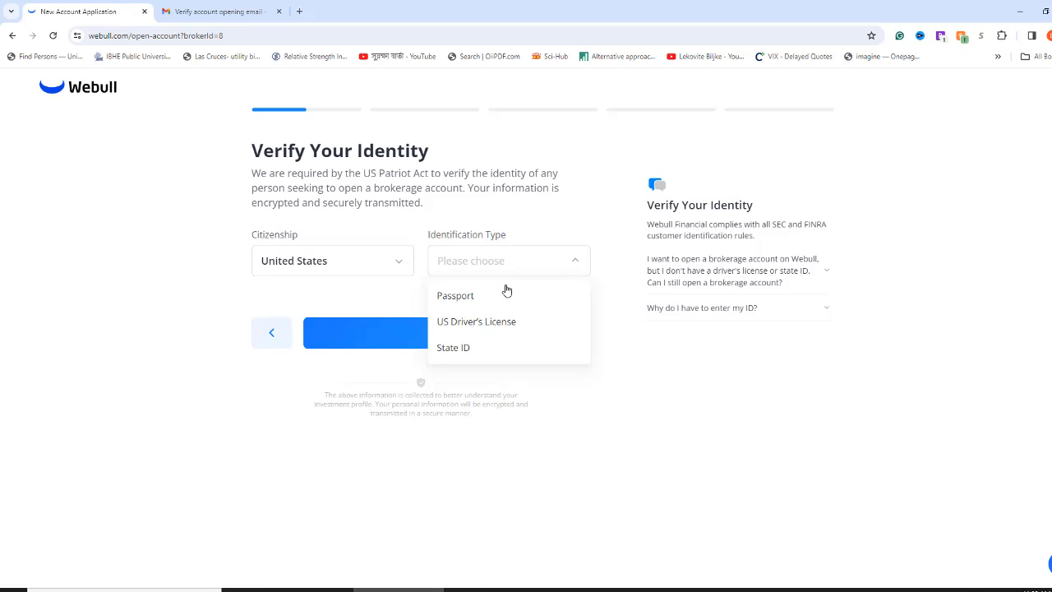
left_click(475, 321)
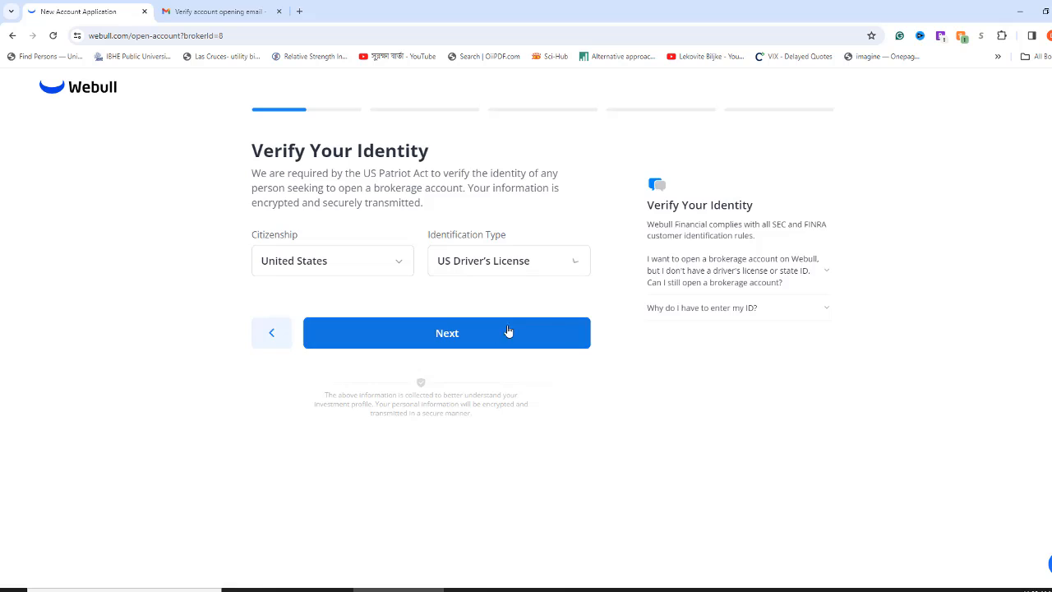
mouse_move(473, 328)
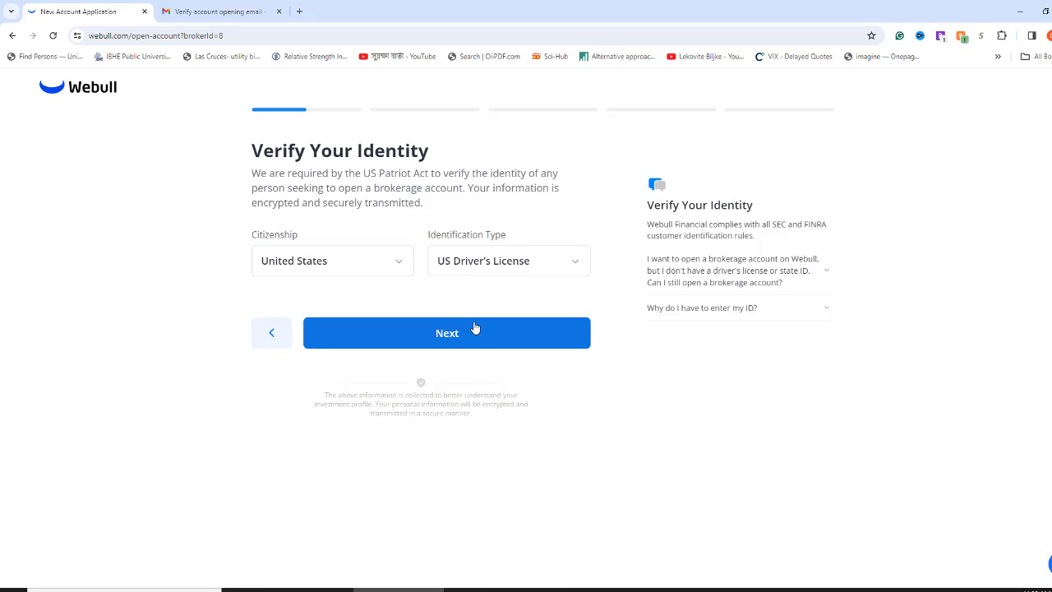
left_click(446, 333)
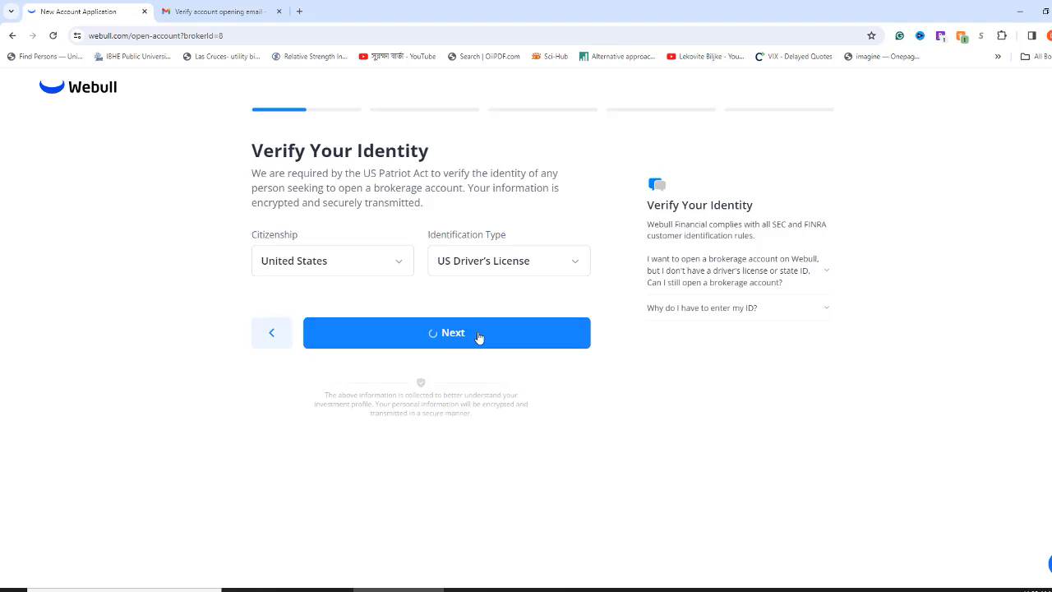
left_click(446, 332)
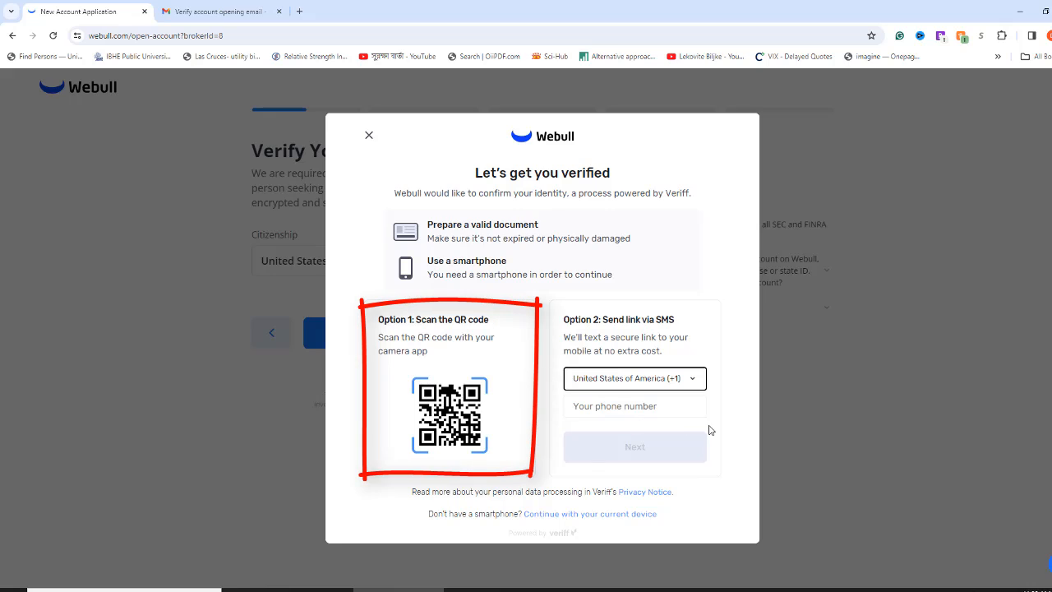
mouse_move(713, 430)
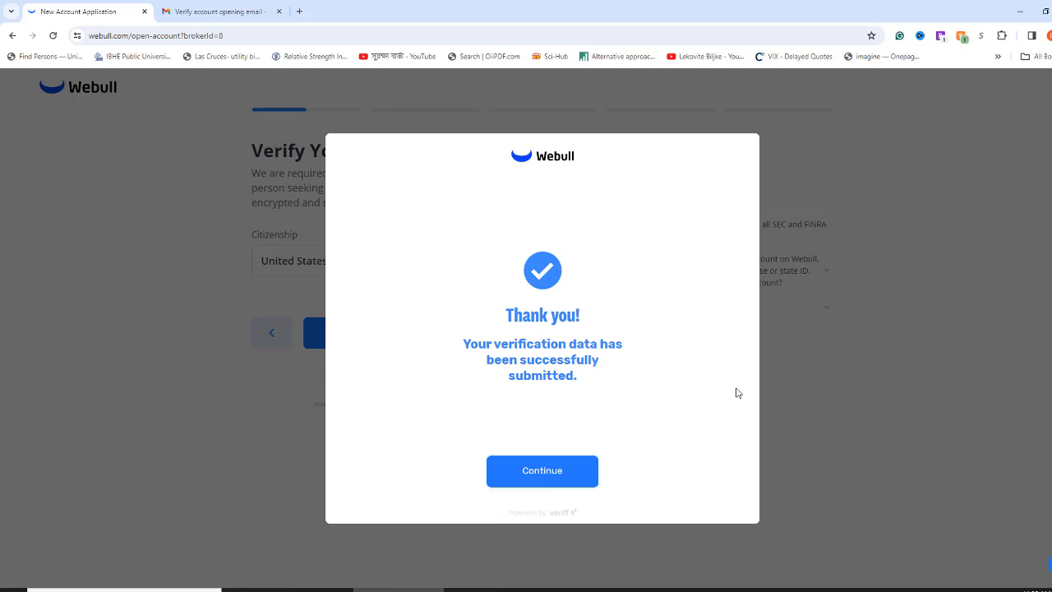
Continue past the Thank you screen after the Veriff submission.
left_click(542, 470)
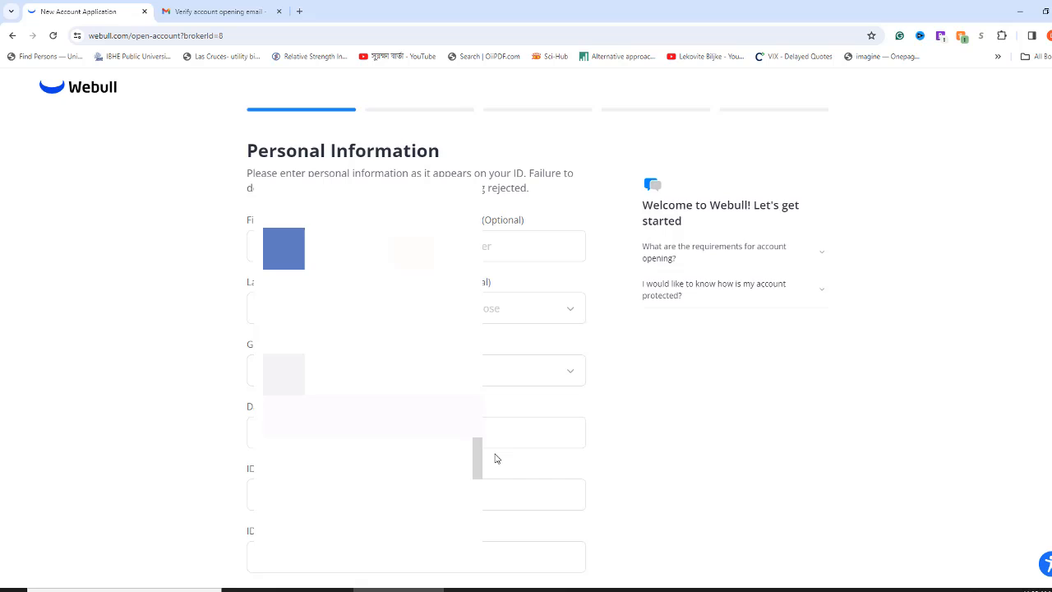
Enter 2 dependents and move past the SSN/ITIN page to Employment Information.
scroll("down", 3)
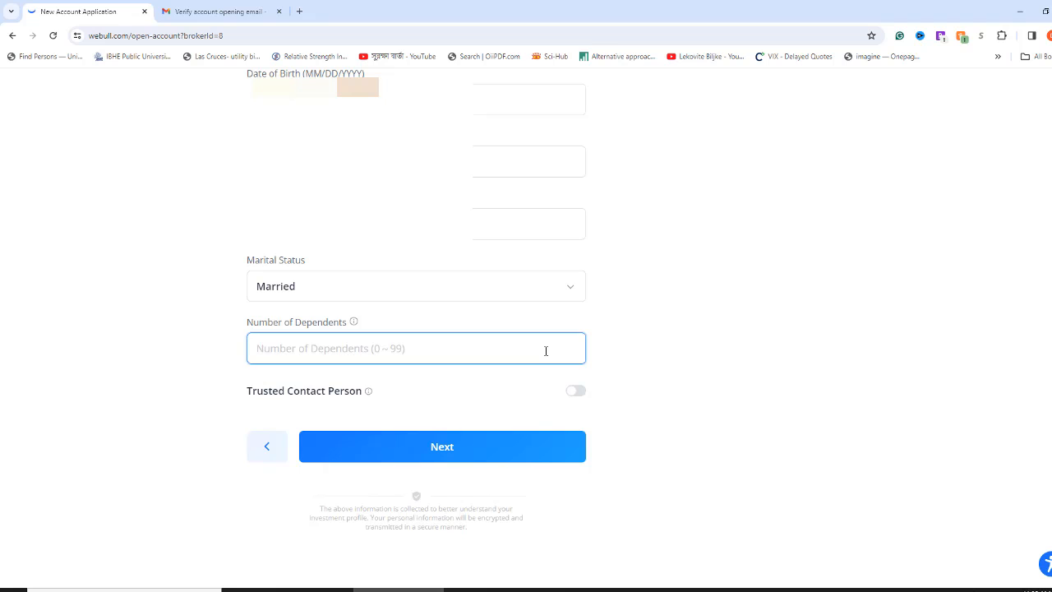
type("2")
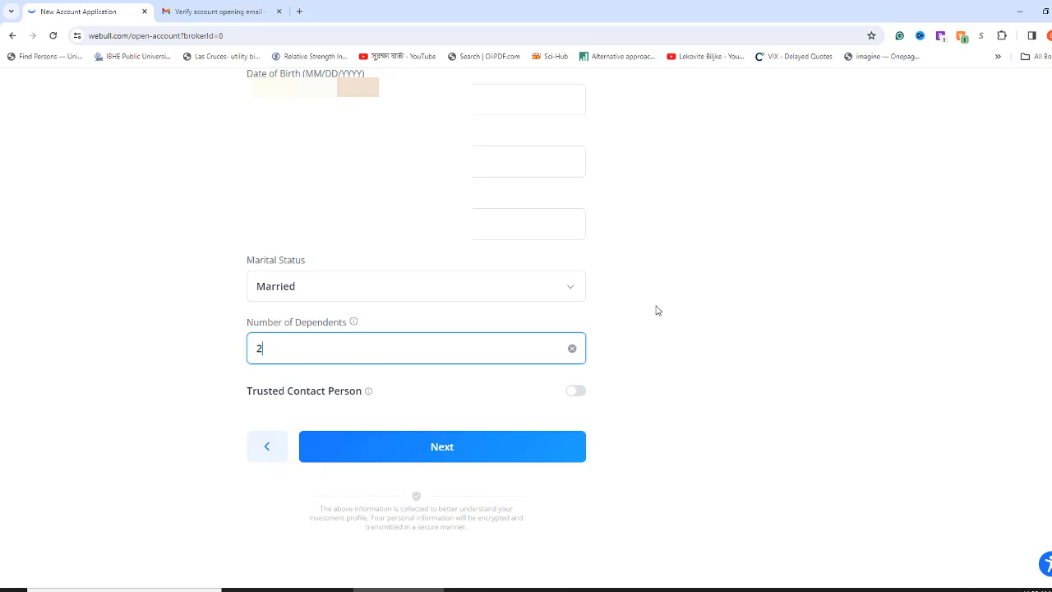
left_click(442, 446)
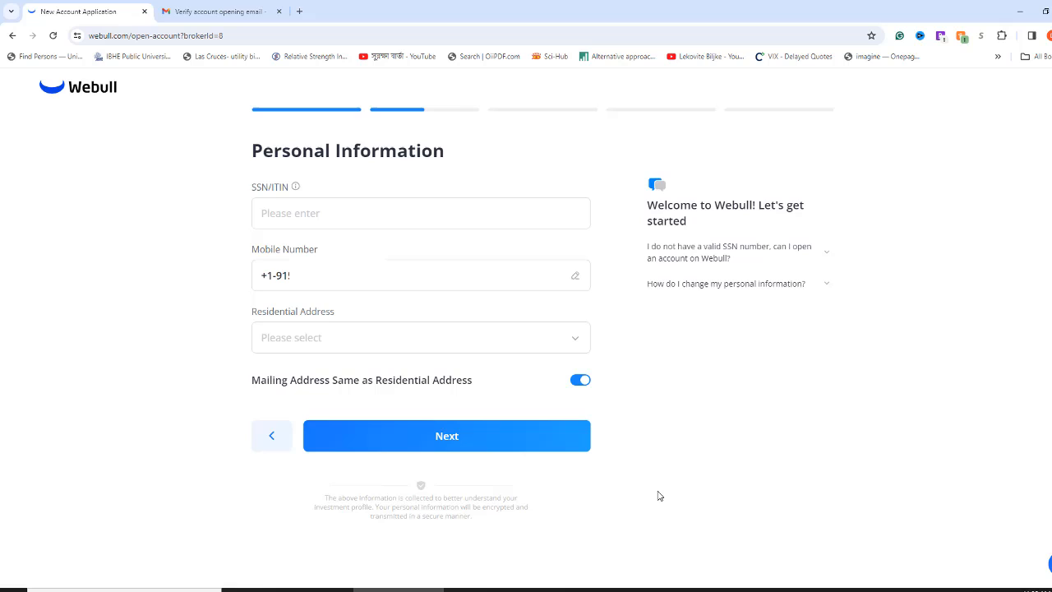
mouse_move(689, 478)
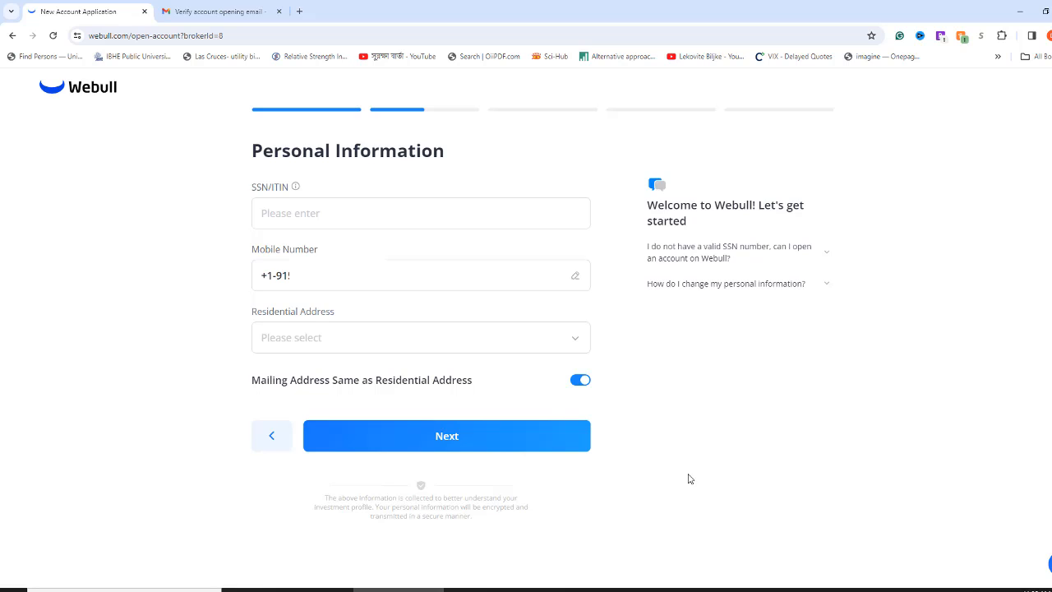
left_click(420, 213)
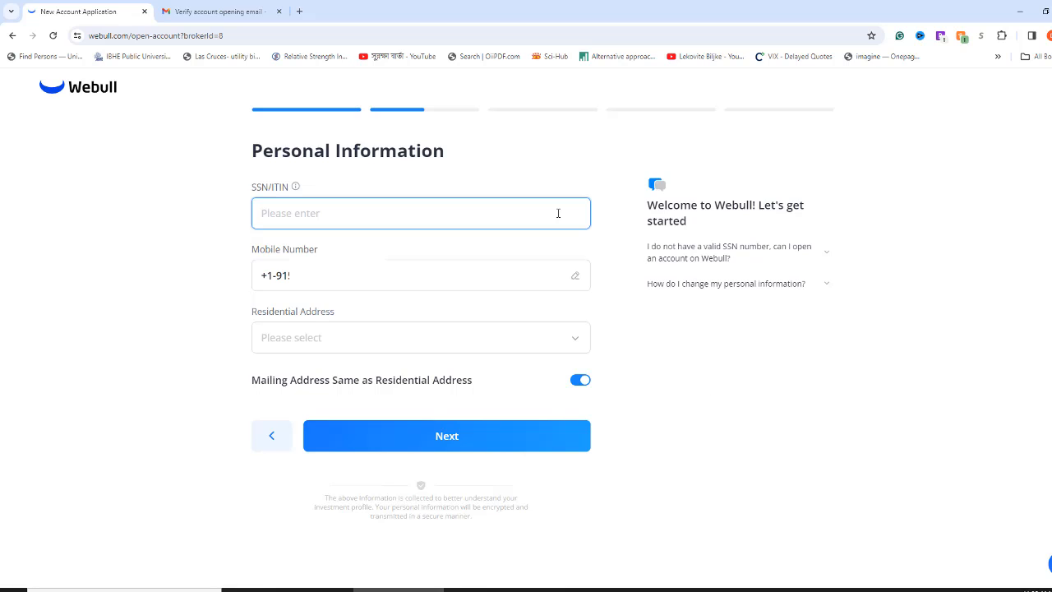
left_click(446, 435)
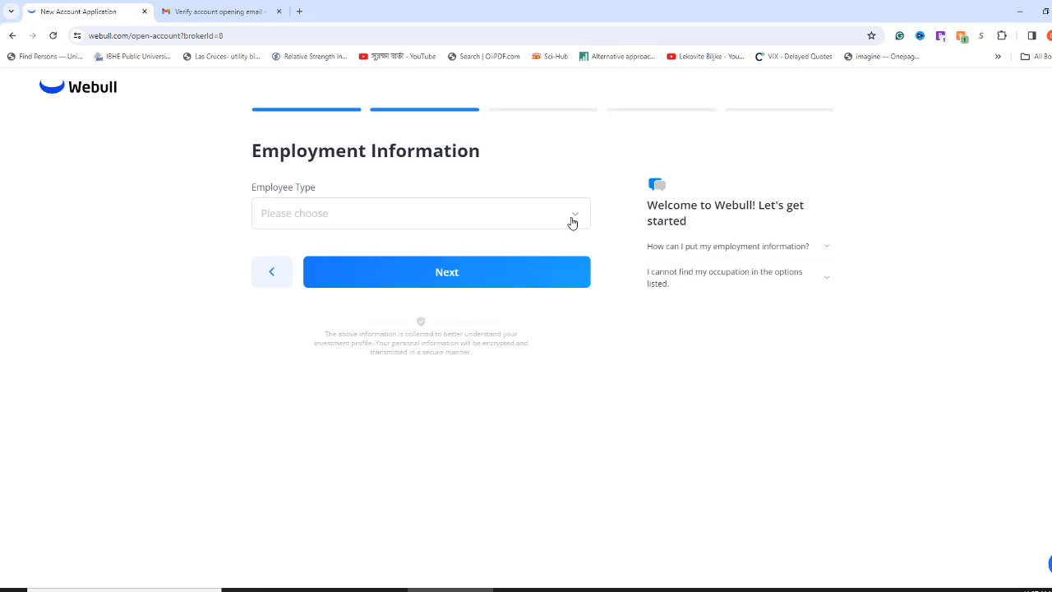
Set the employee type to Student and submit the employment information.
left_click(411, 213)
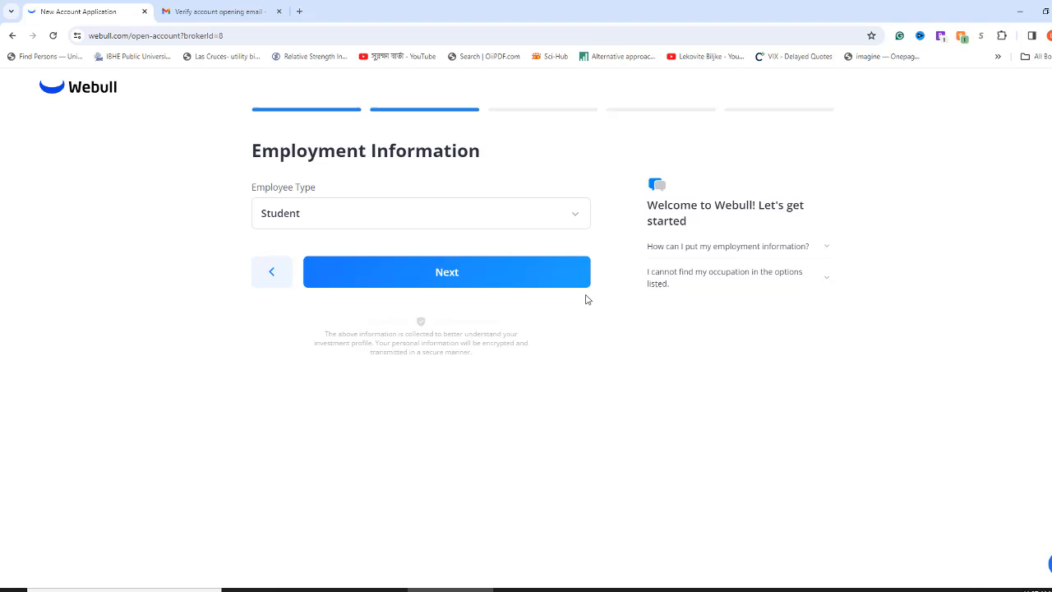
left_click(446, 271)
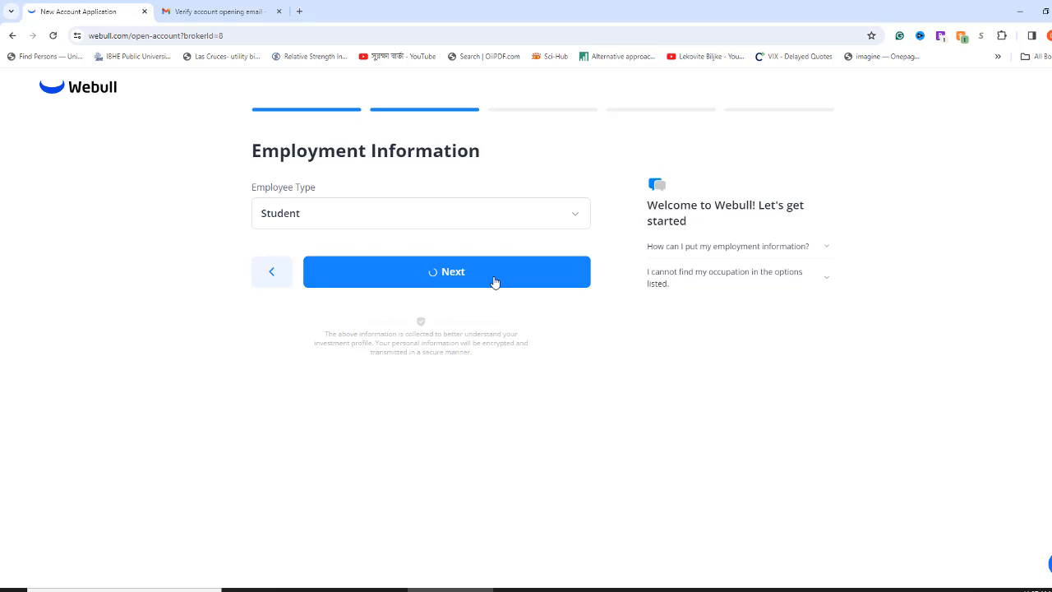
left_click(446, 271)
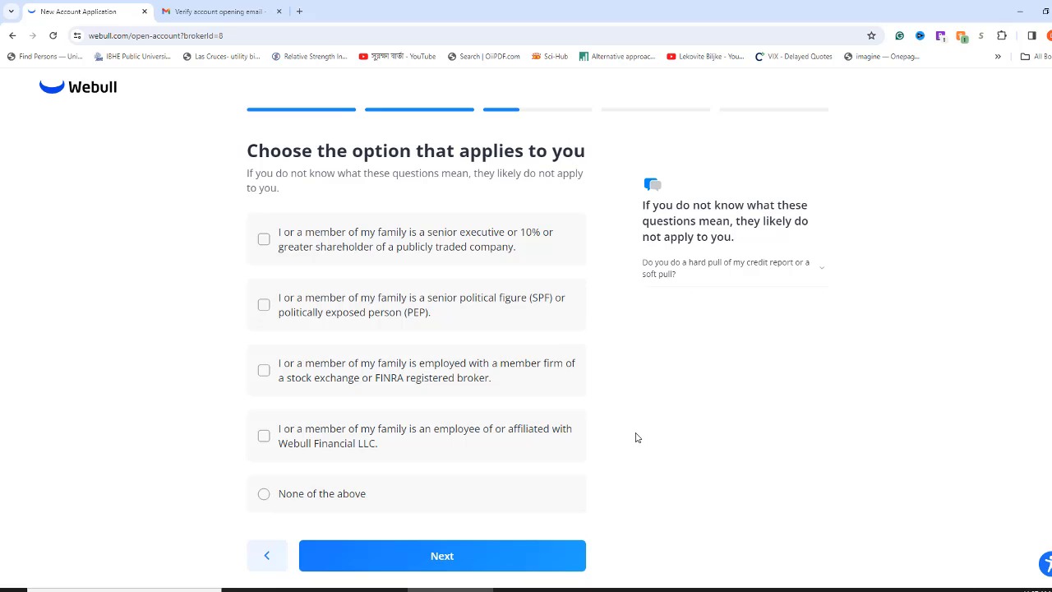
mouse_move(648, 434)
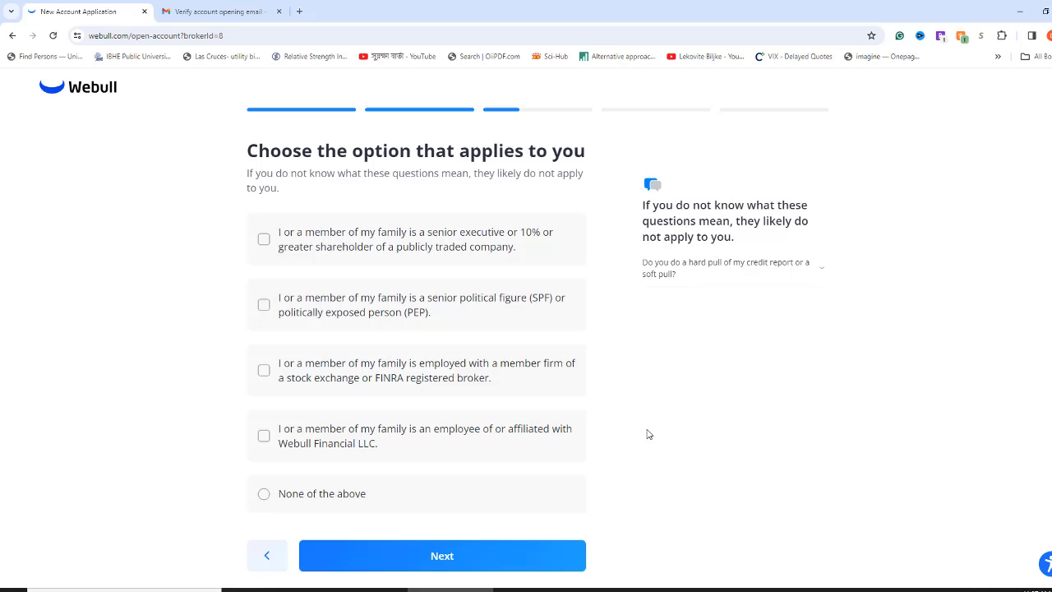
Declare that none of the listed affiliations apply and continue.
scroll("down", 3)
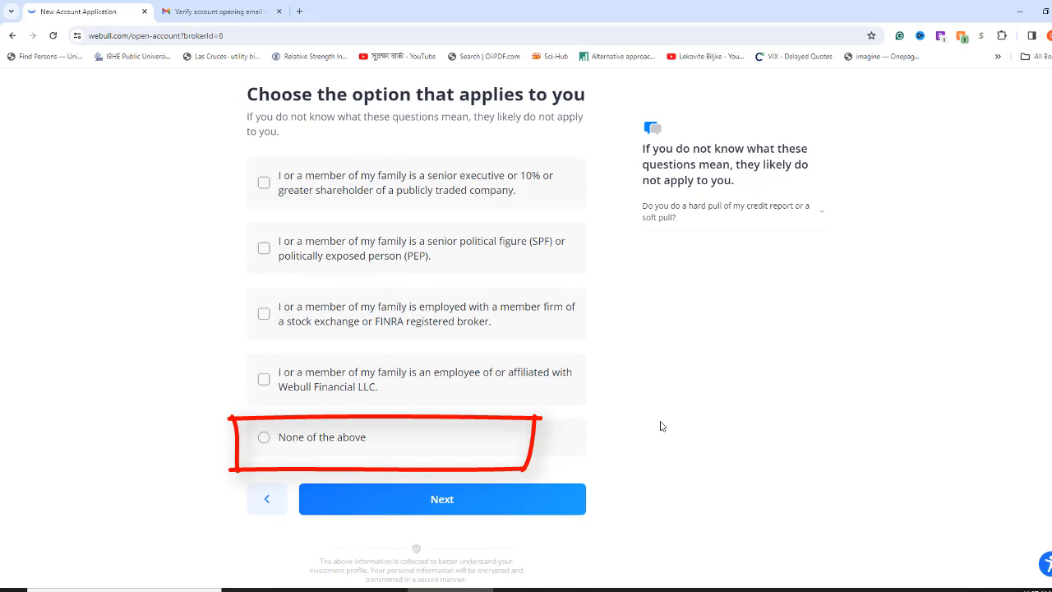
left_click(264, 436)
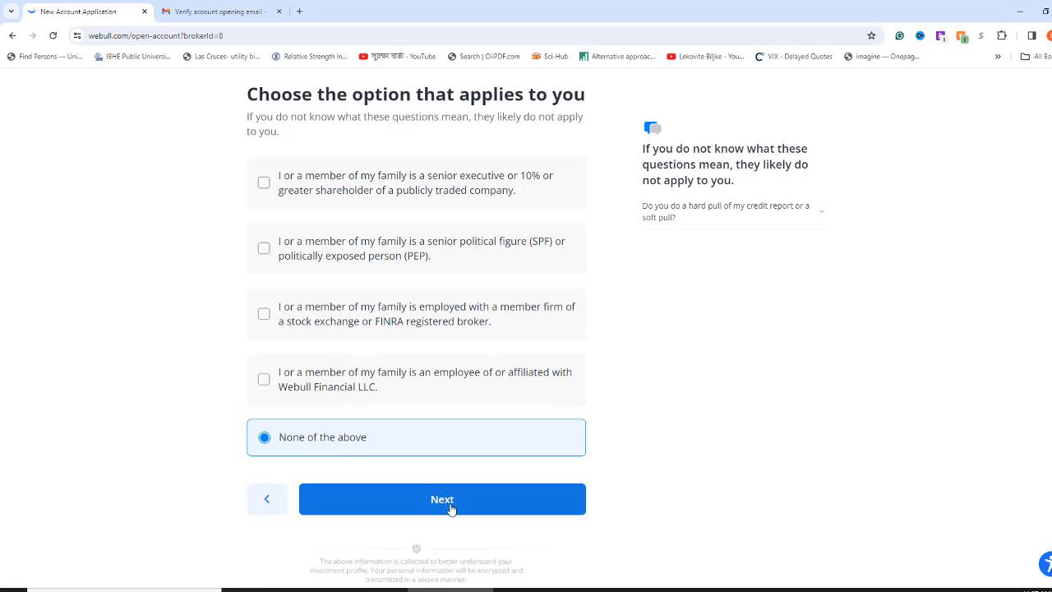
left_click(442, 498)
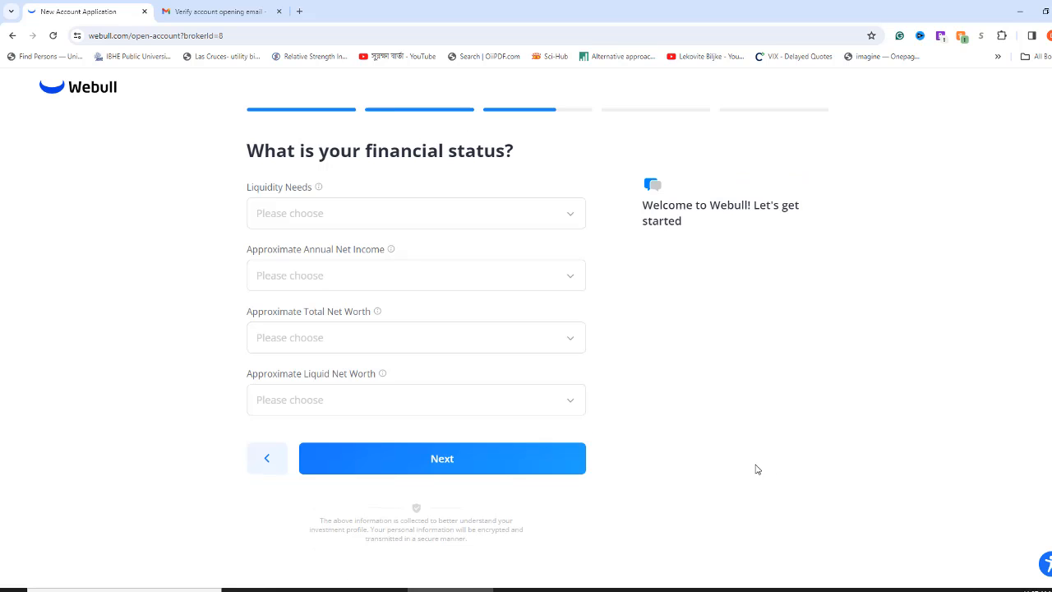
Choose Not Important liquidity needs and 0-24,999.99 USD annual income, then submit.
left_click(414, 213)
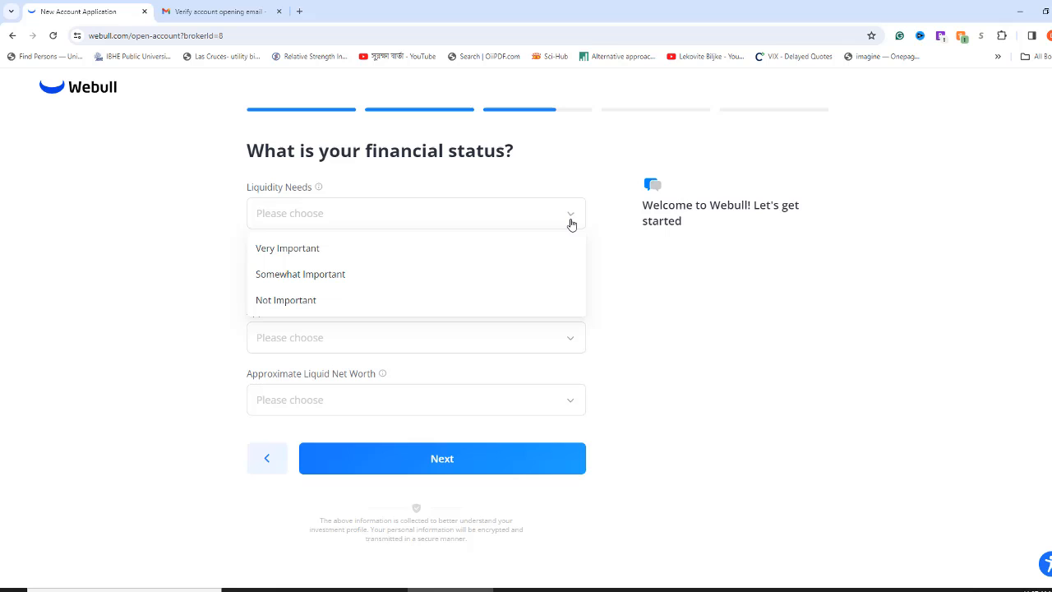
mouse_move(467, 278)
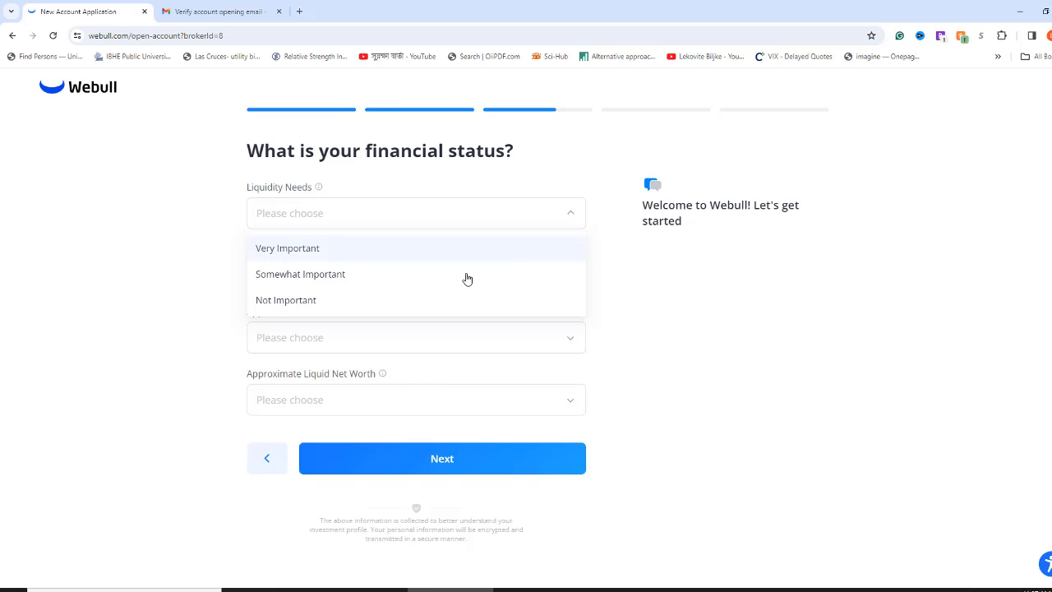
left_click(286, 300)
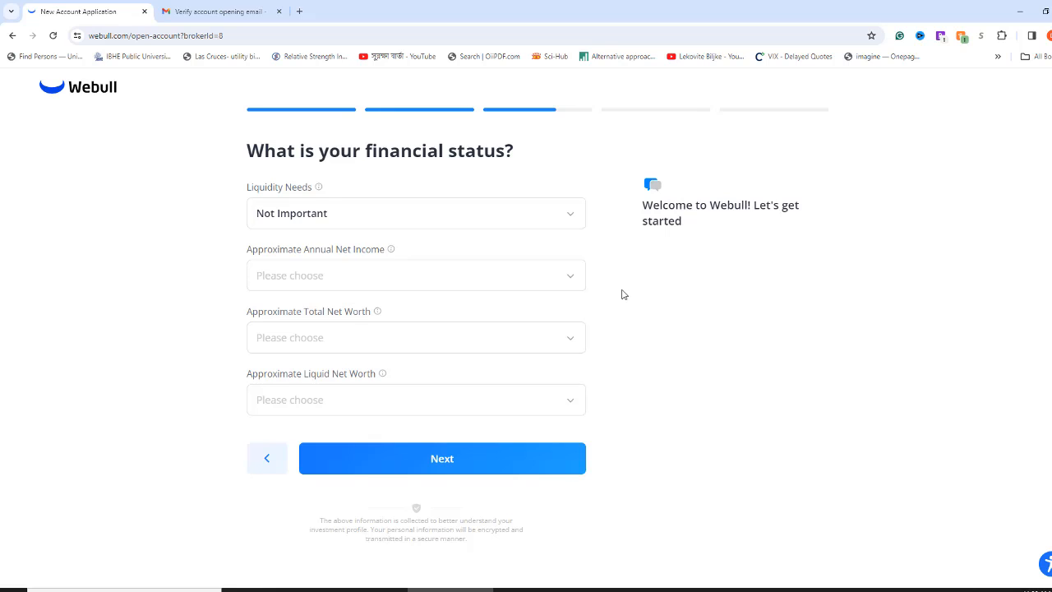
mouse_move(574, 280)
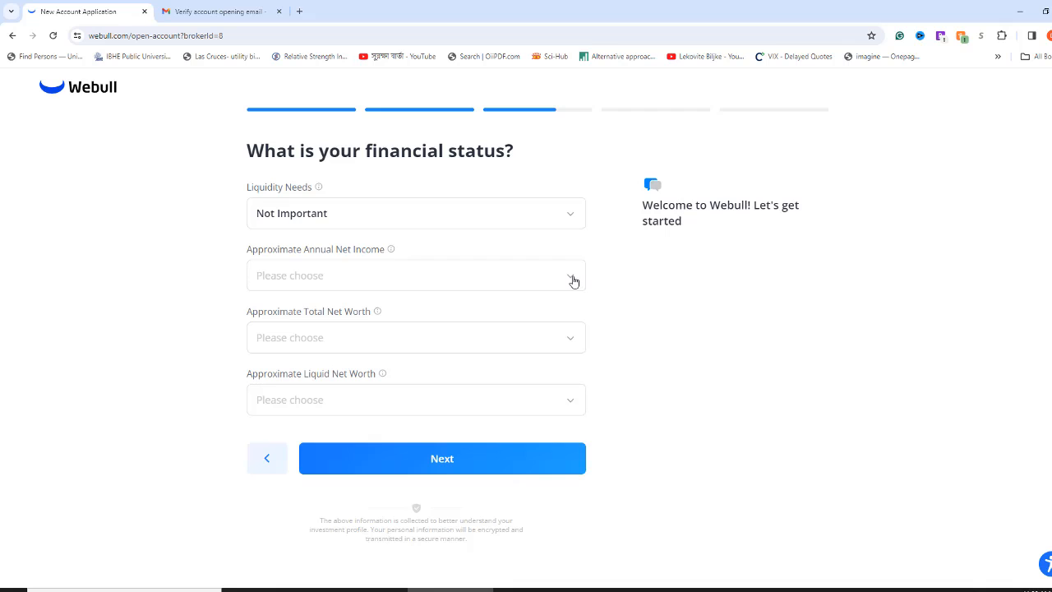
left_click(415, 275)
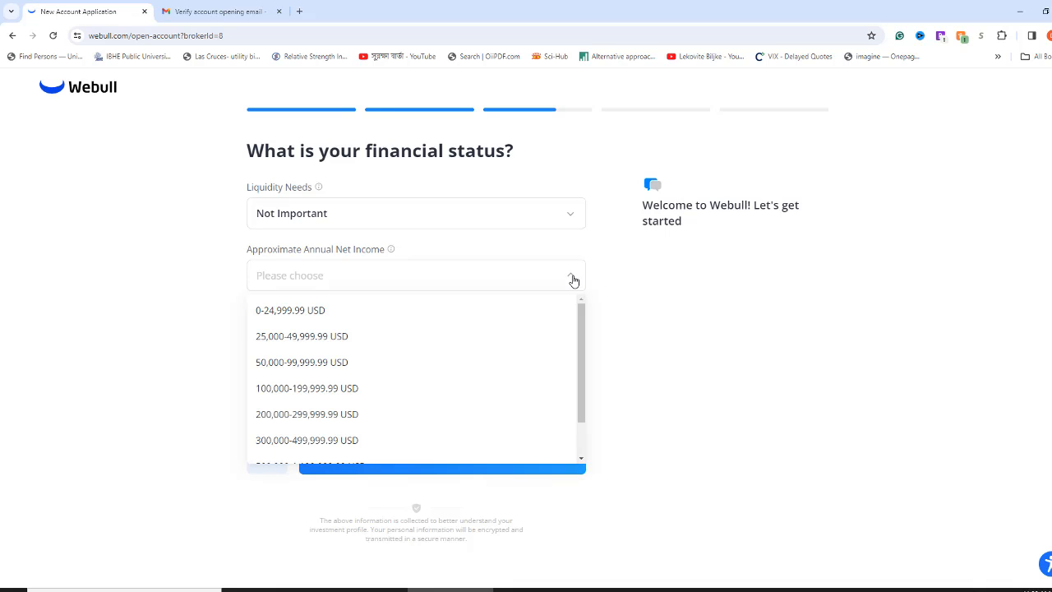
left_click(301, 335)
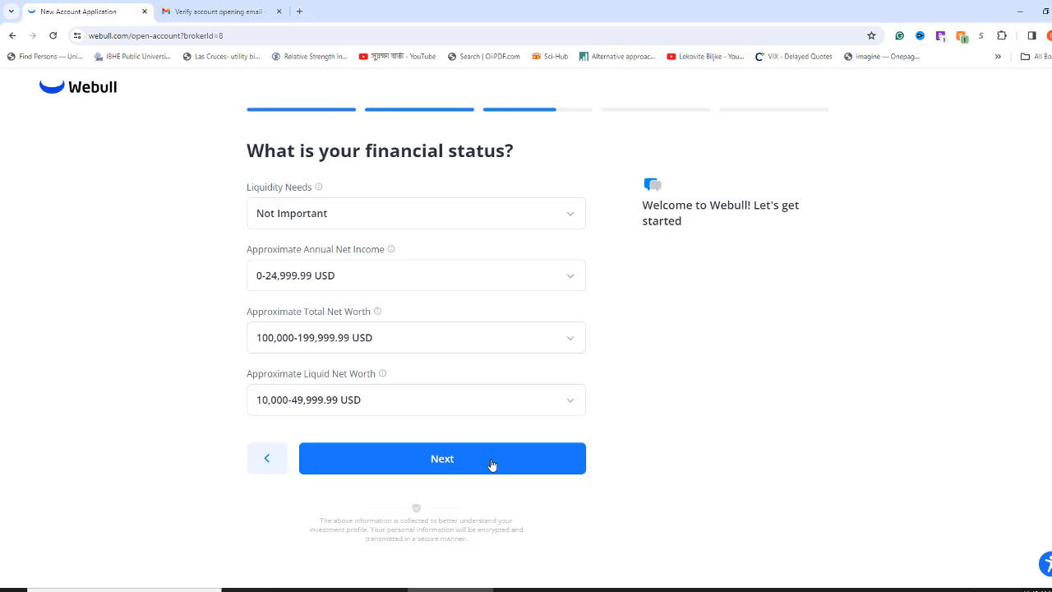
left_click(441, 458)
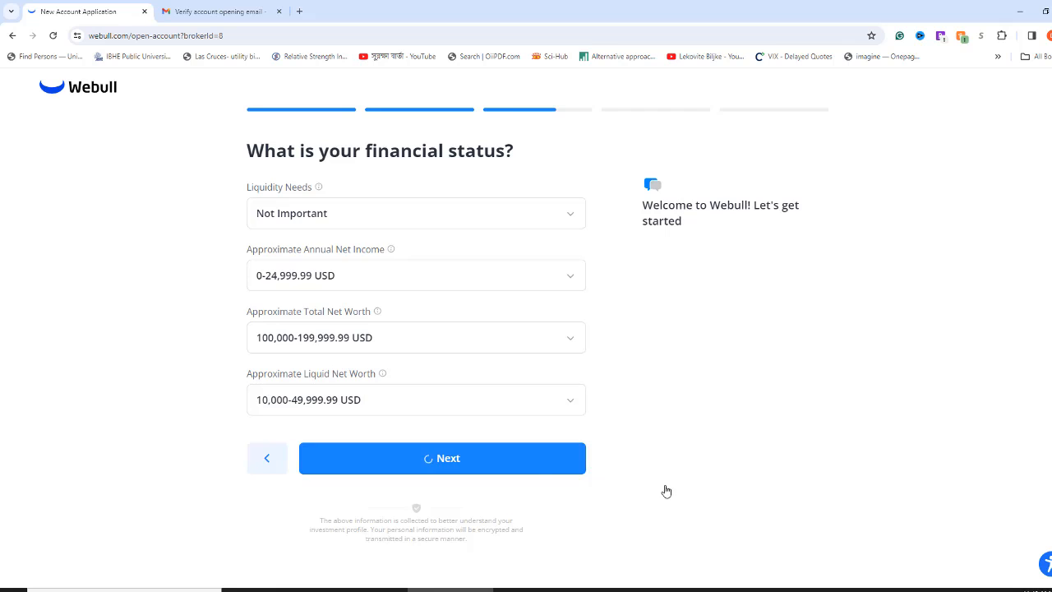
left_click(441, 458)
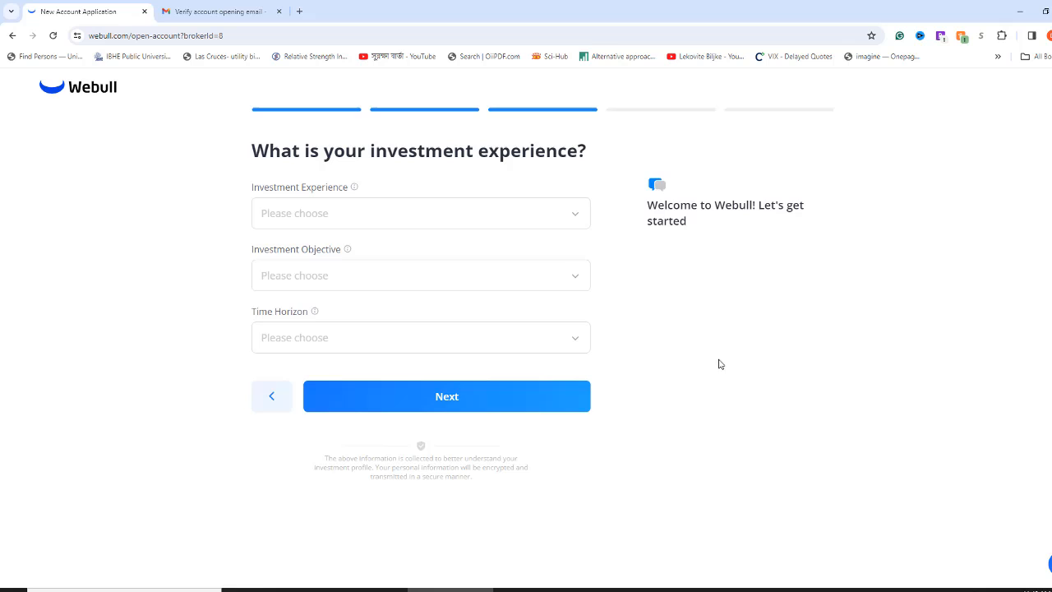
Answer the experience dropdowns: A Good Amount, Speculative Trading, 7 or More Years.
left_click(420, 213)
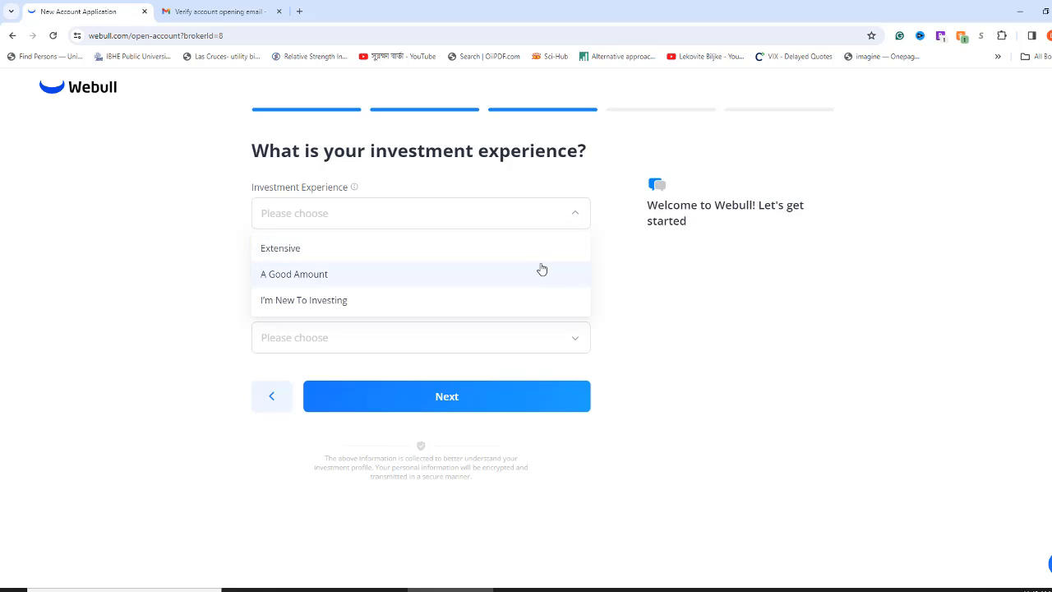
left_click(294, 273)
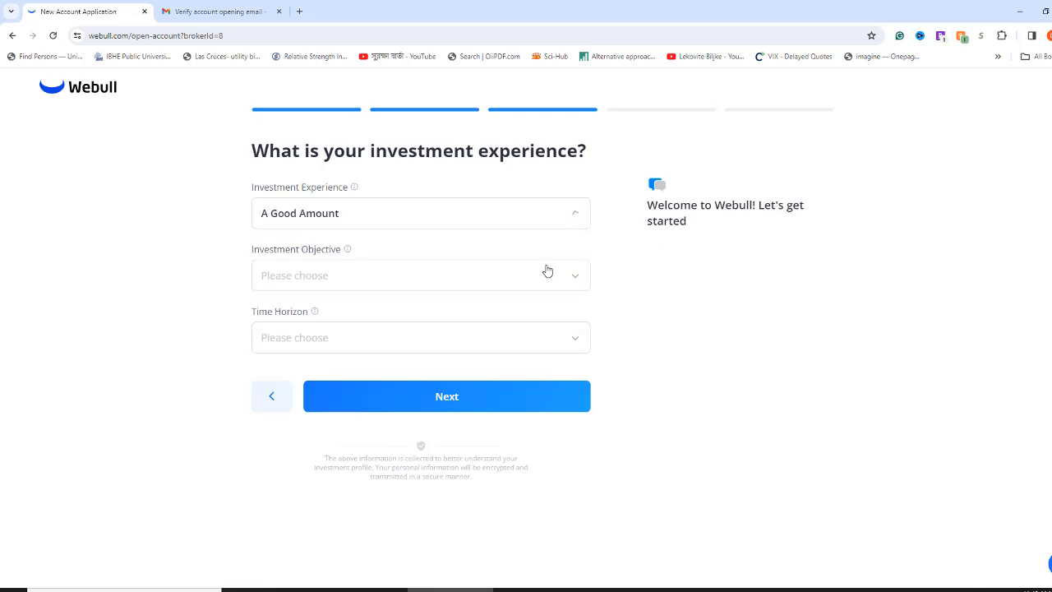
left_click(420, 275)
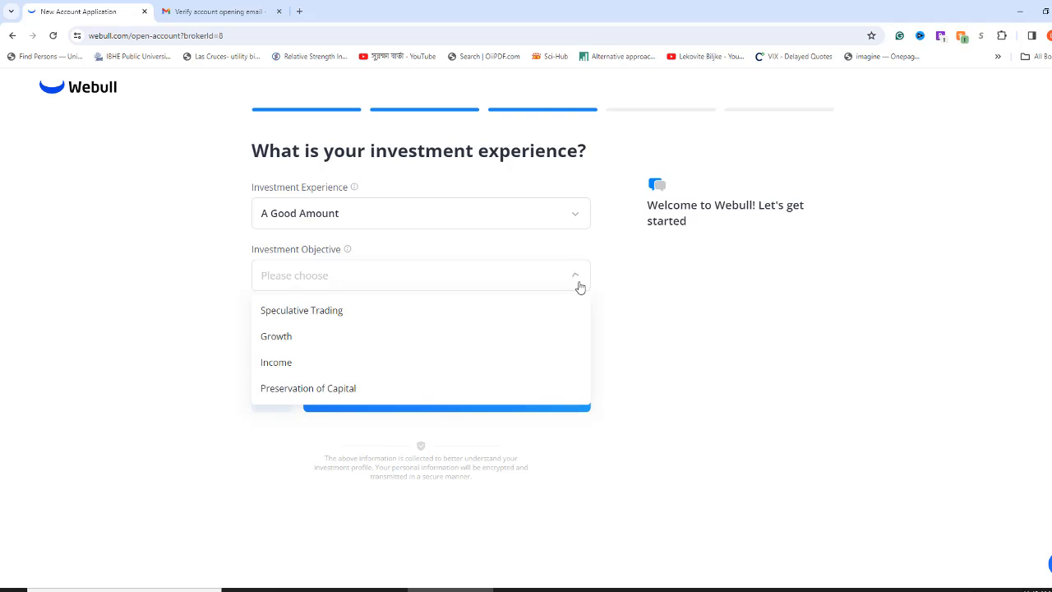
left_click(302, 310)
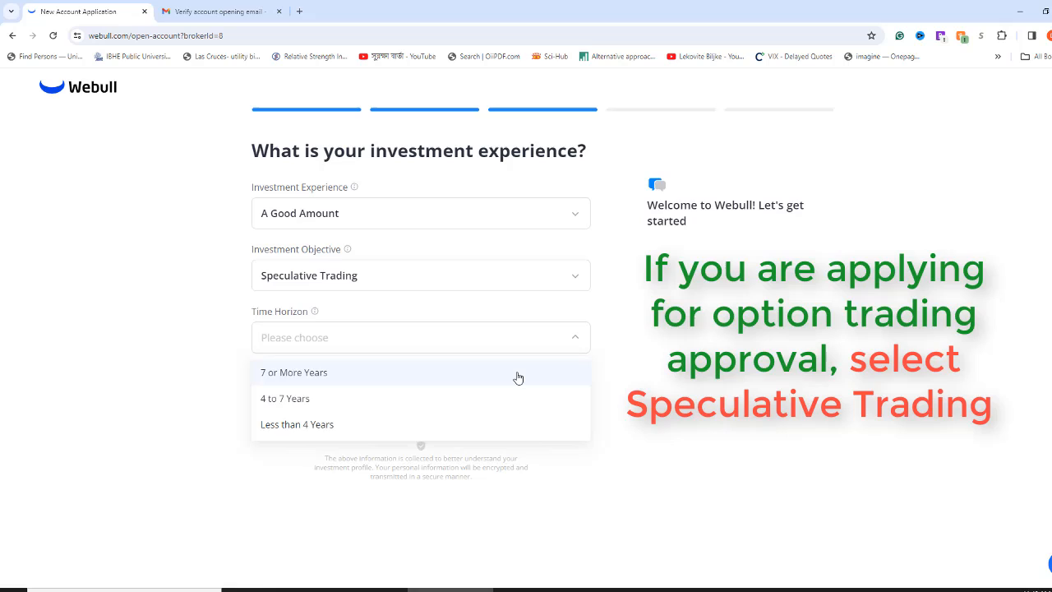
left_click(294, 373)
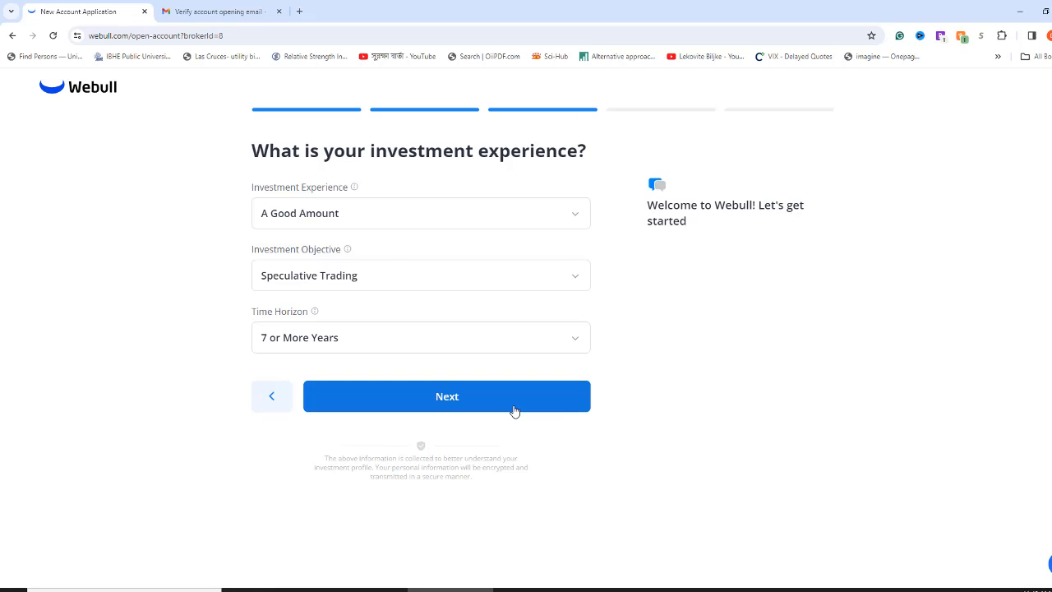
left_click(446, 396)
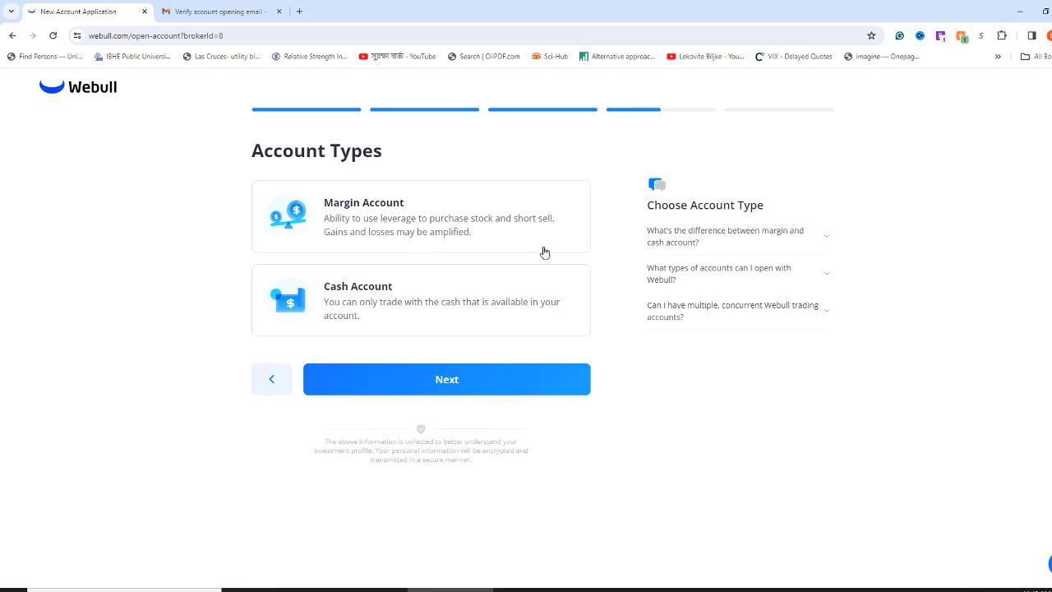
mouse_move(542, 257)
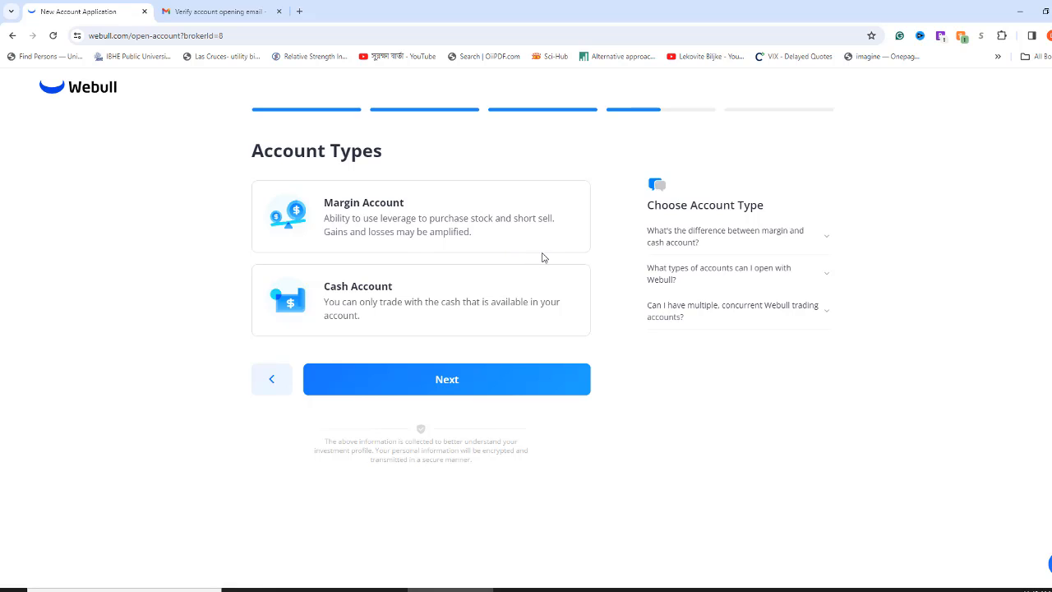
mouse_move(540, 242)
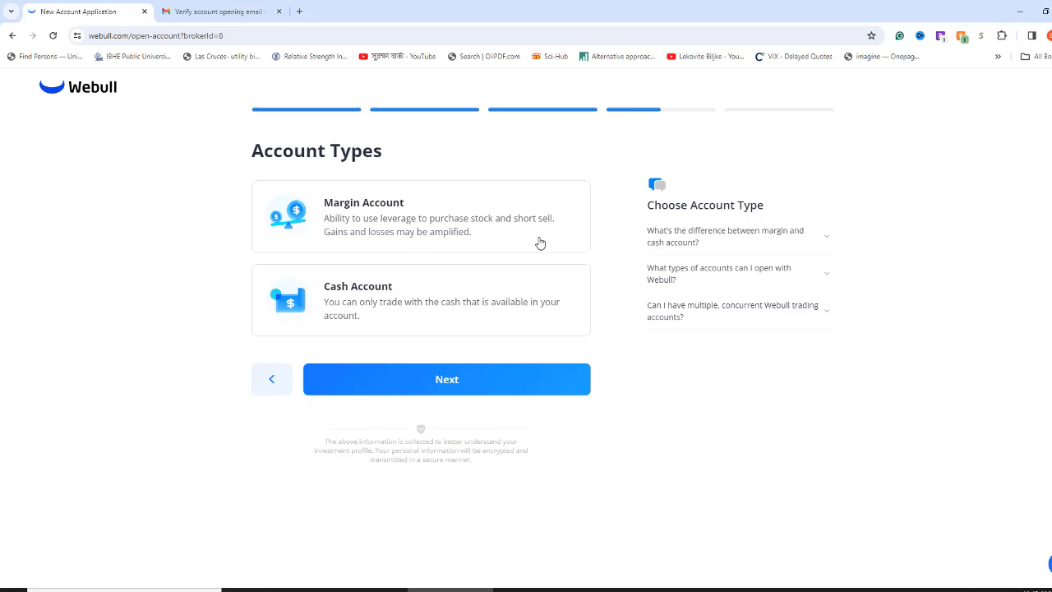
Select Margin Account and confirm the Margin Disclosure after reading it.
left_click(419, 216)
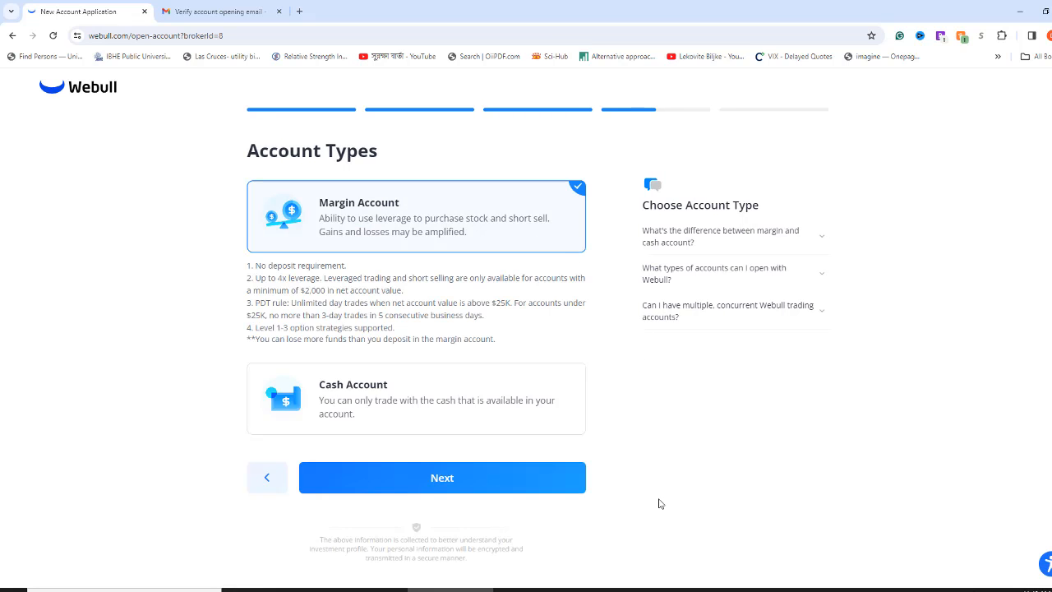
mouse_move(651, 502)
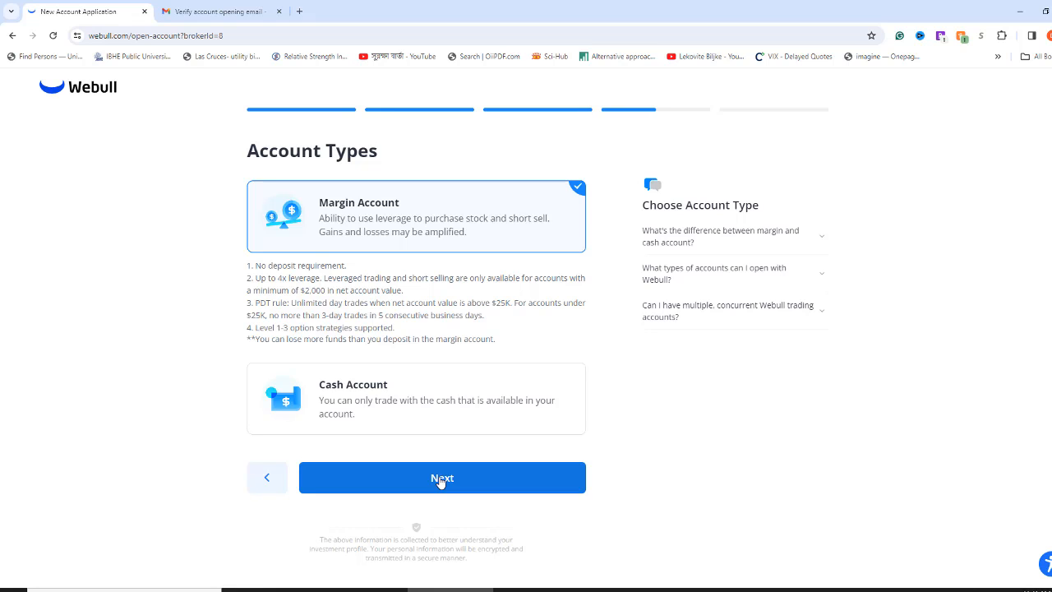
left_click(441, 478)
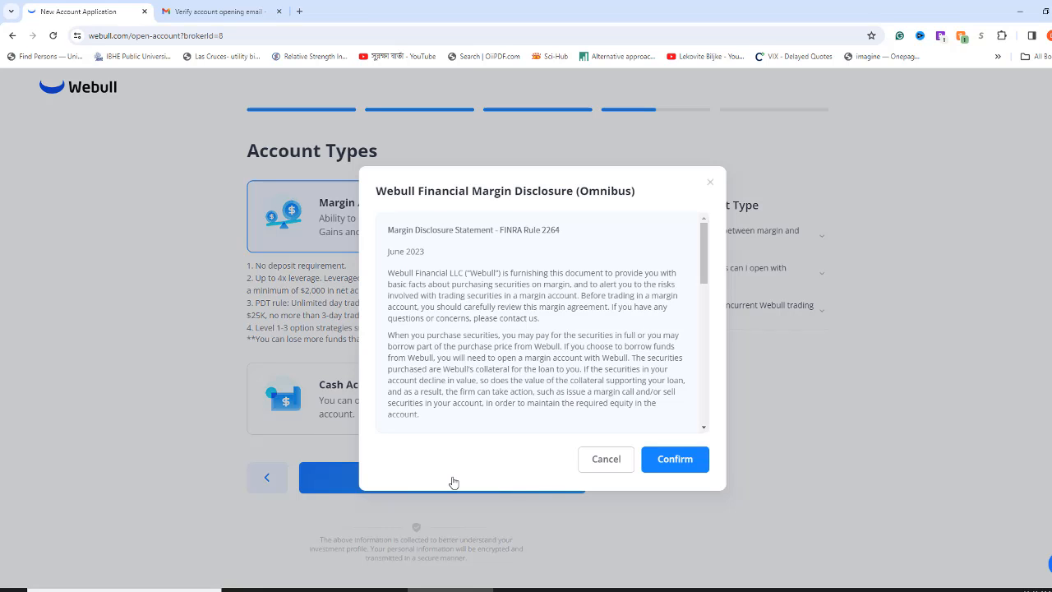
mouse_move(671, 266)
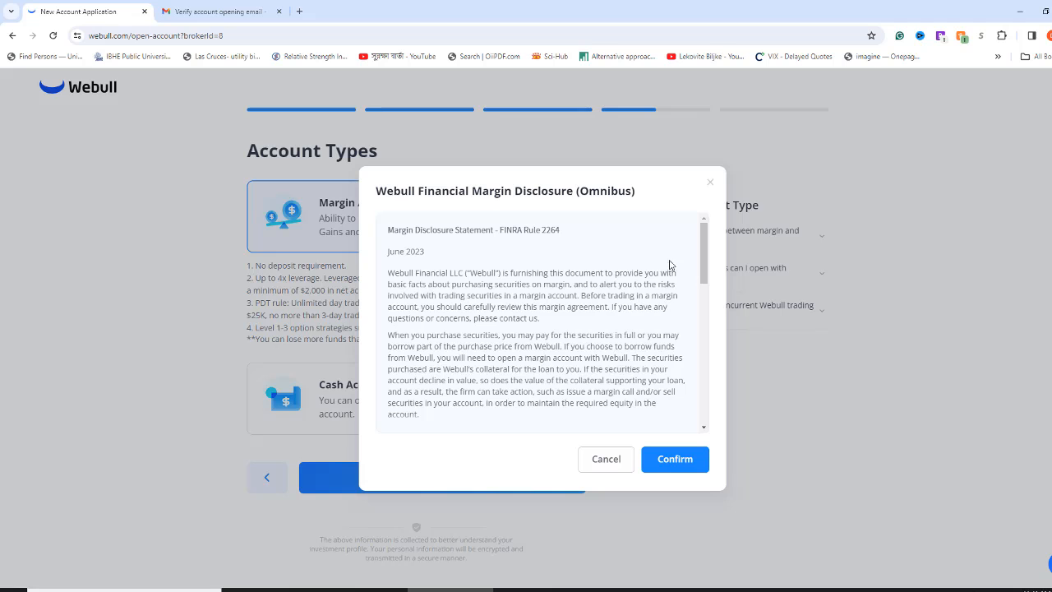
scroll("down", 3)
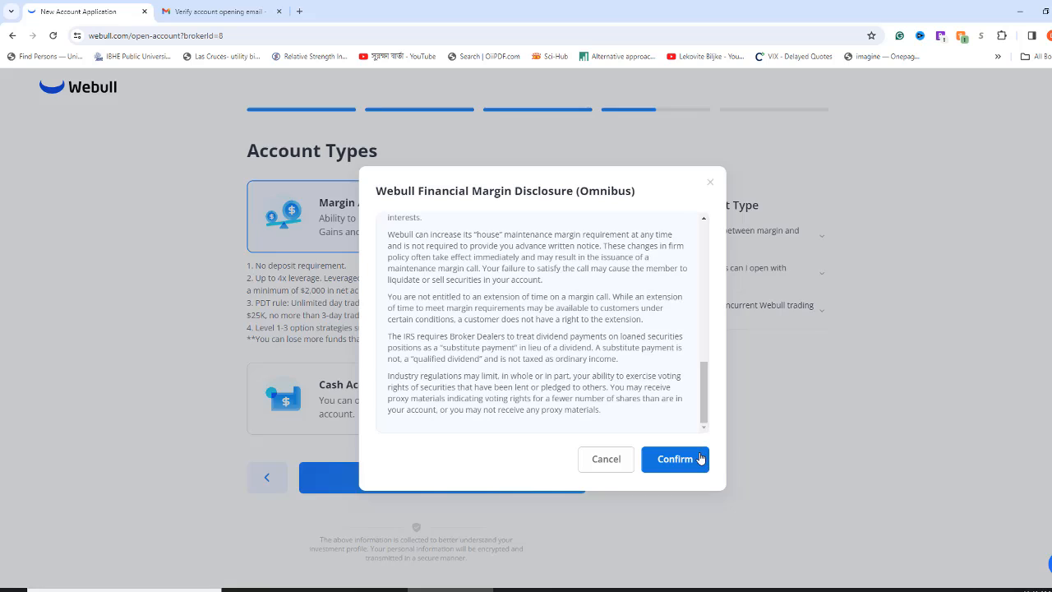
left_click(674, 459)
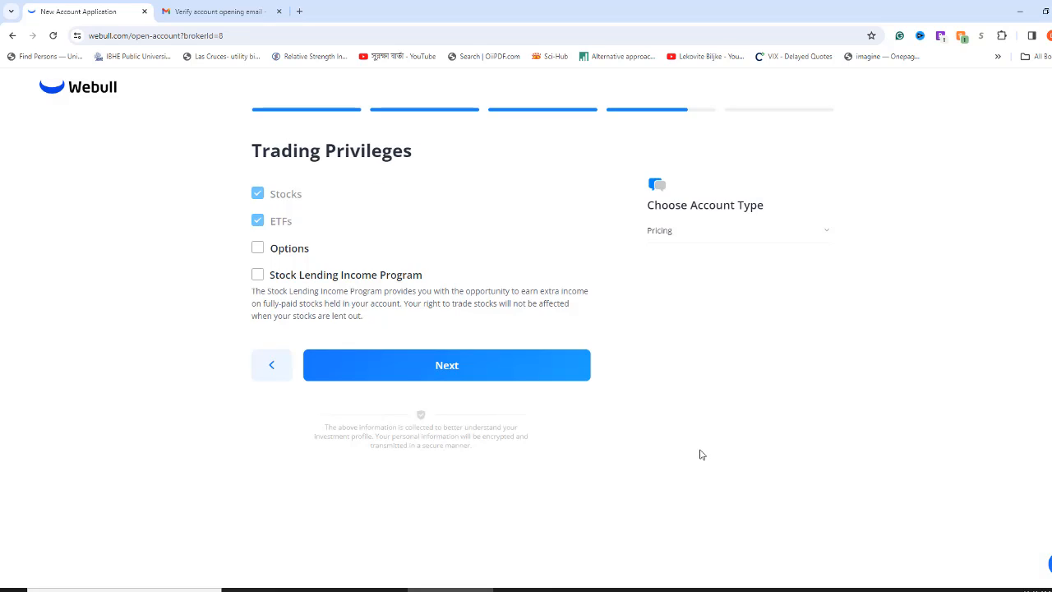
Add Options and Stock Lending Income Program privileges, acknowledging the lending notice.
left_click(257, 247)
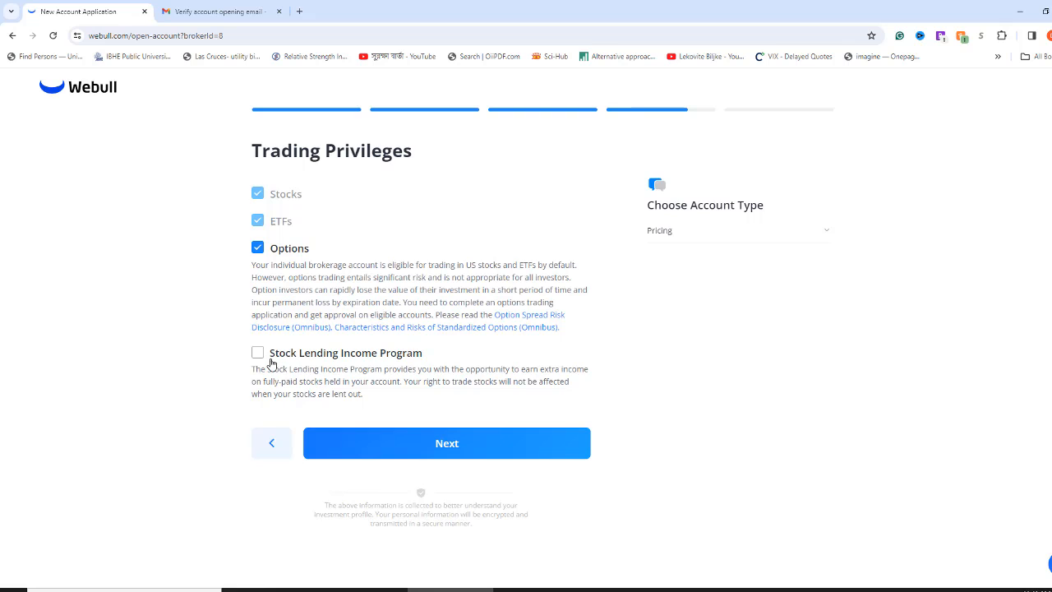
left_click(257, 351)
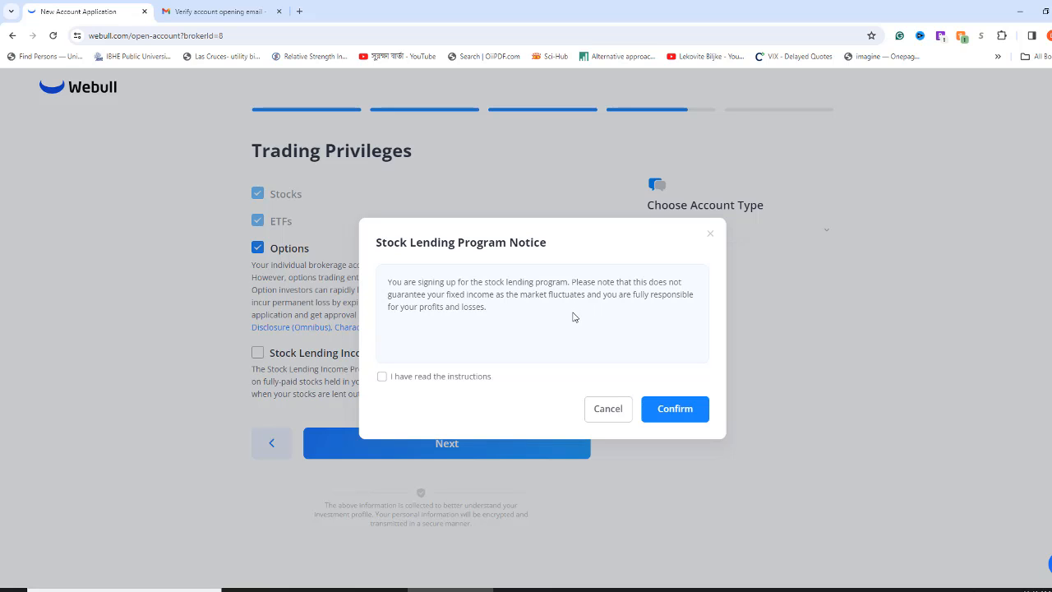
left_click(382, 375)
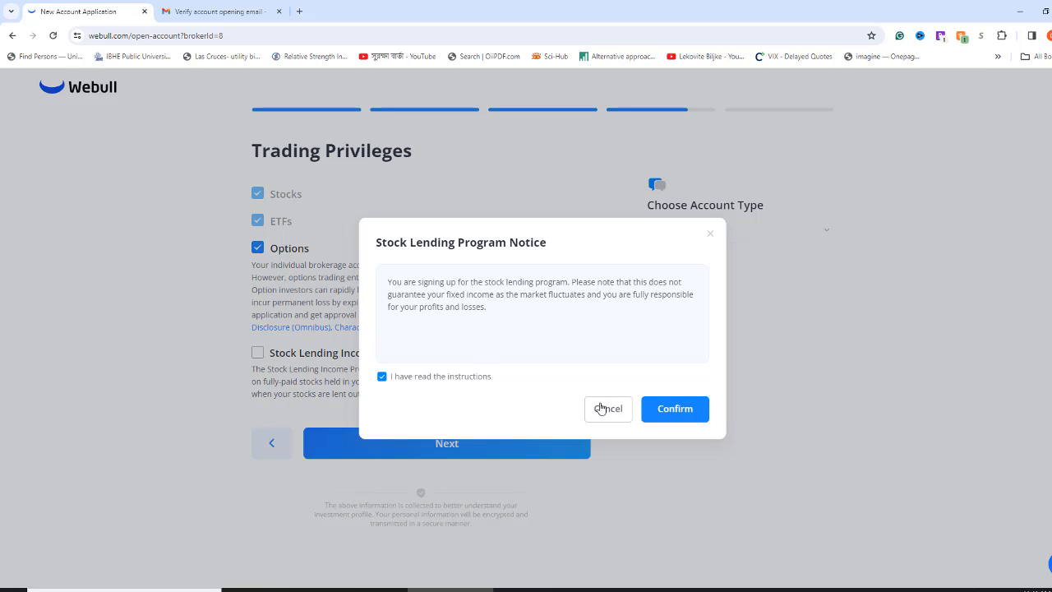
left_click(674, 408)
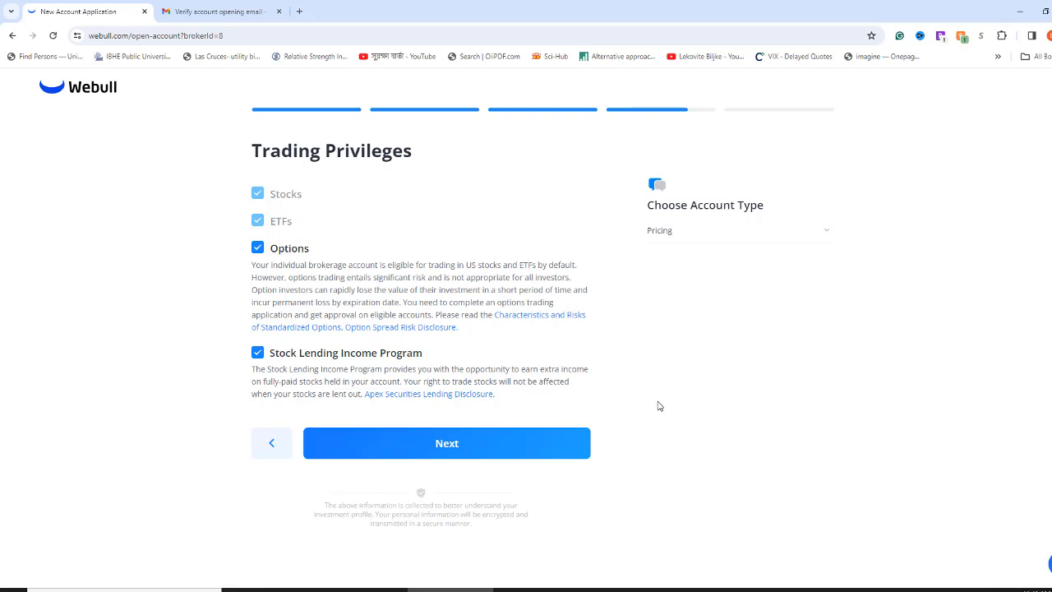
left_click(446, 442)
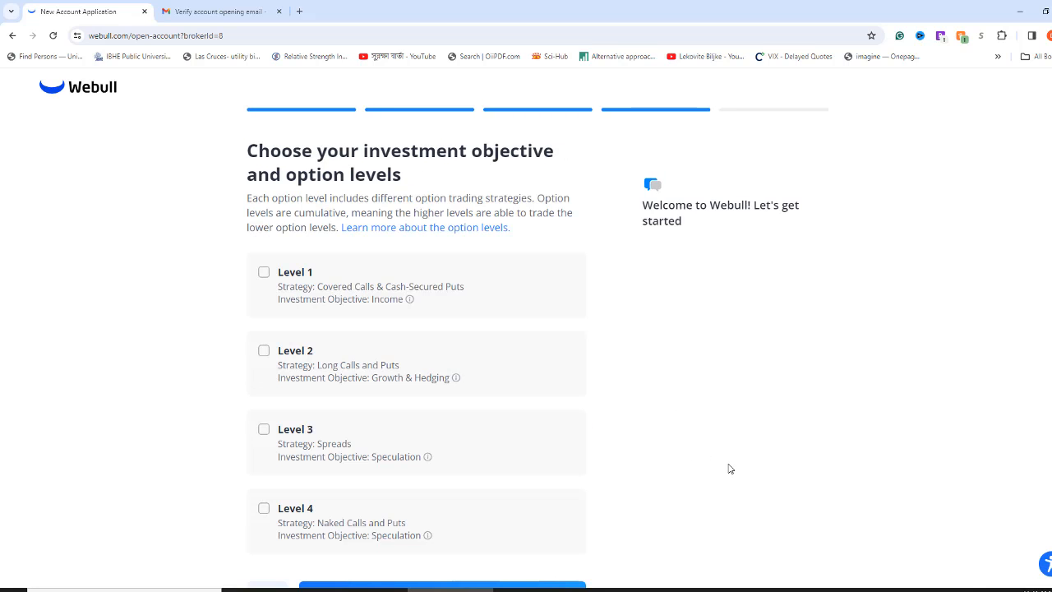
mouse_move(570, 399)
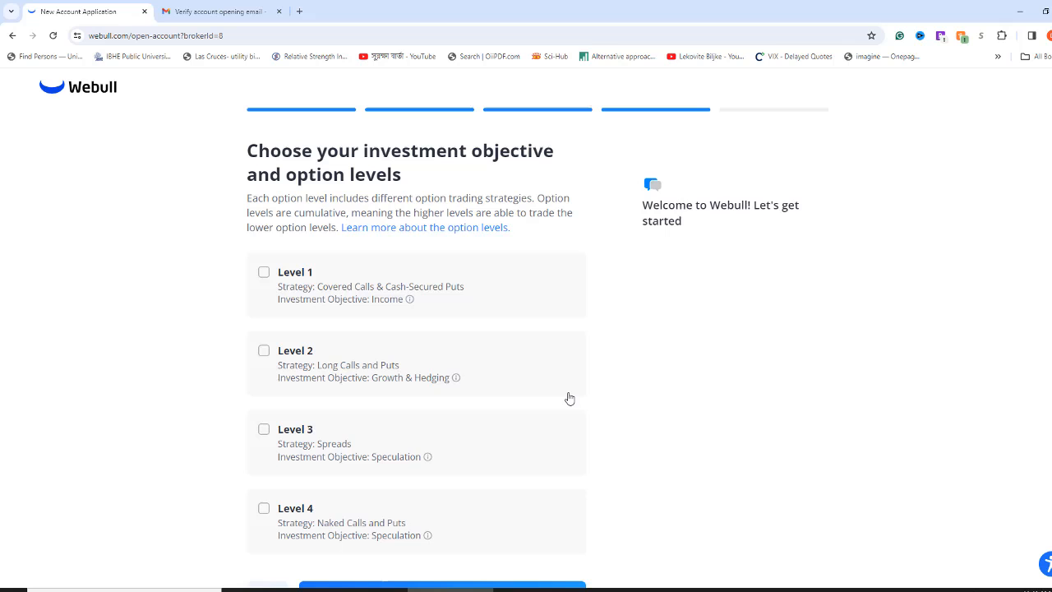
mouse_move(551, 402)
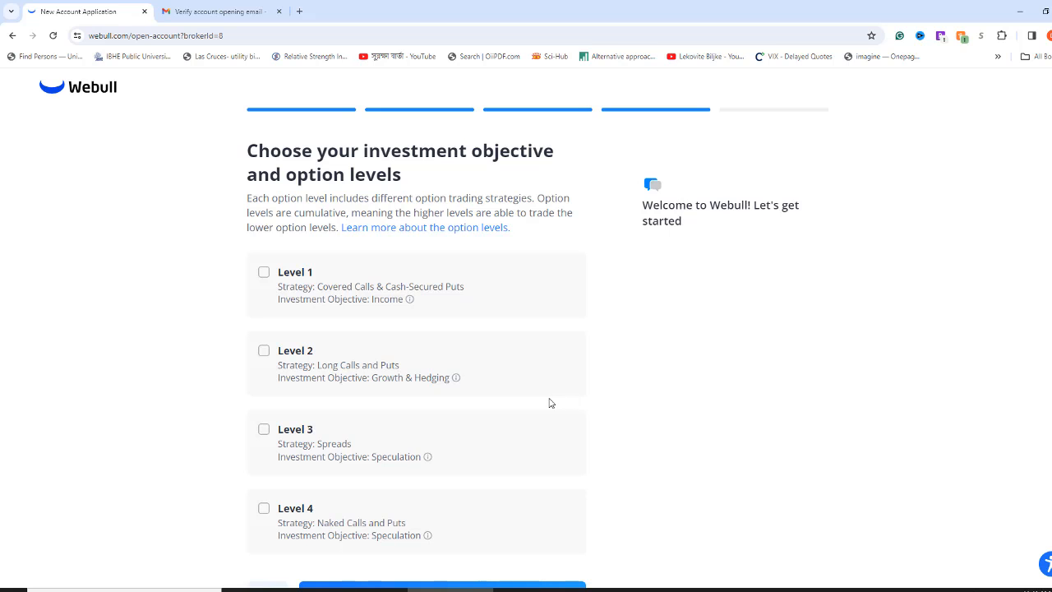
Select the option Level 3 (Spreads) card and continue.
scroll("down", 3)
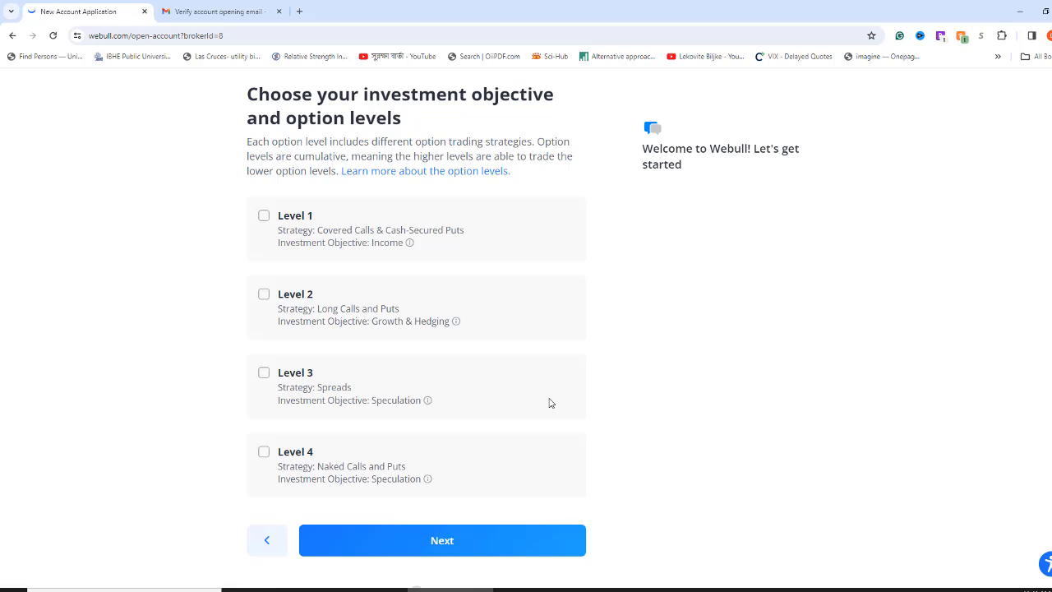
left_click(263, 373)
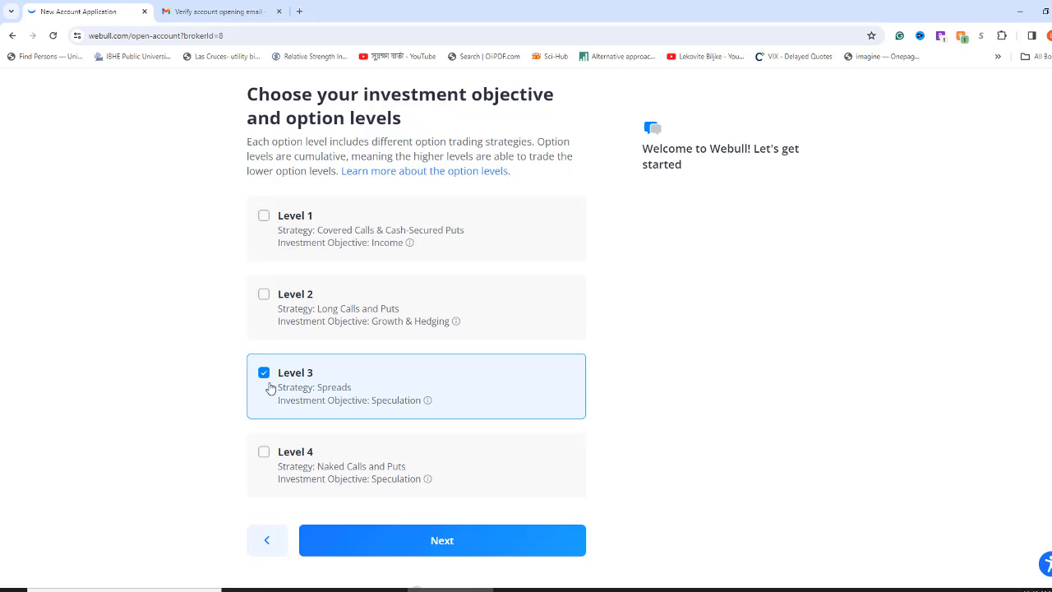
mouse_move(676, 469)
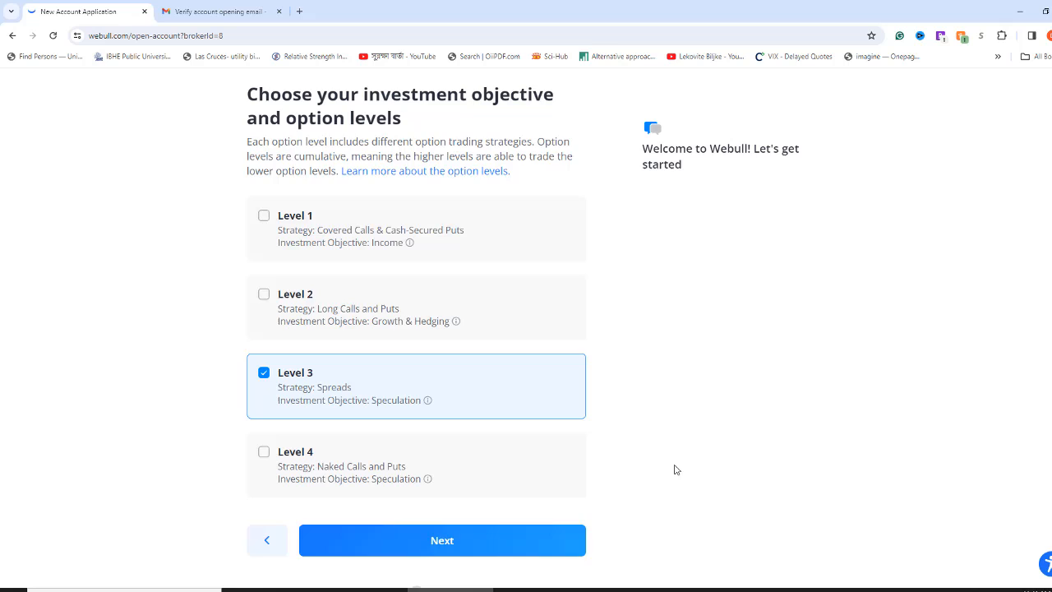
left_click(442, 540)
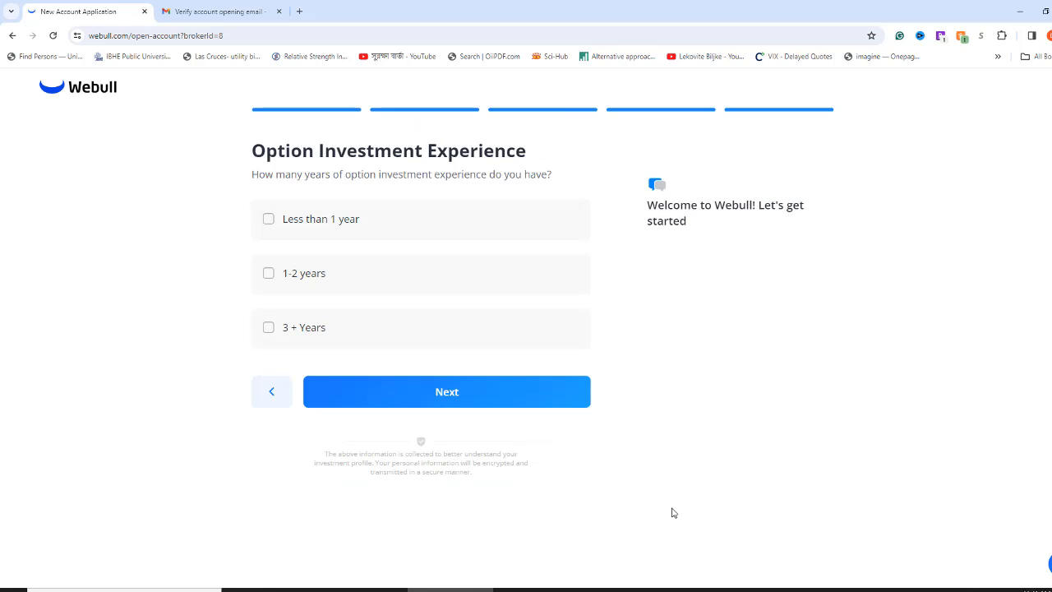
mouse_move(649, 370)
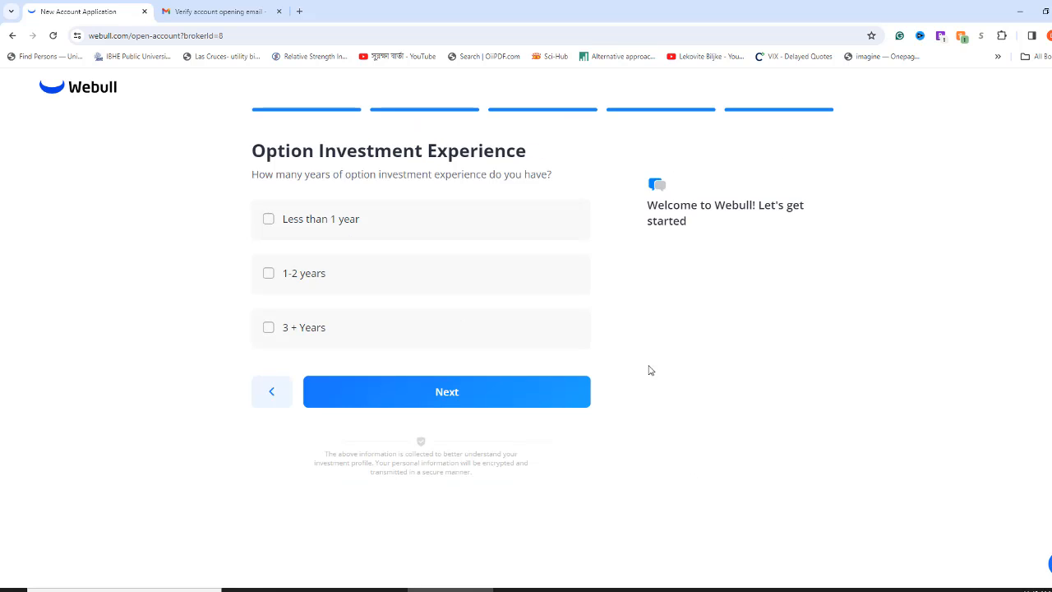
Answer 3+ Years option experience, accept the risk statement, and pick High risk tolerance.
left_click(268, 327)
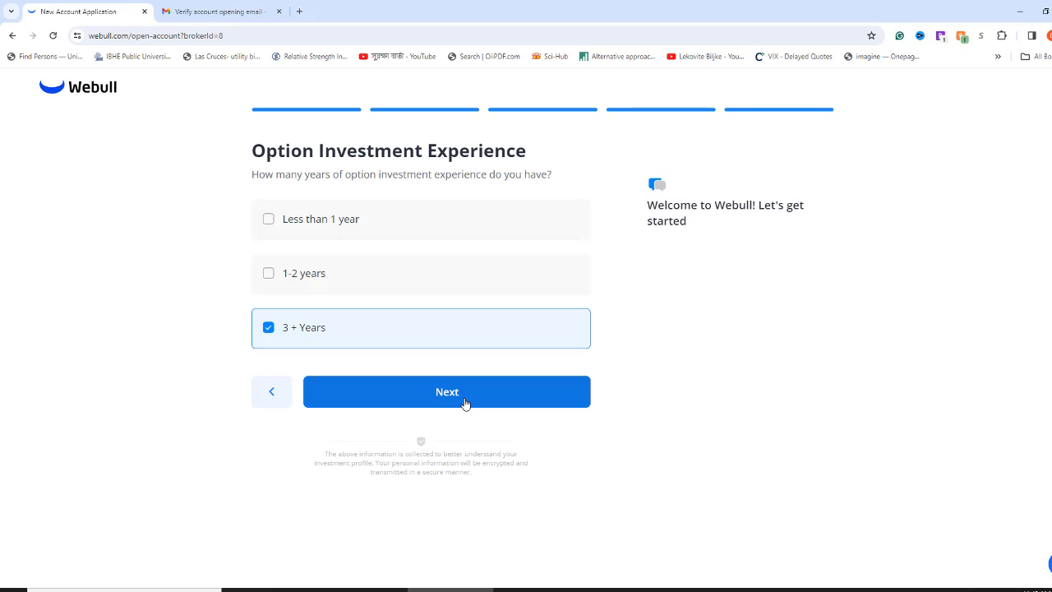
left_click(447, 391)
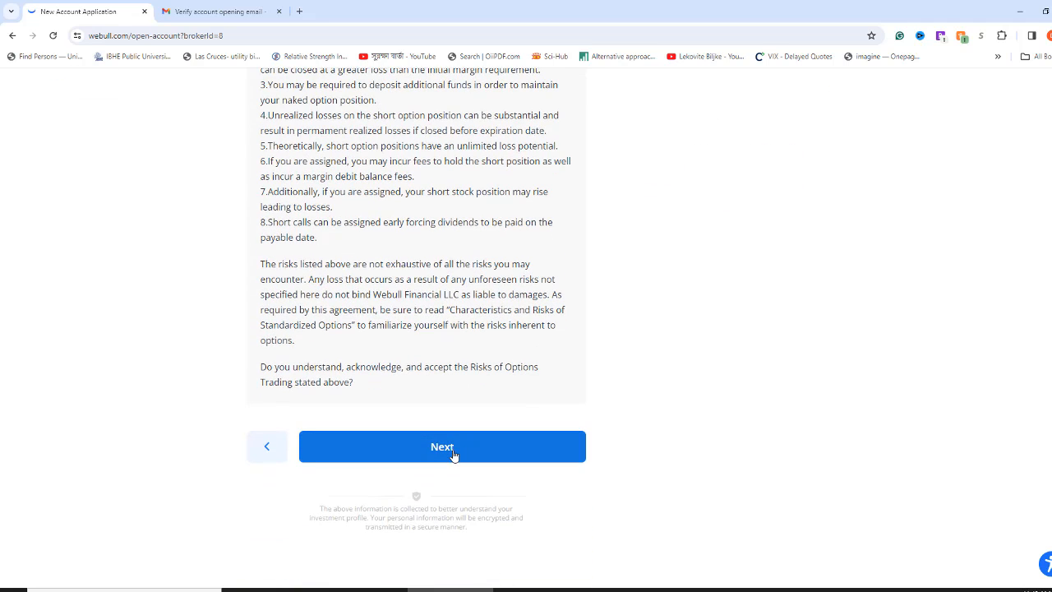
left_click(441, 446)
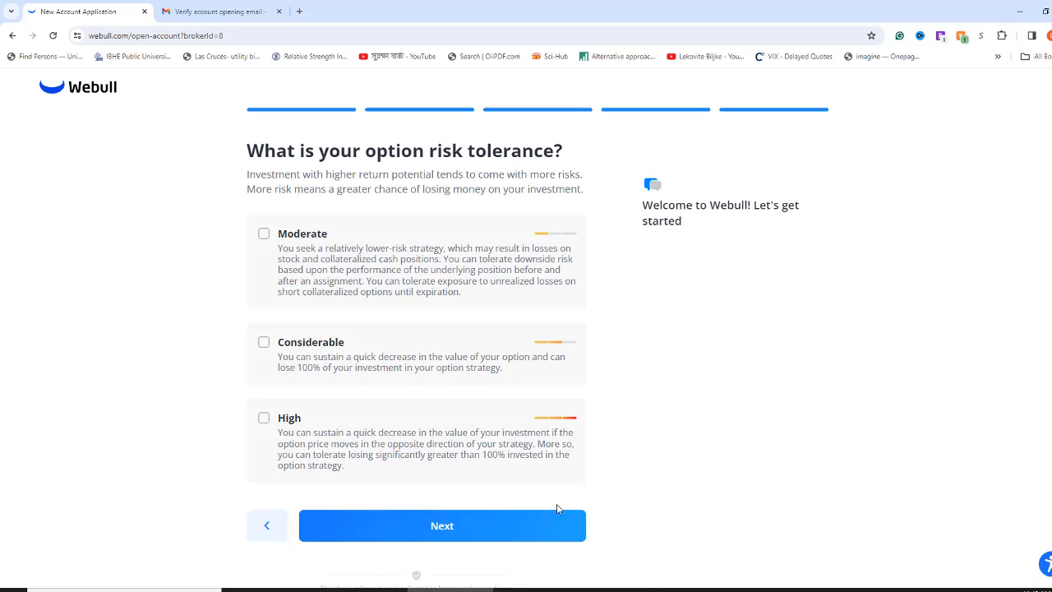
left_click(263, 418)
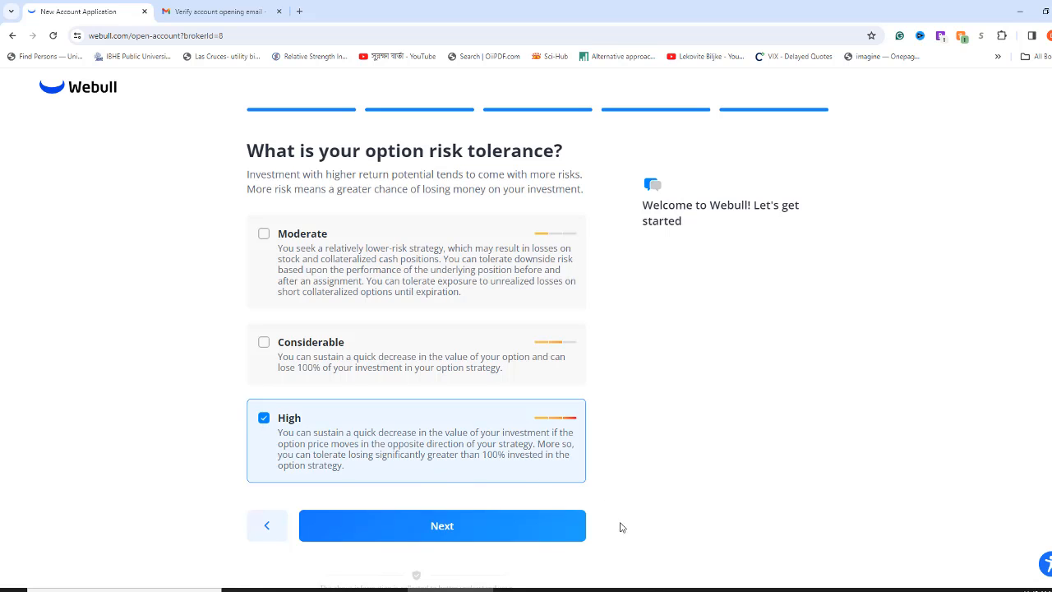
left_click(441, 525)
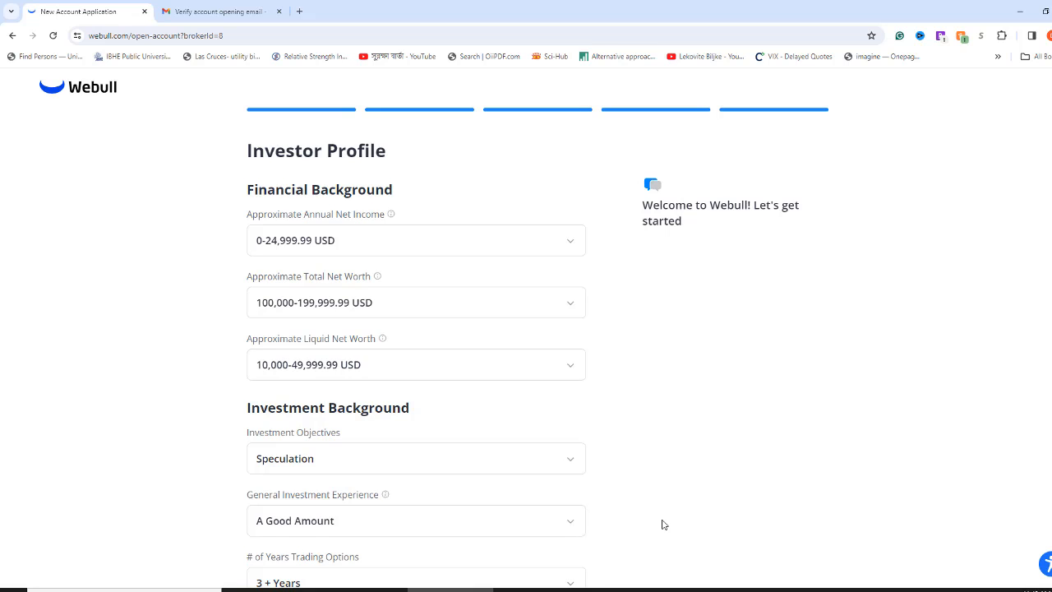
Review the Investor Profile summary and confirm its information is accurate.
scroll("down", 3)
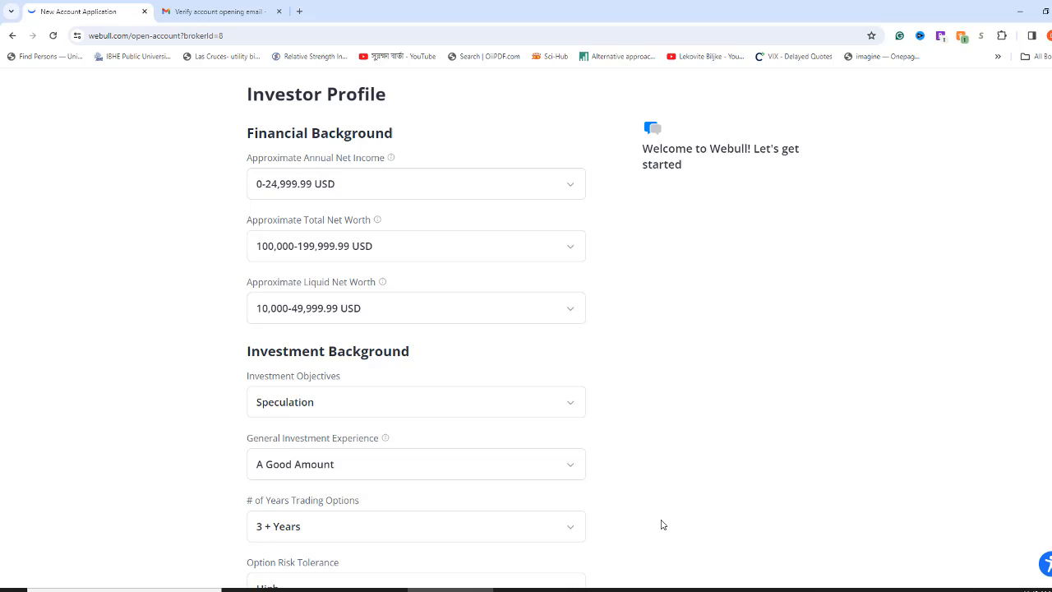
scroll("down", 3)
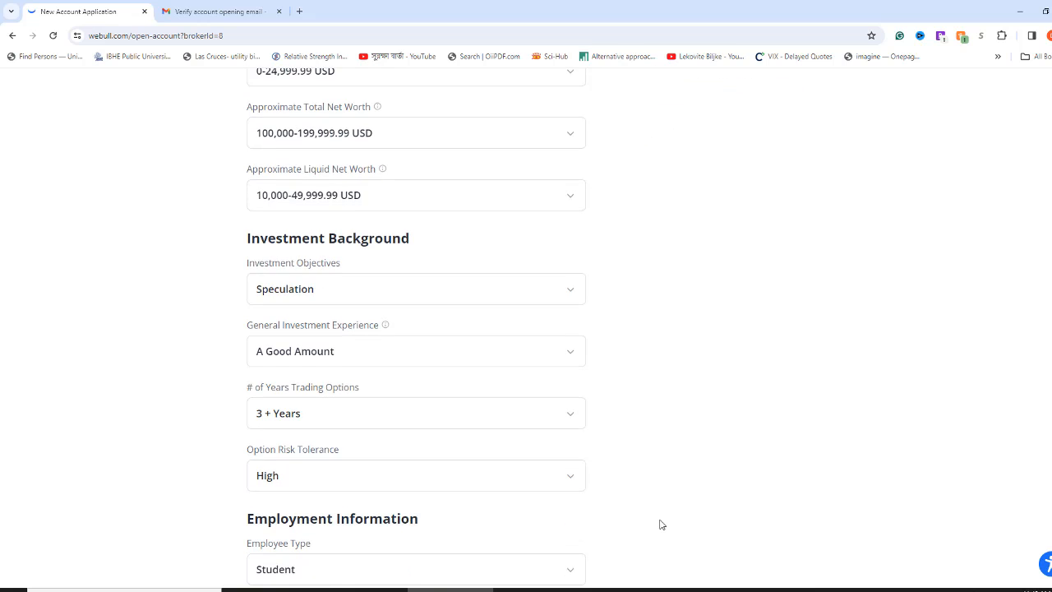
scroll("down", 3)
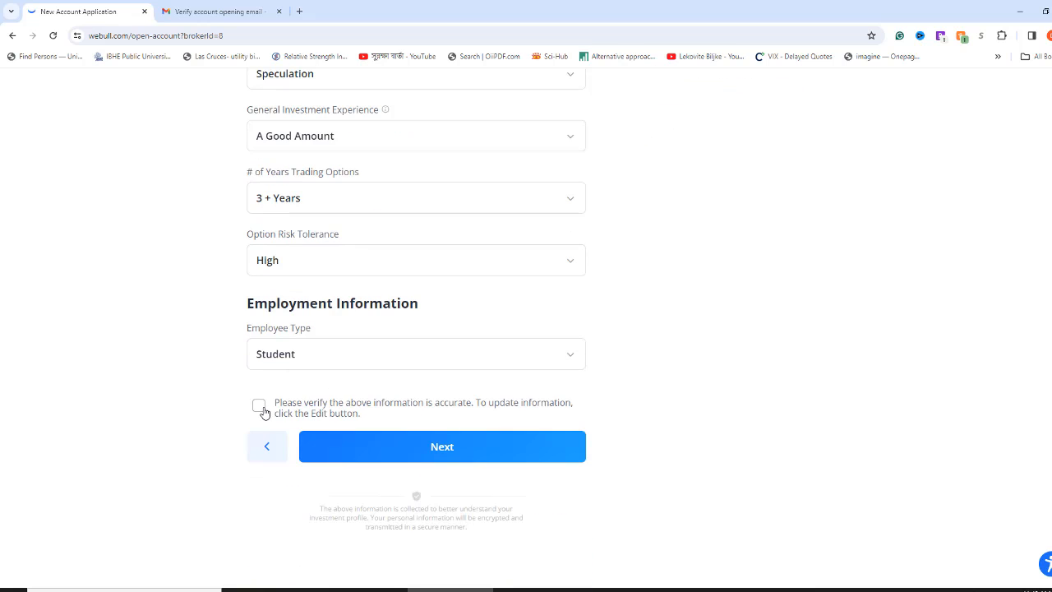
left_click(441, 446)
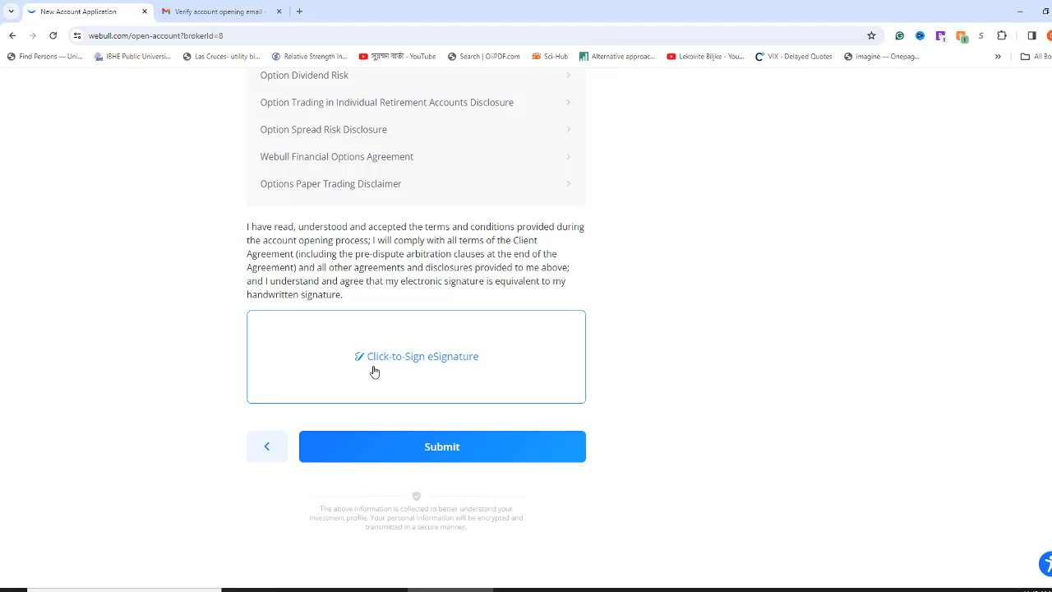
Draw the eSignature and submit the brokerage account application.
left_click(417, 355)
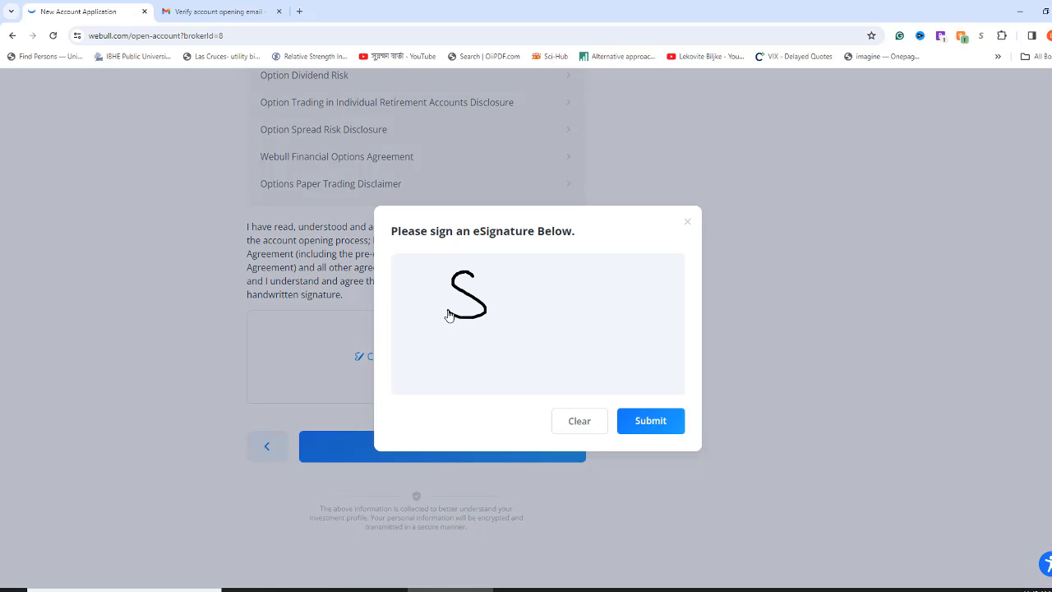
left_click(650, 420)
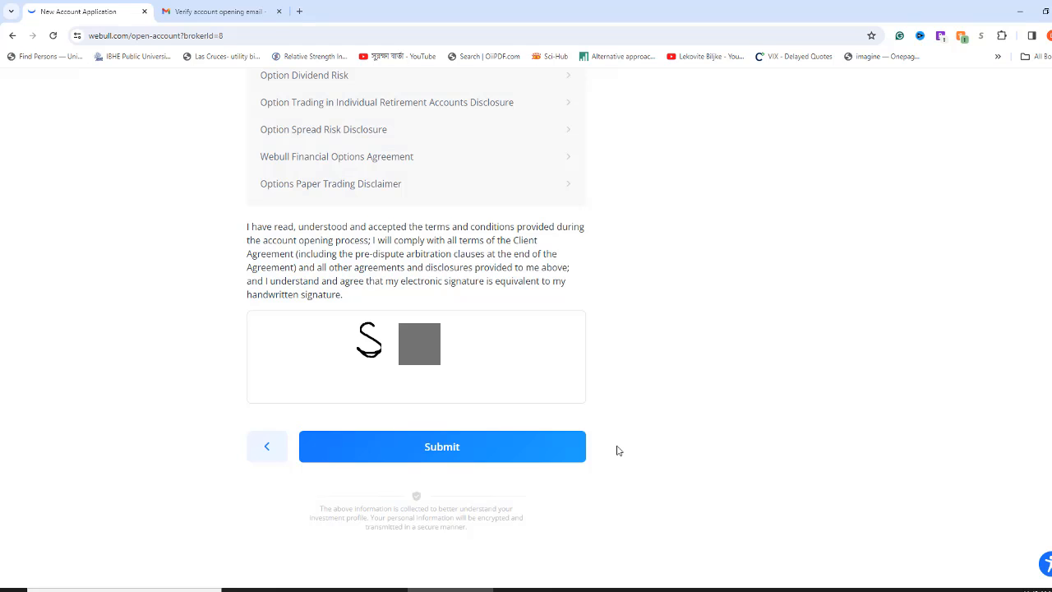
left_click(442, 446)
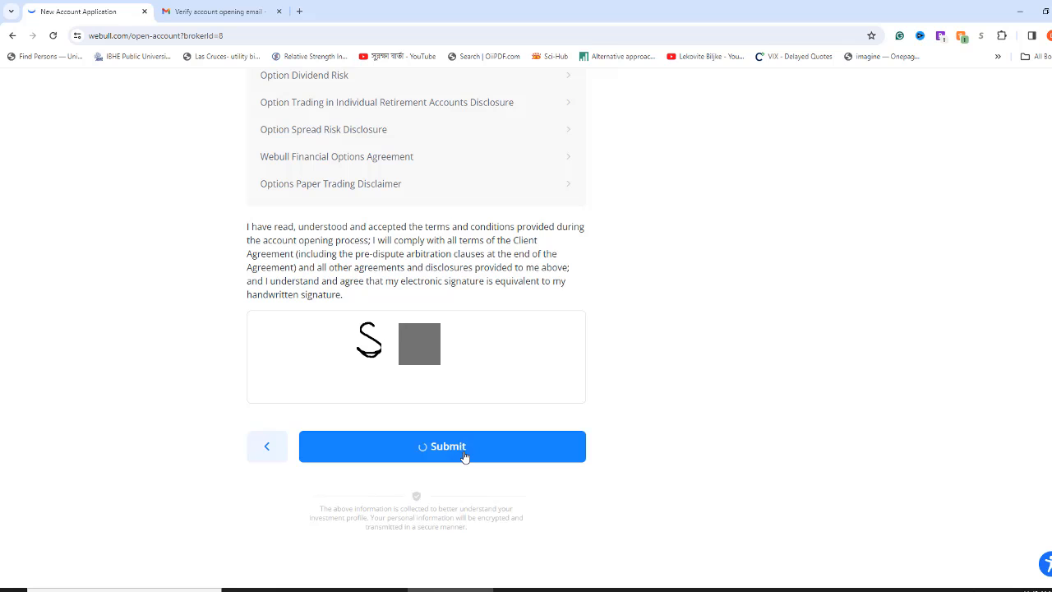
left_click(442, 446)
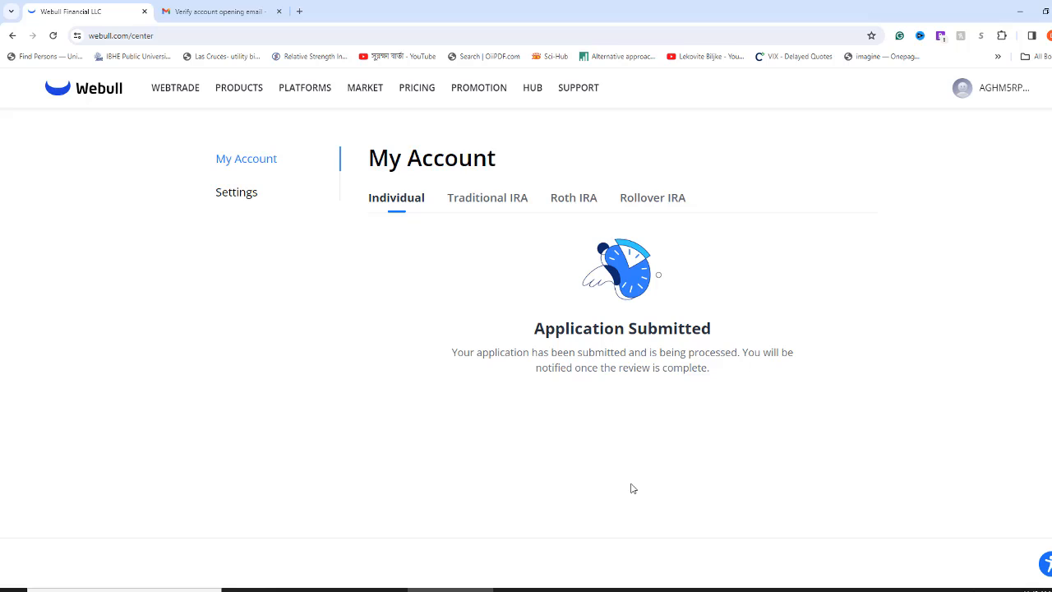
mouse_move(680, 407)
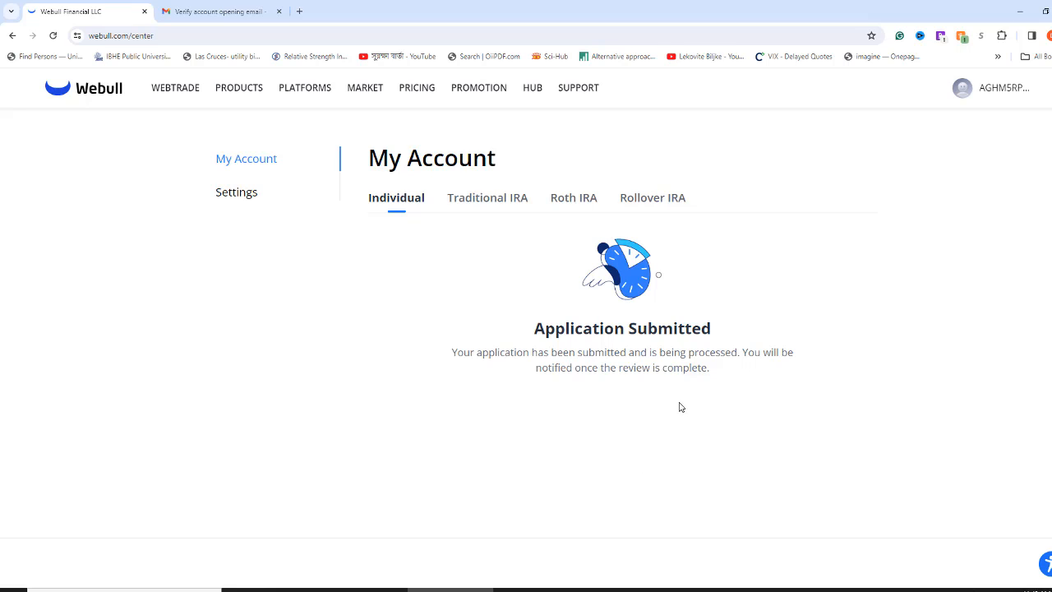
mouse_move(728, 393)
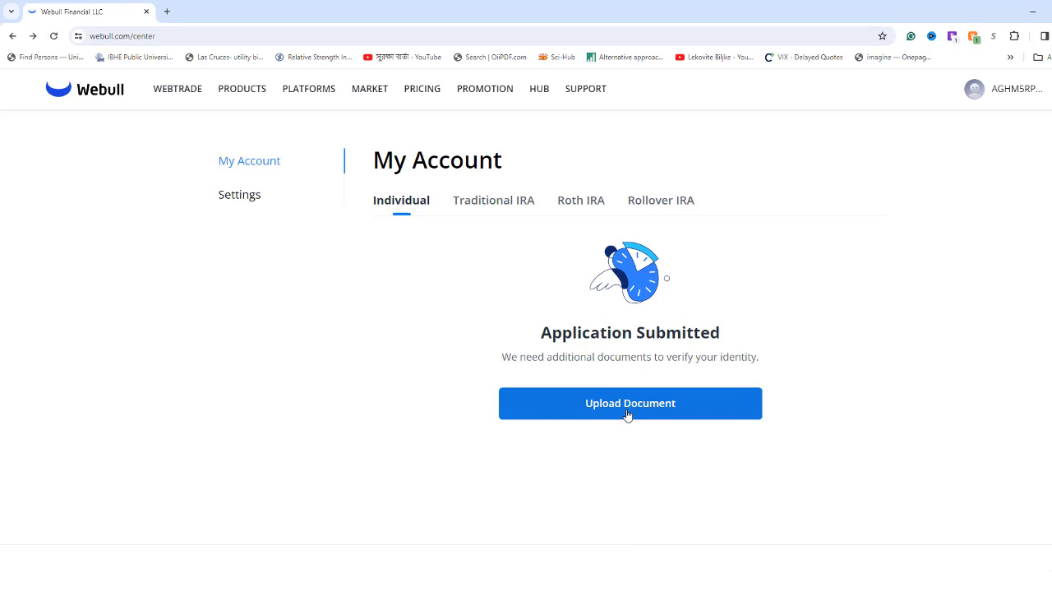
left_click(630, 403)
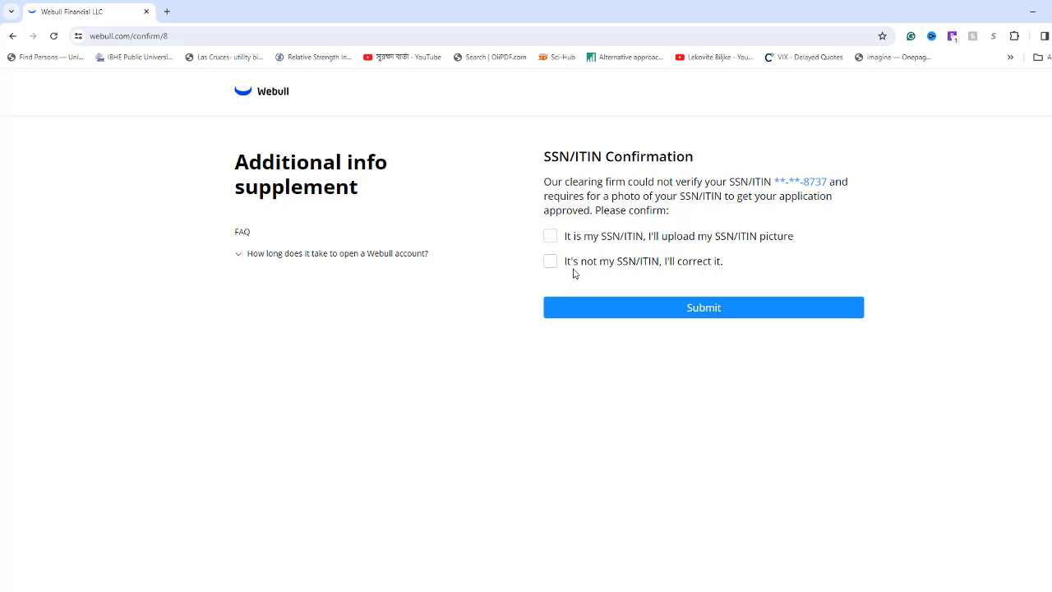
left_click(550, 236)
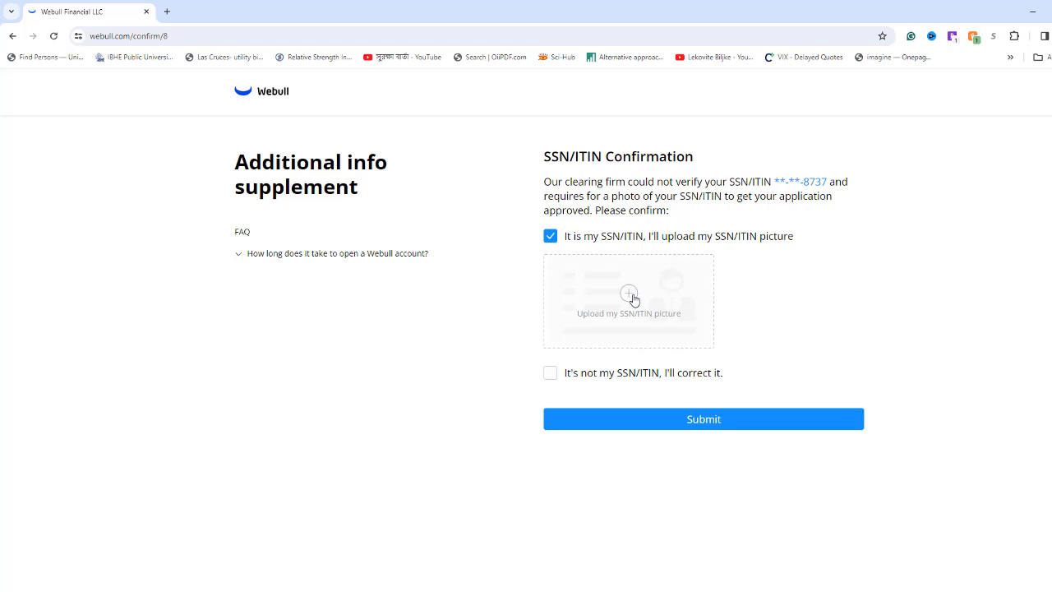
left_click(702, 418)
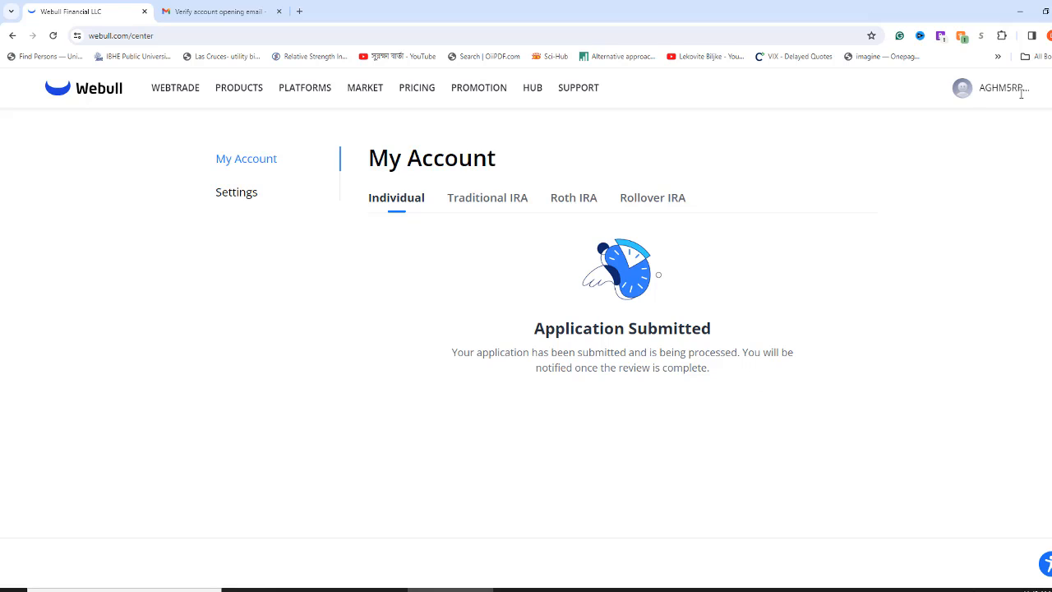
left_click(961, 88)
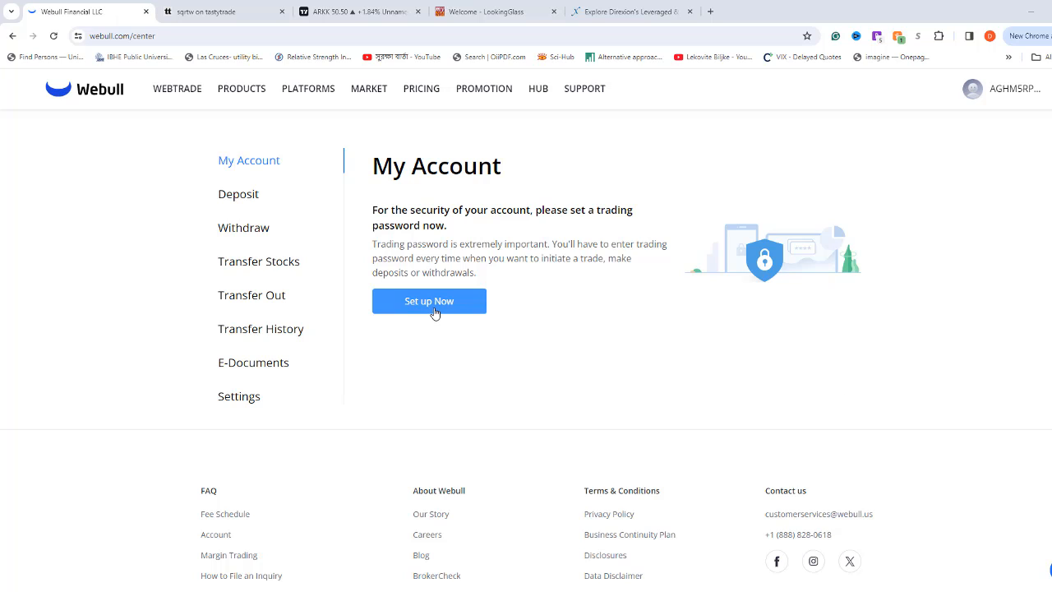
Confirm the login password, then enter and re-enter a six-digit trading password.
left_click(428, 301)
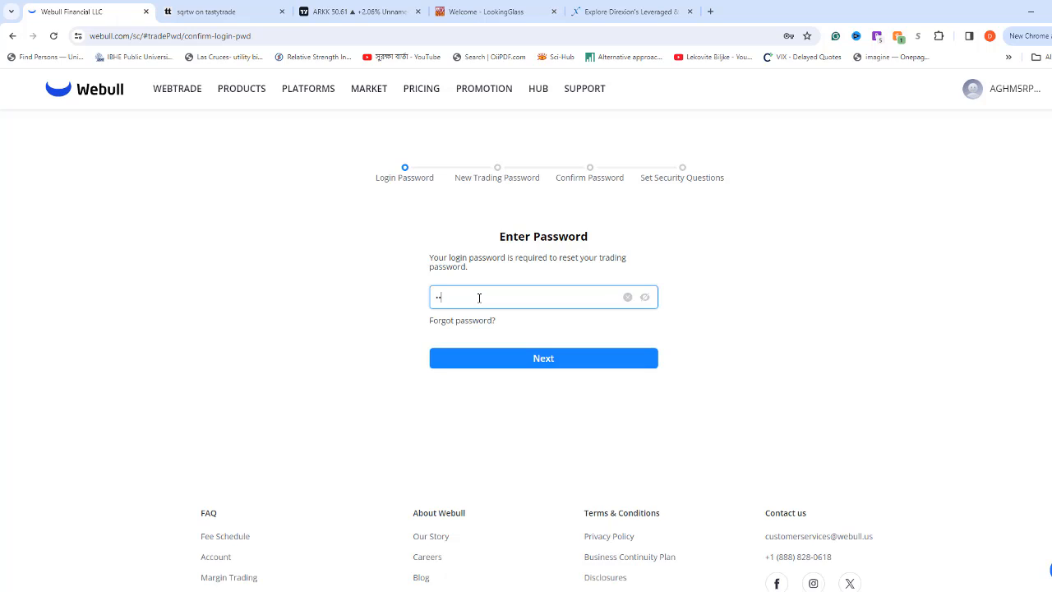
type("password")
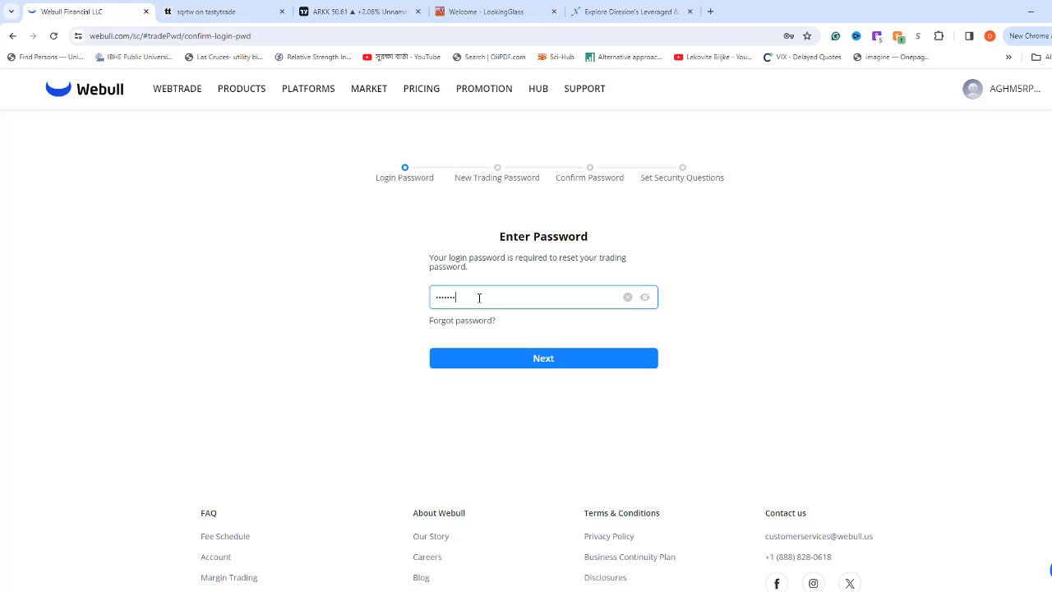
left_click(543, 357)
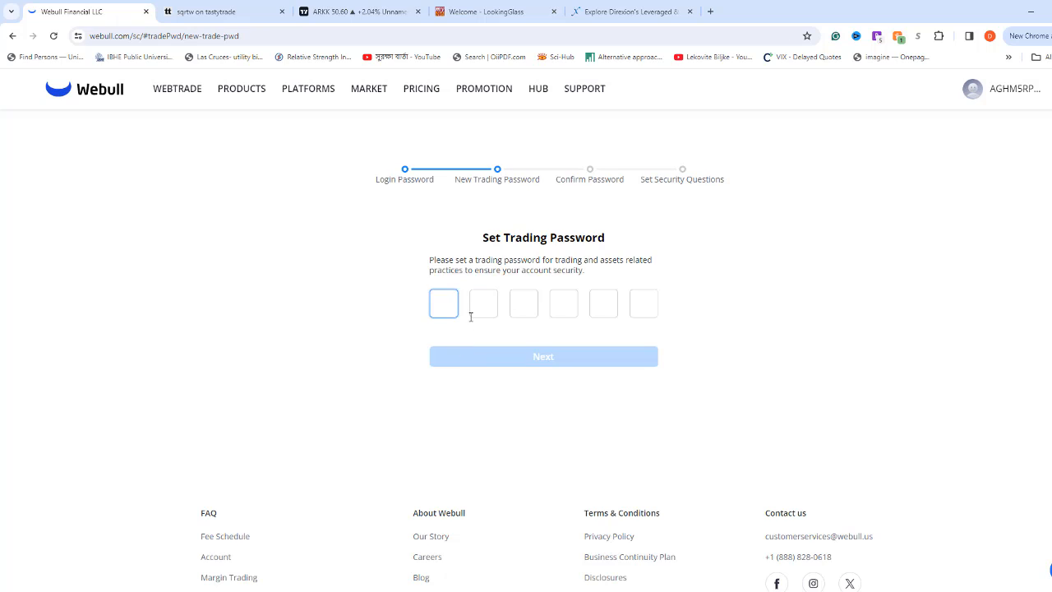
type("1")
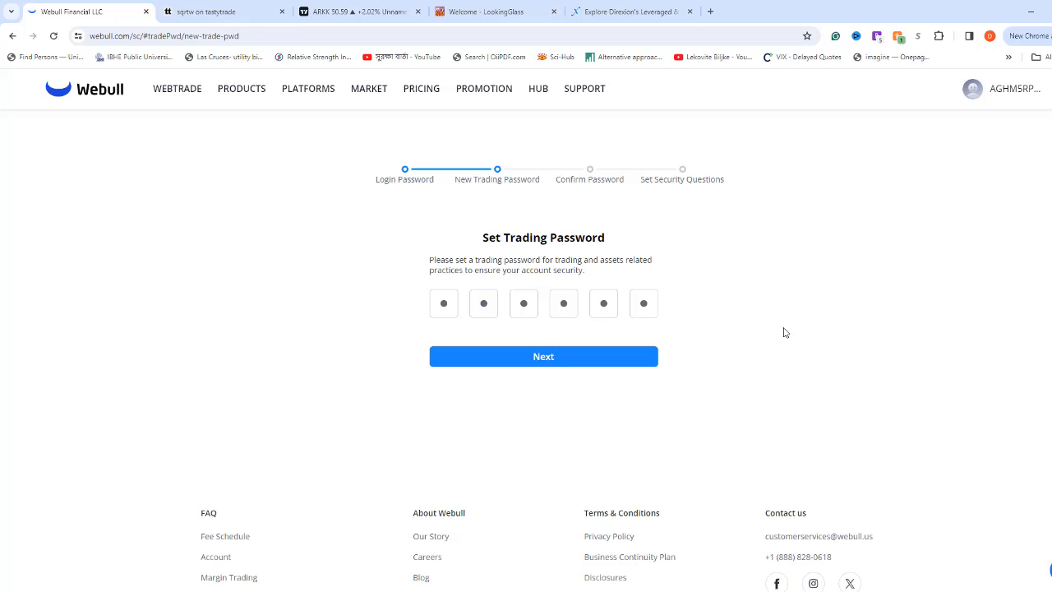
left_click(543, 356)
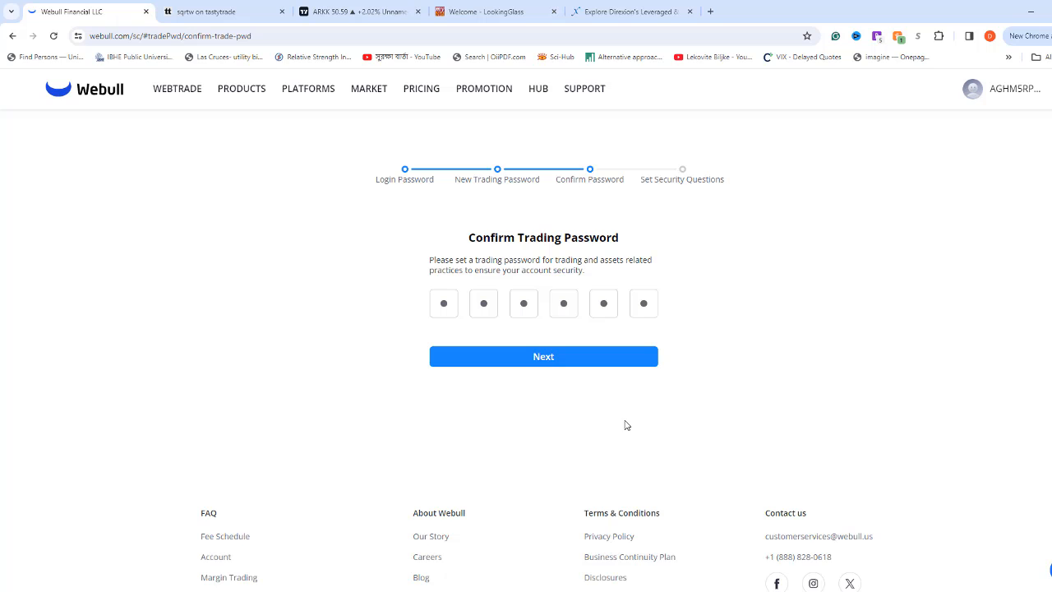
left_click(543, 355)
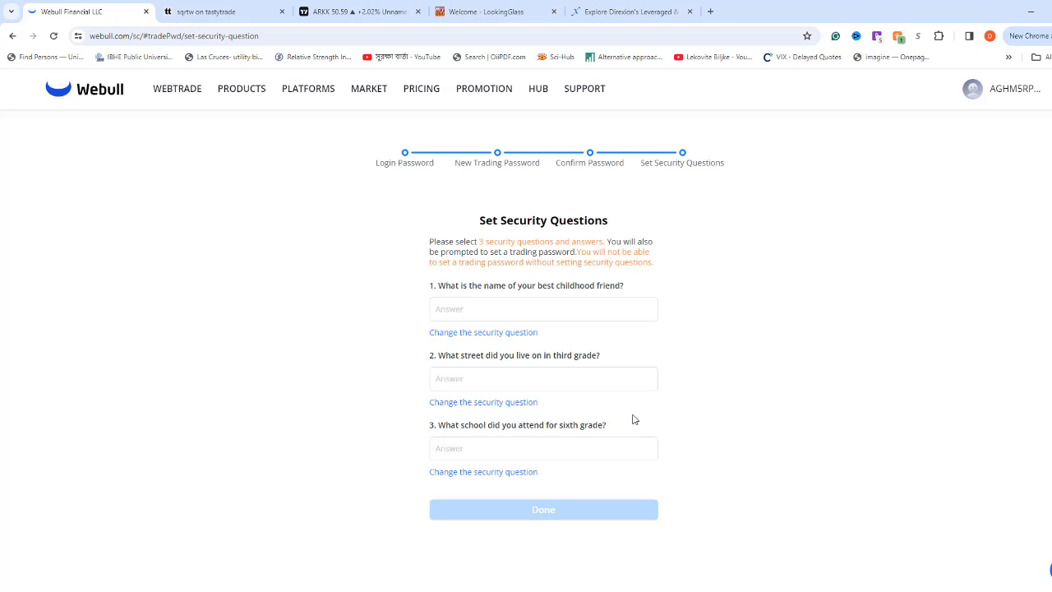
mouse_move(544, 326)
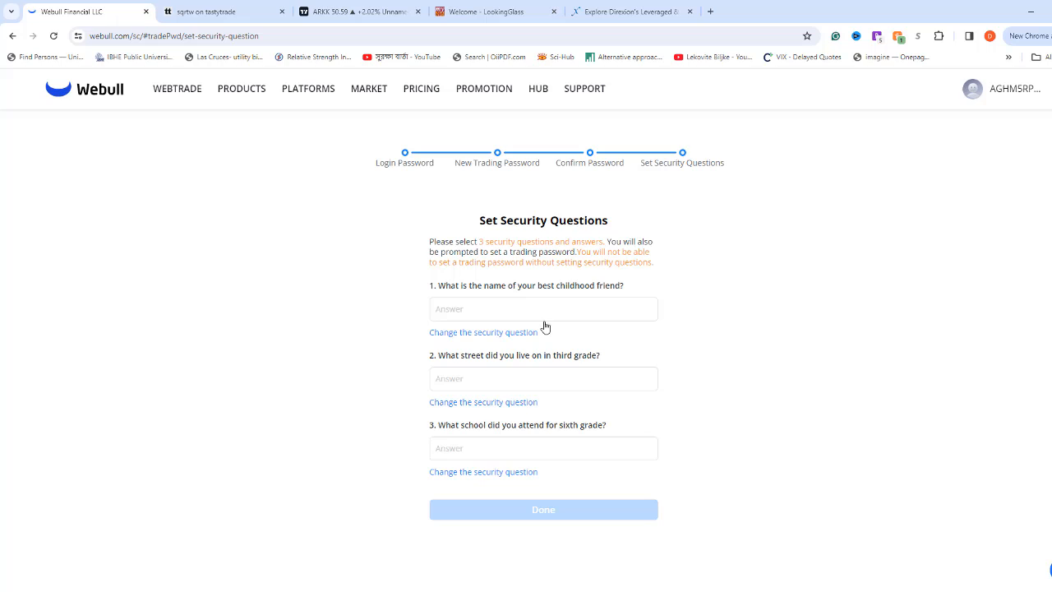
left_click(543, 308)
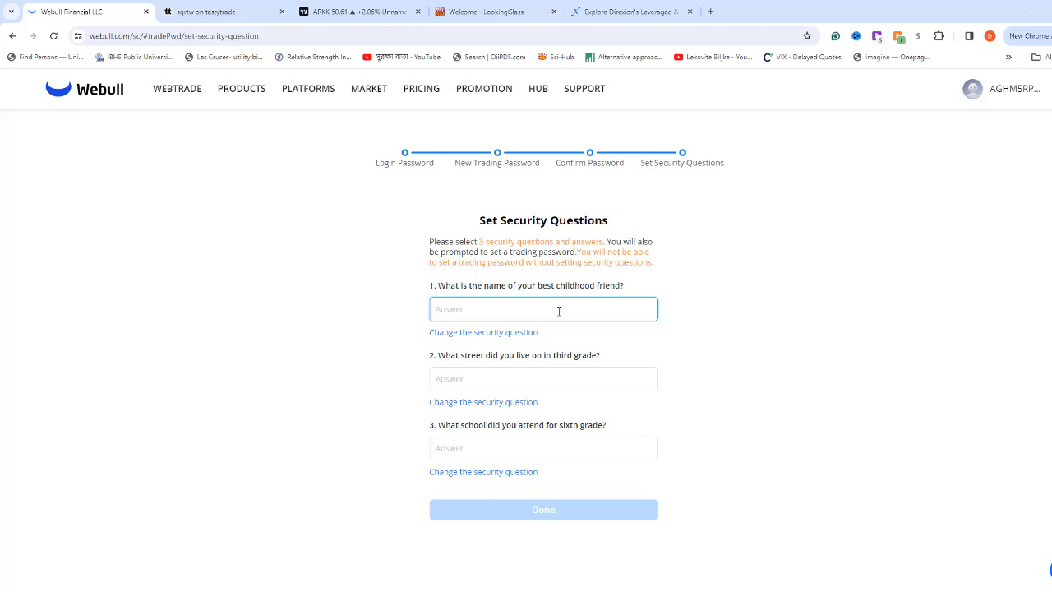
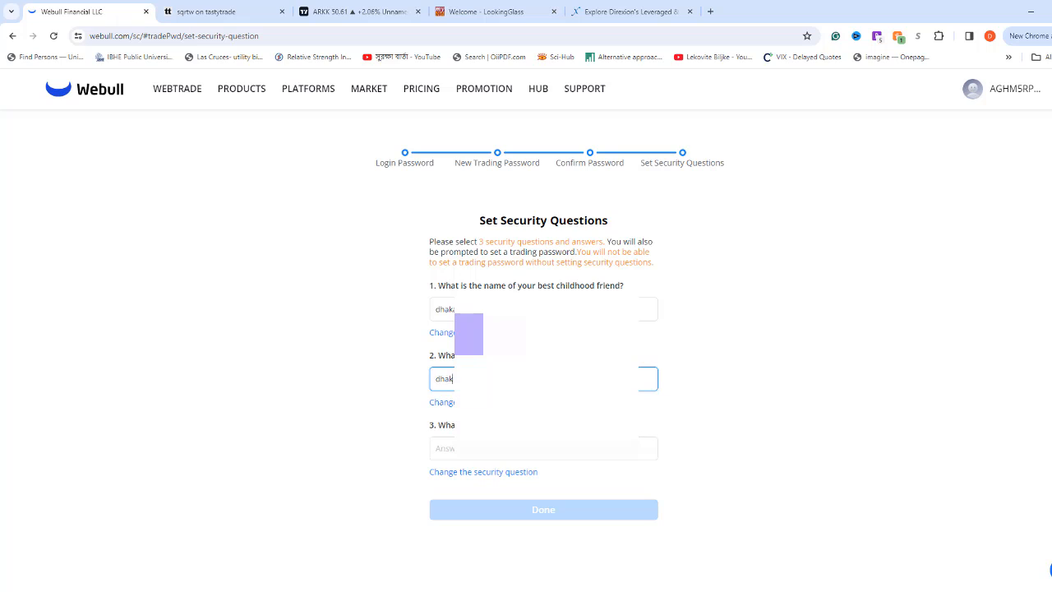
left_click(543, 448)
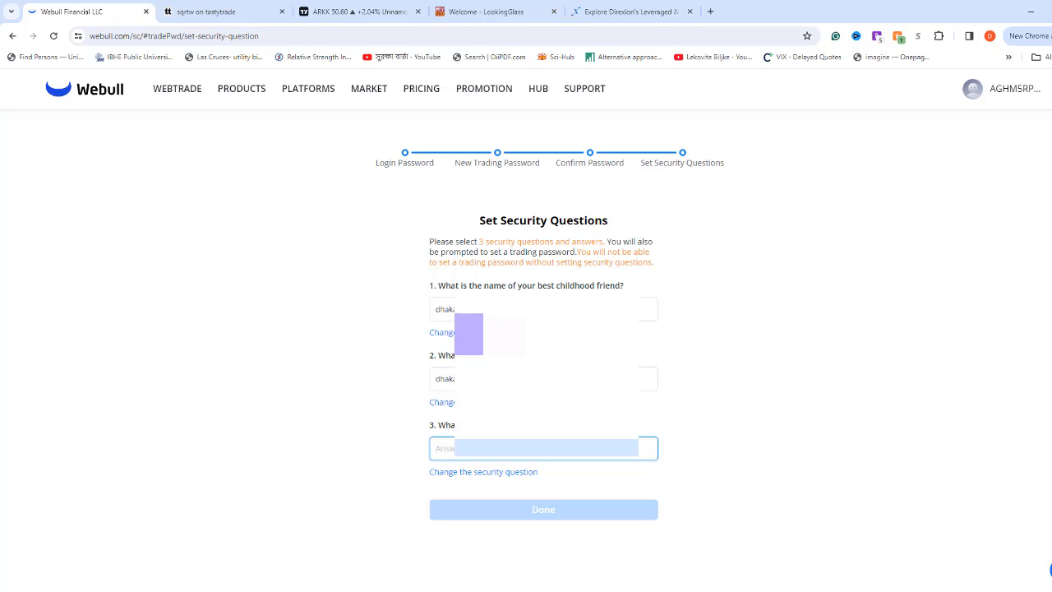
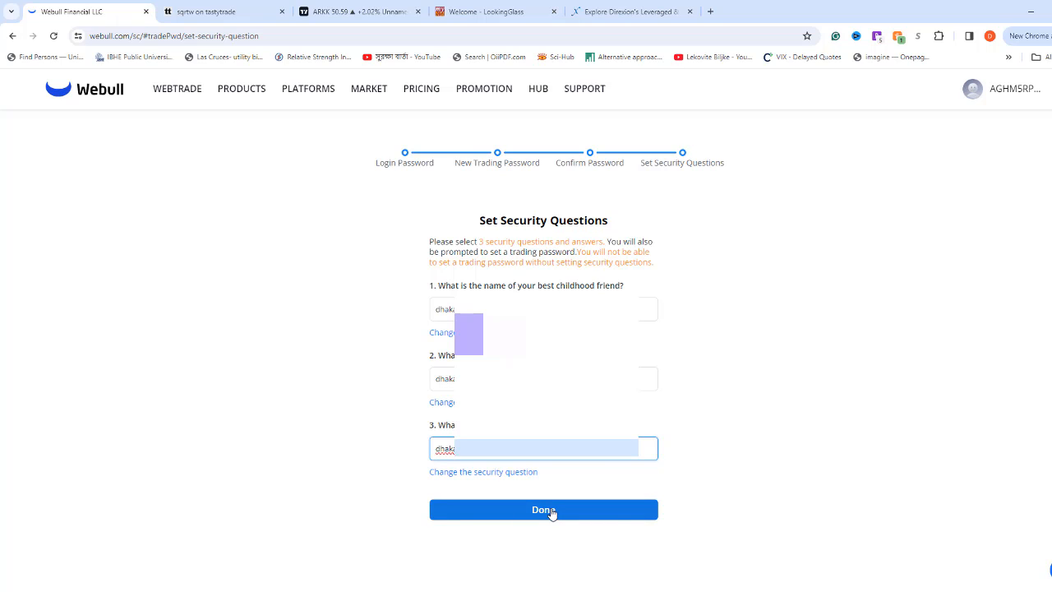
left_click(543, 510)
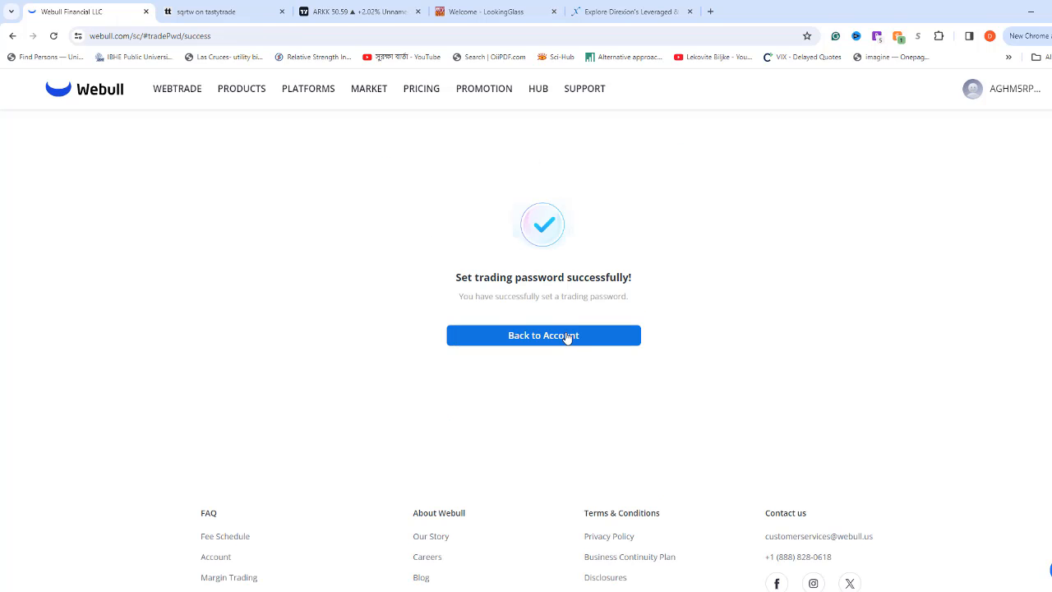
Return to the account, verify the trading password, and reopen My Account.
left_click(543, 335)
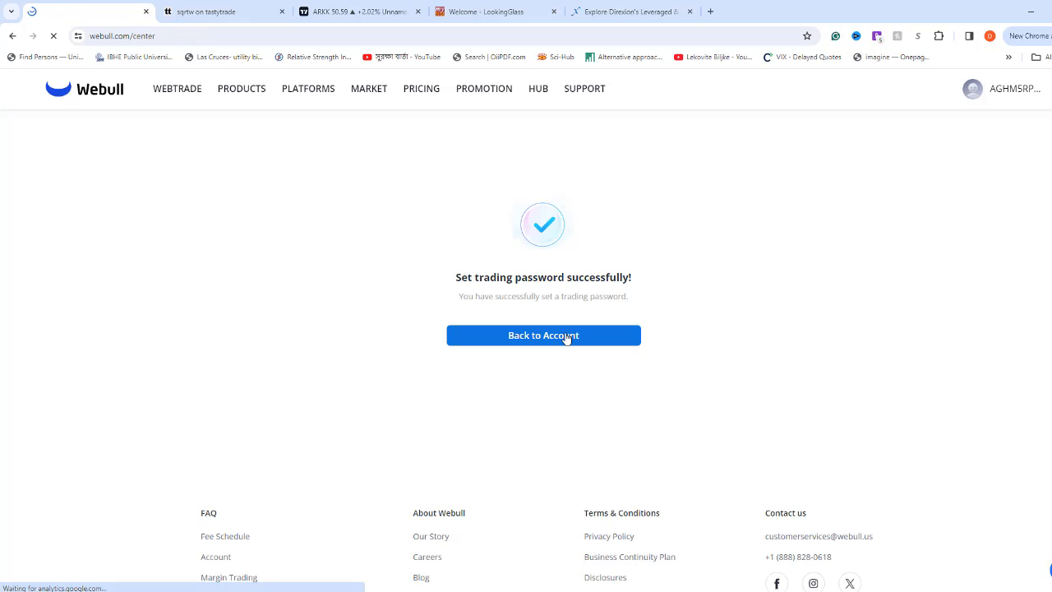
left_click(543, 334)
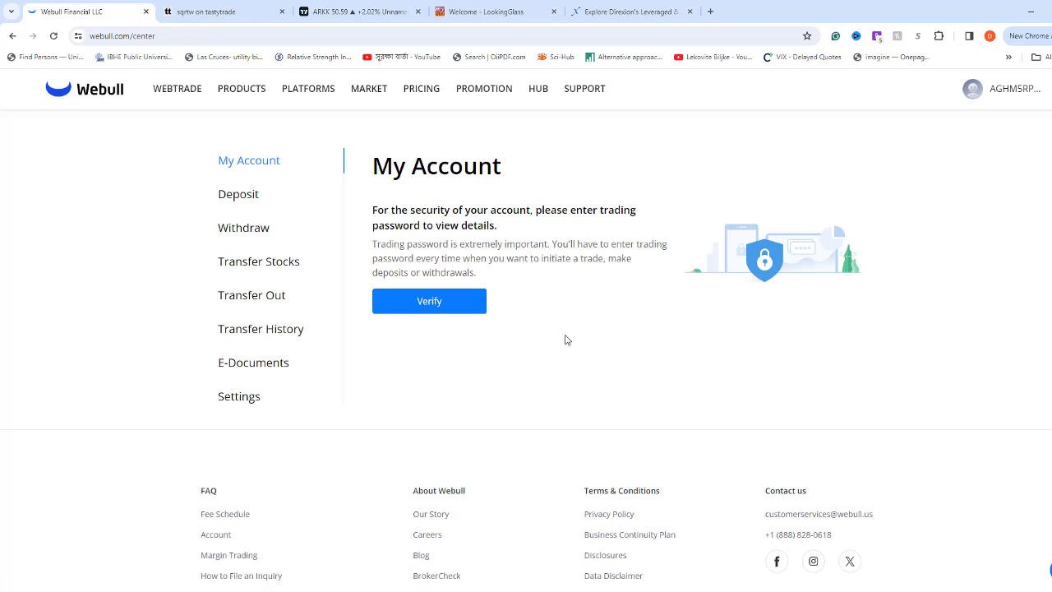
mouse_move(457, 318)
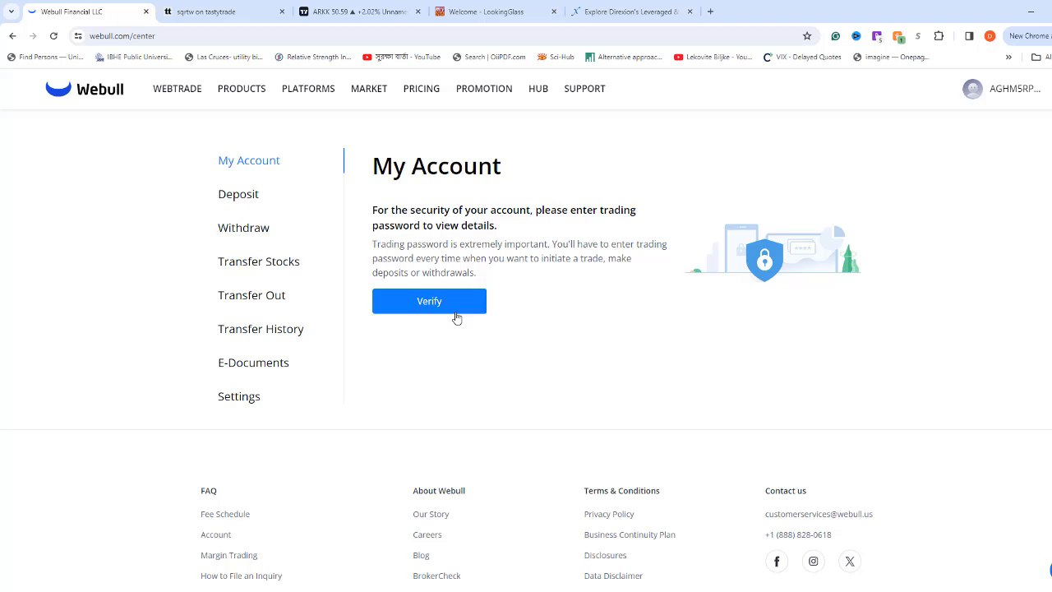
left_click(429, 299)
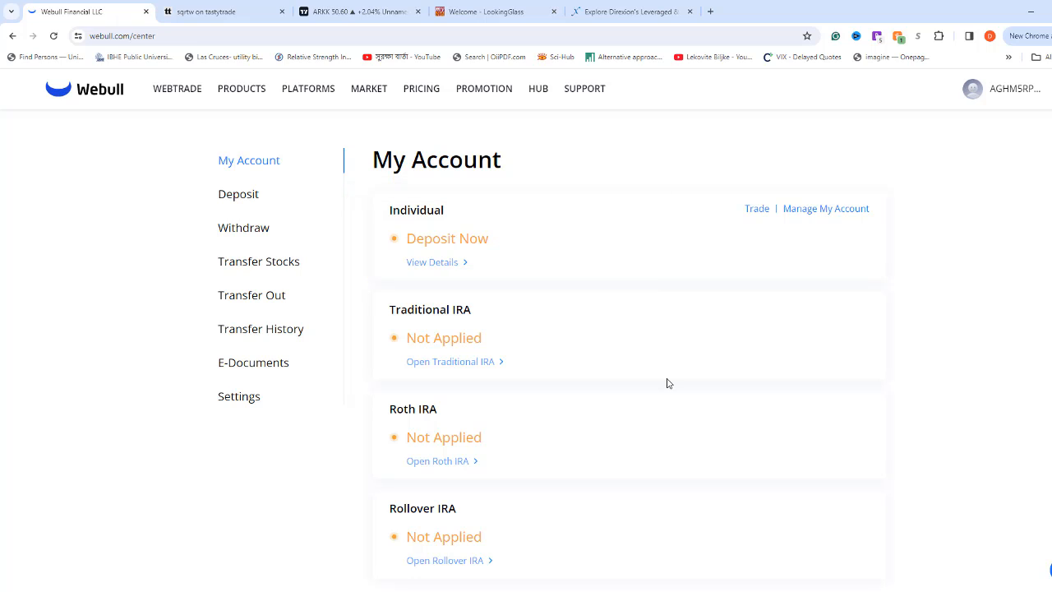
left_click(248, 160)
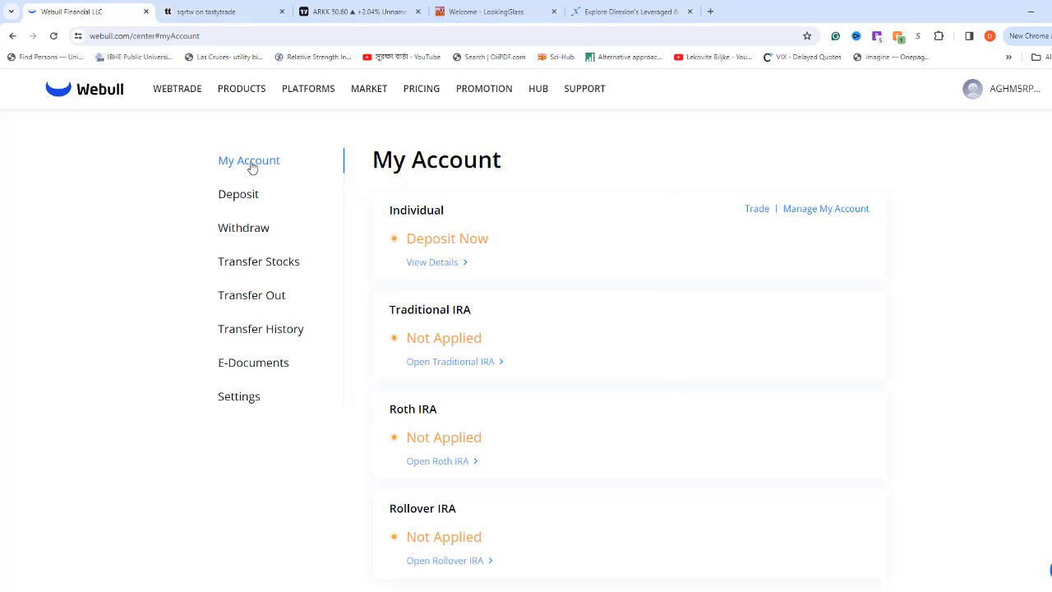
mouse_move(529, 412)
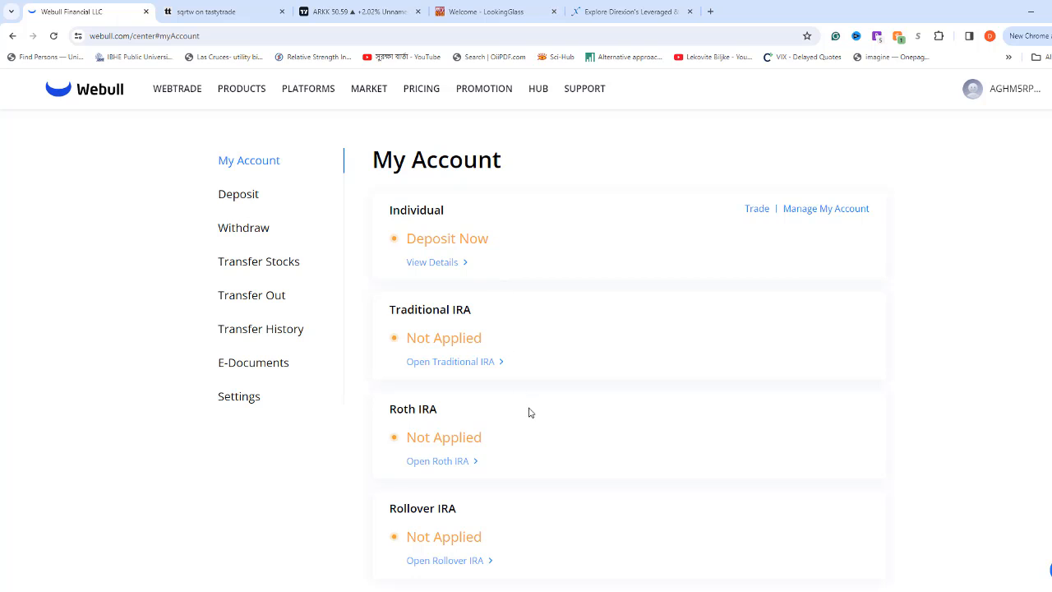